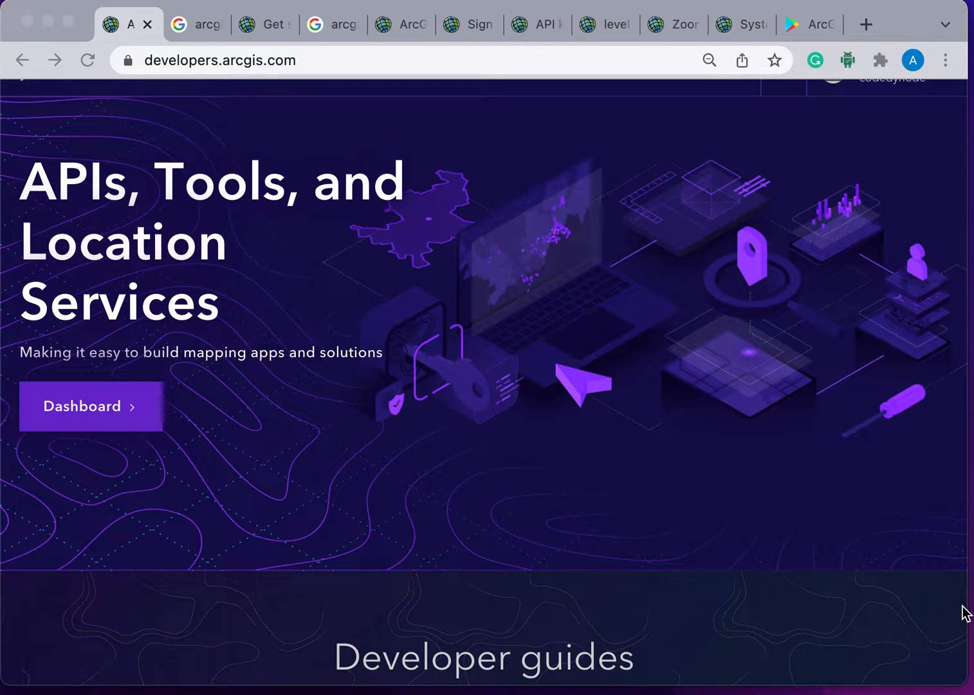
mouse_move(897, 589)
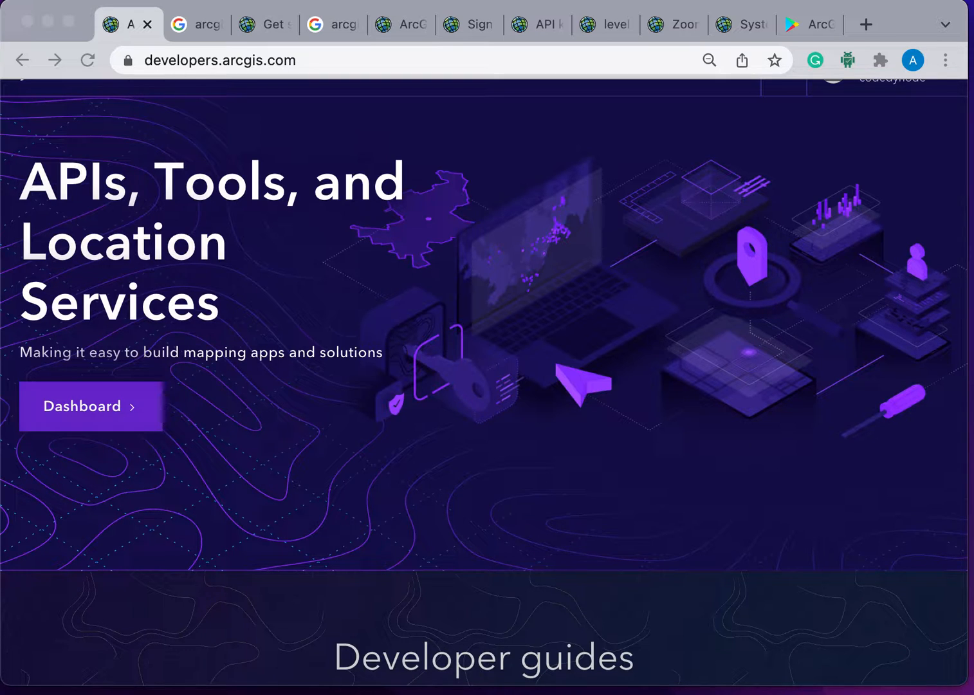
- Open the ArcGIS Runtime API for Android guide from the search results and its Key features page
click(194, 24)
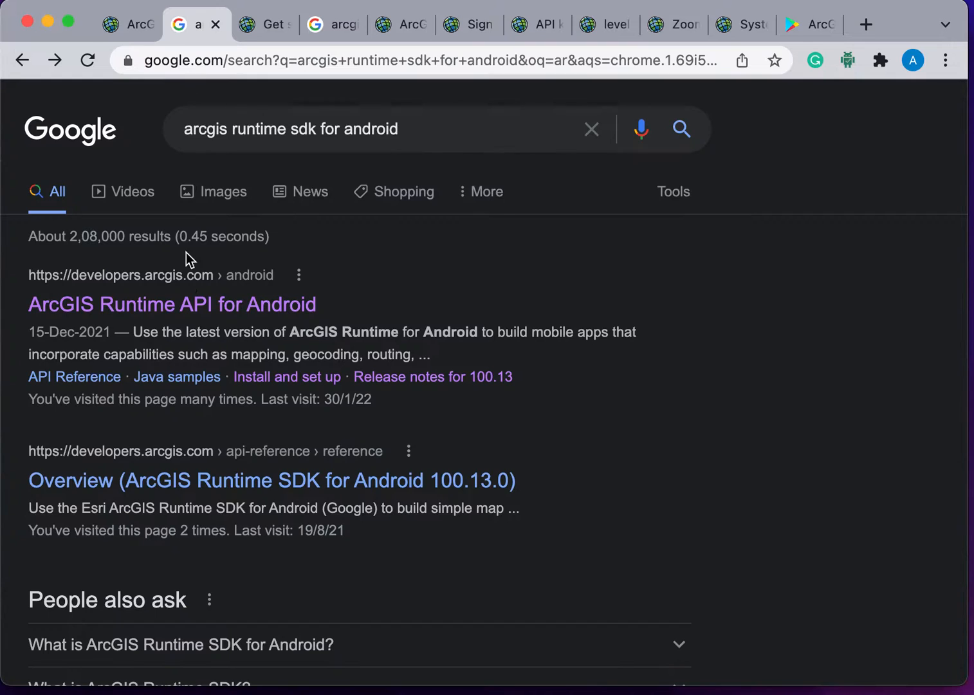
click(171, 304)
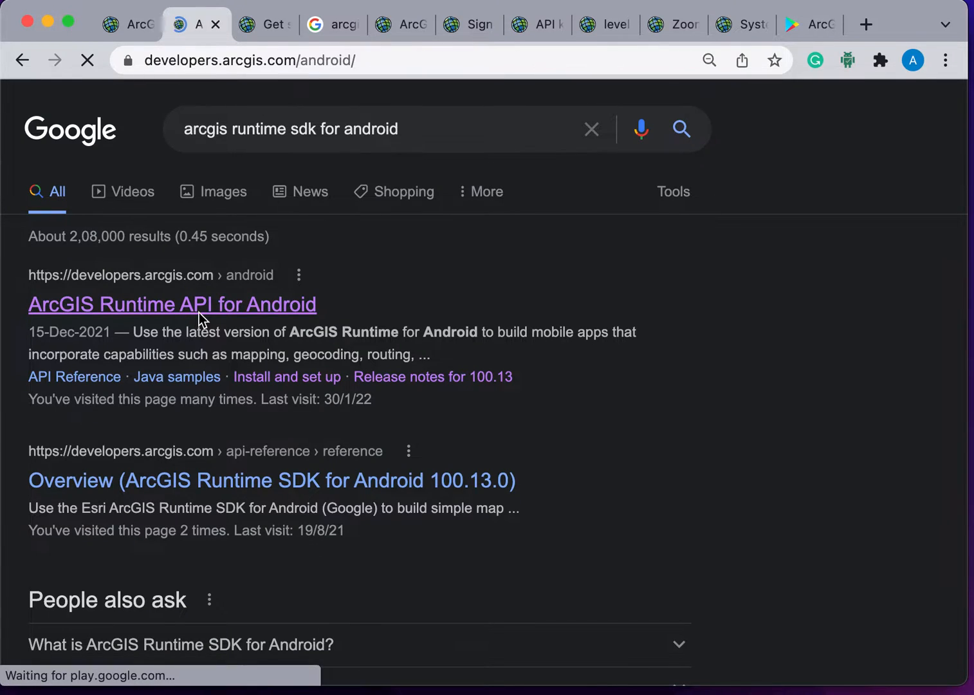
click(171, 304)
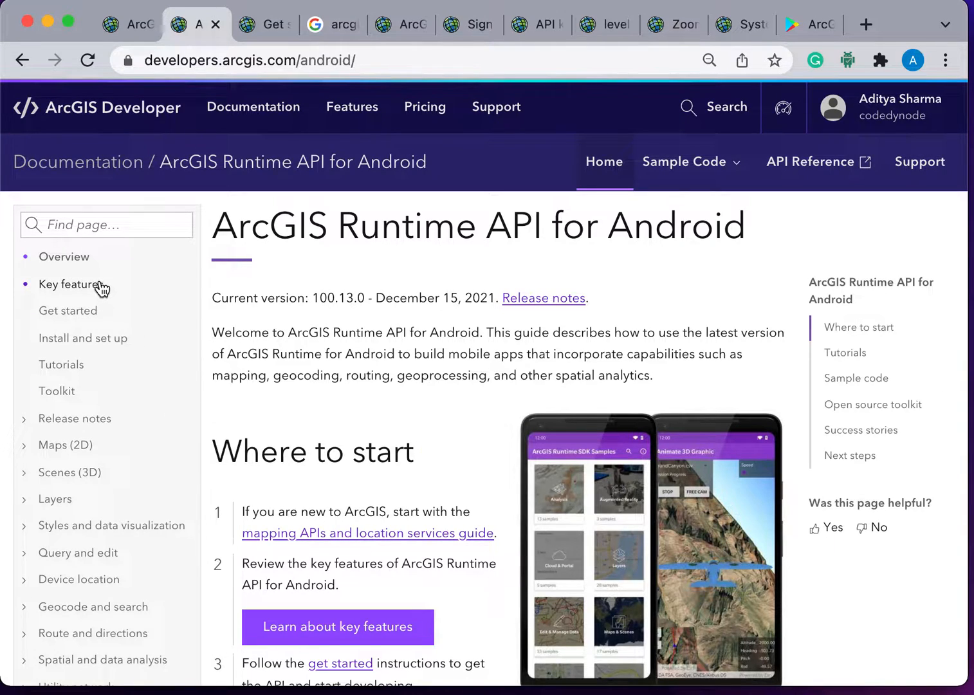
click(73, 284)
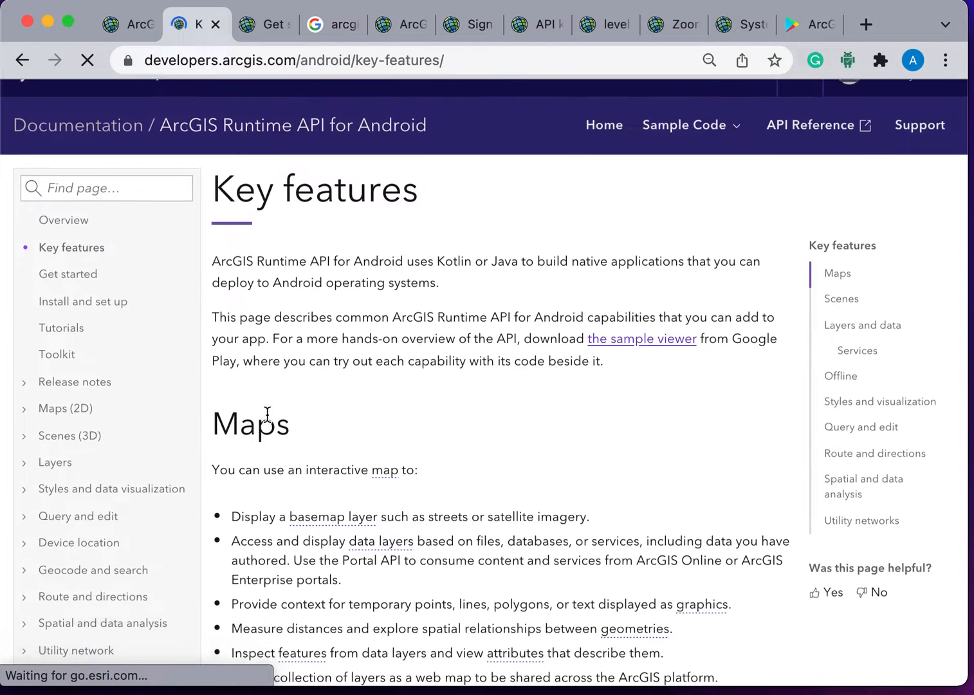
- Read through the Key features page about maps, then go to Get started
scroll(down, 3)
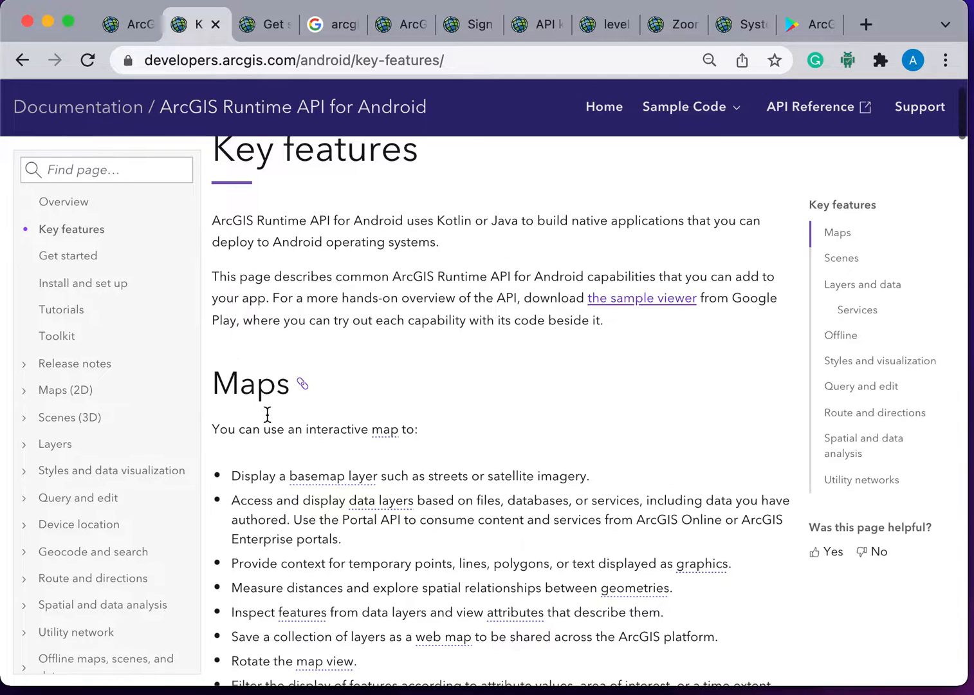
scroll(down, 3)
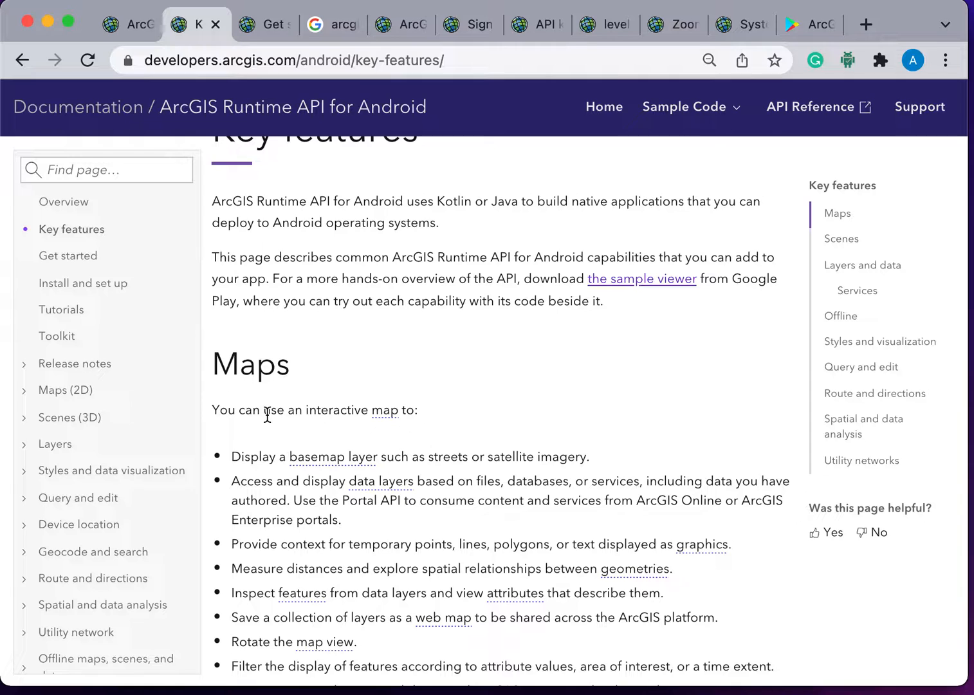
scroll(down, 3)
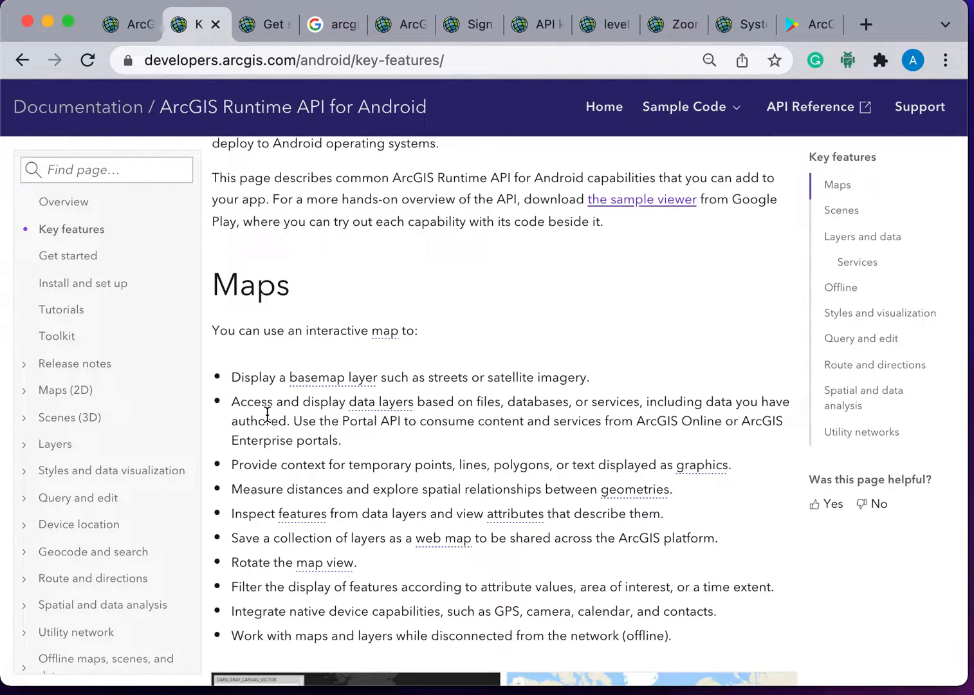
scroll(down, 3)
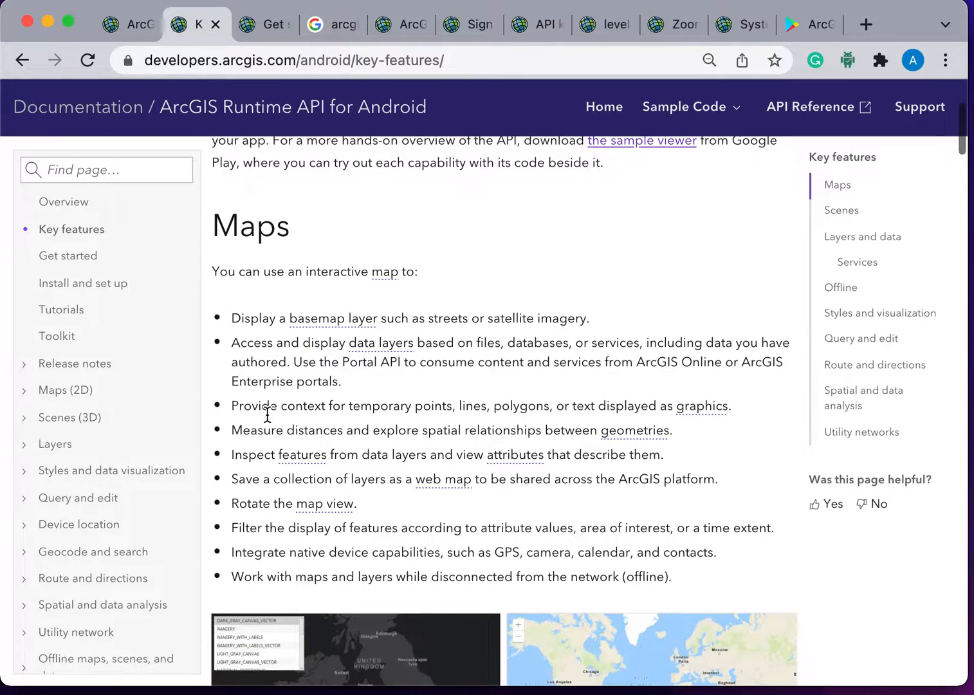
scroll(down, 3)
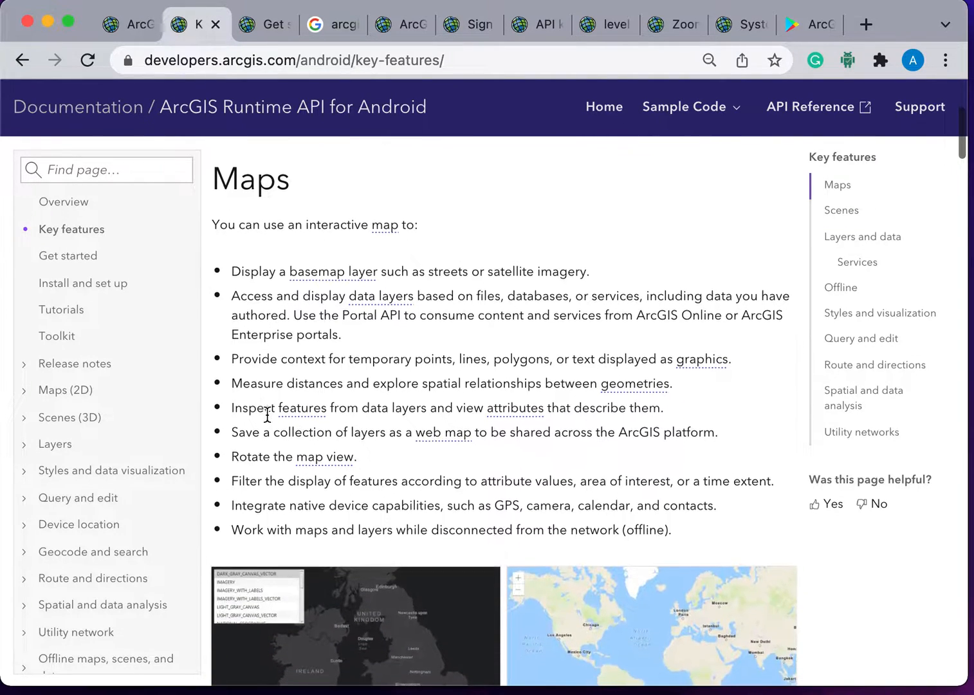
scroll(down, 3)
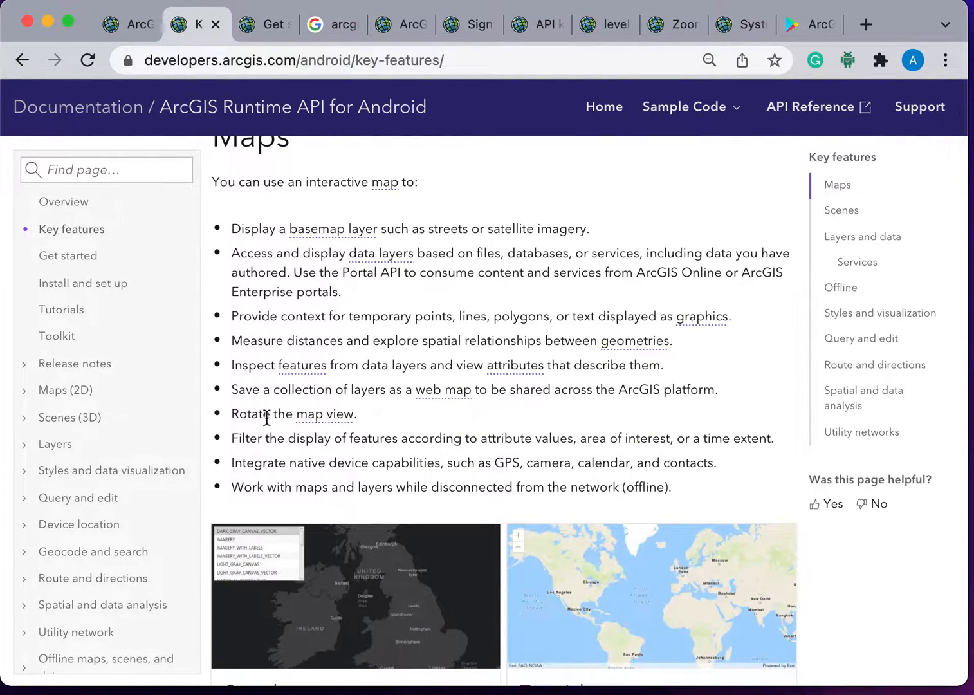
scroll(down, 3)
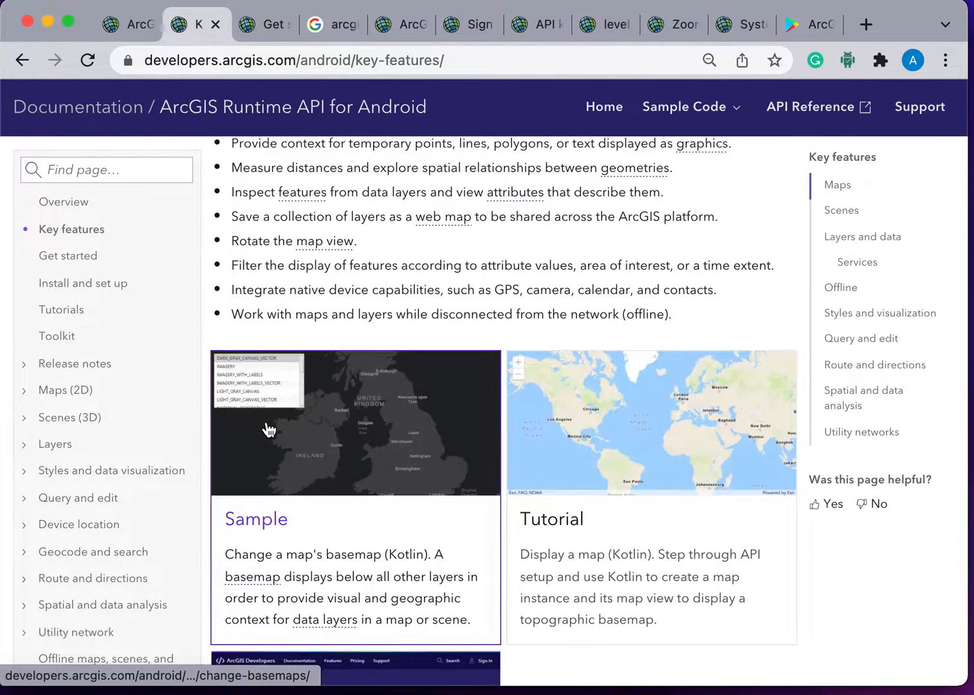
click(67, 256)
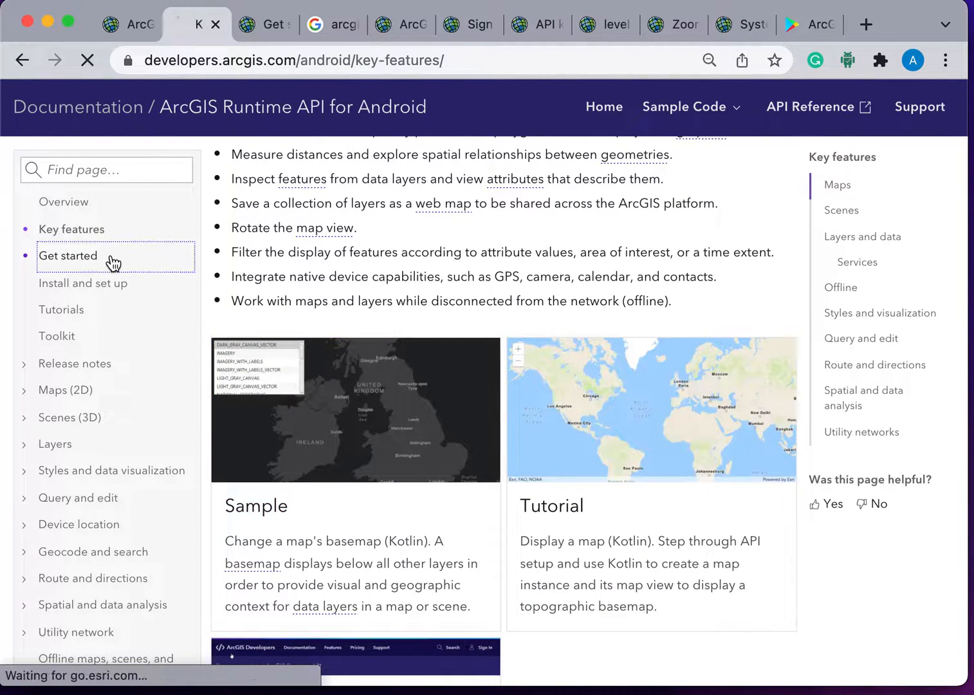
- Load the Get started page and briefly check the sample viewer's Google Play page
click(67, 256)
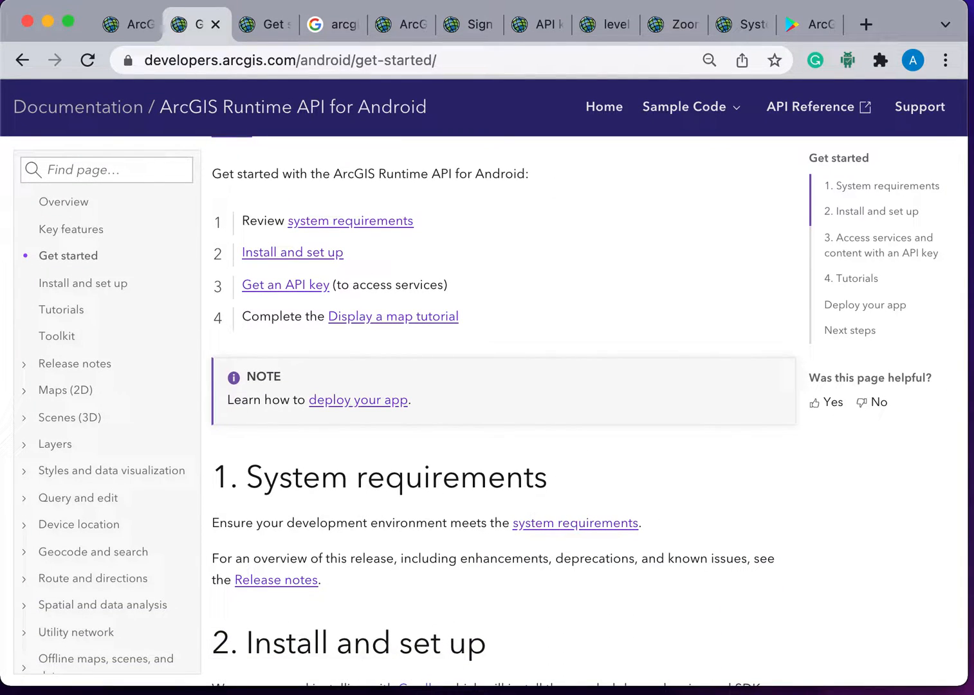
scroll(down, 3)
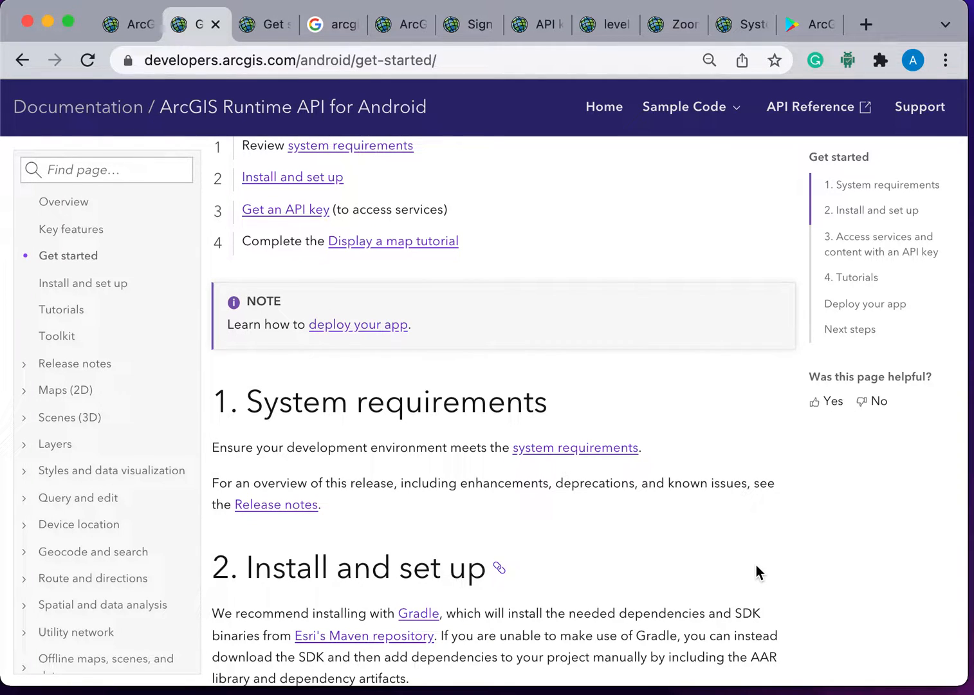
scroll(down, 3)
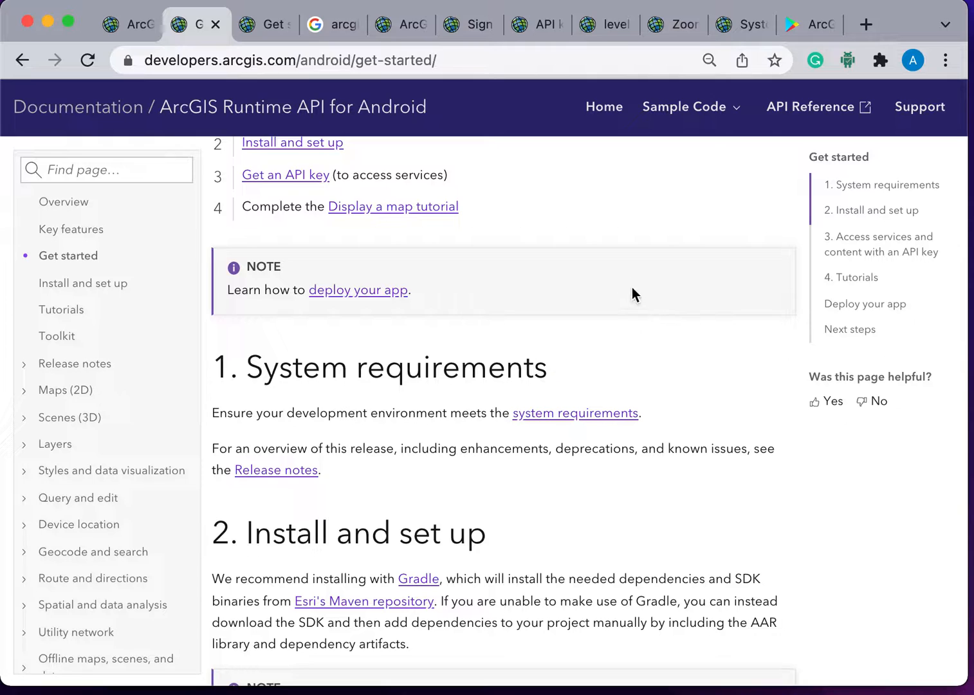
click(809, 23)
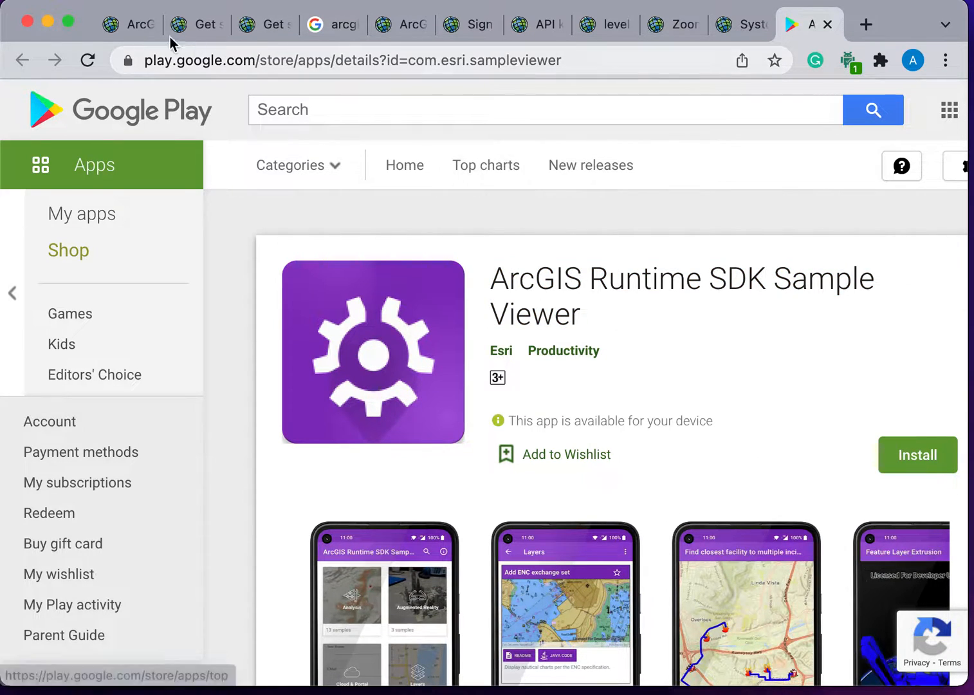
click(195, 24)
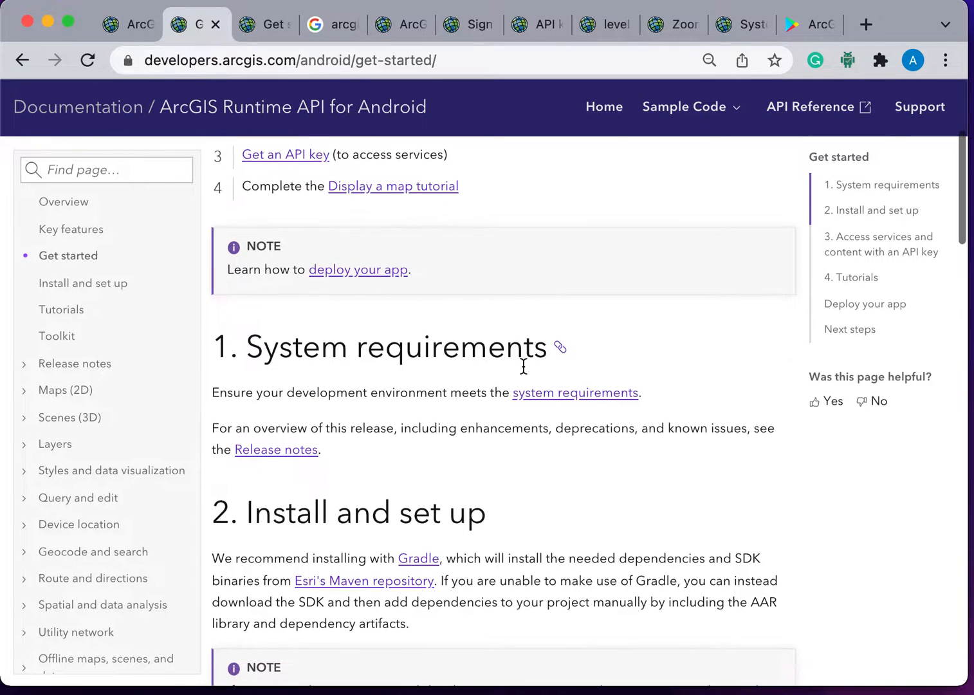
- Read the System requirements section and scroll down to '2. Install and set up'
scroll(down, 3)
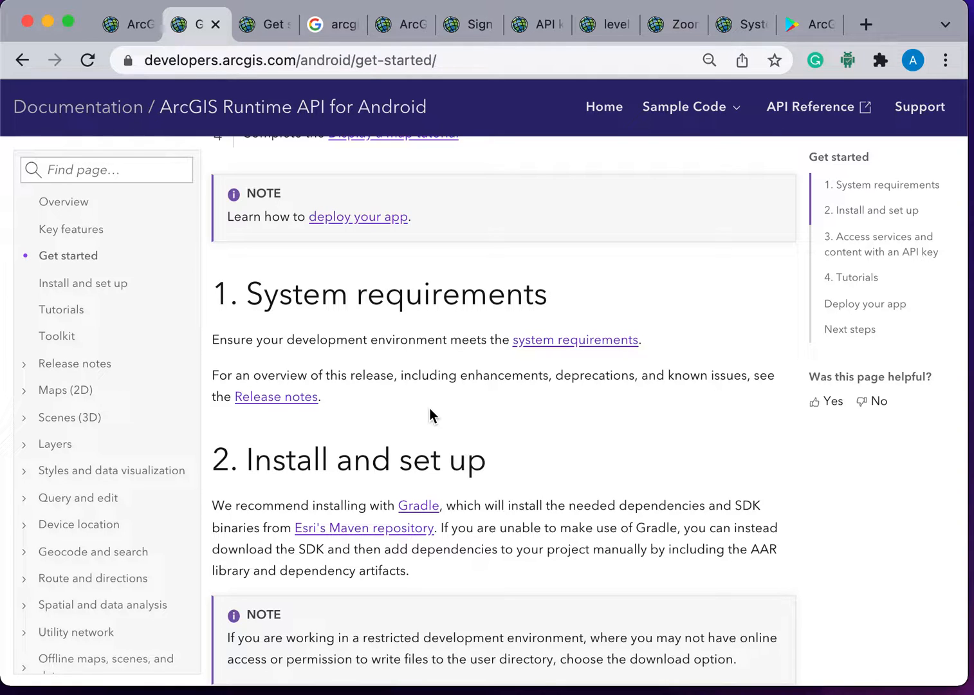
scroll(down, 3)
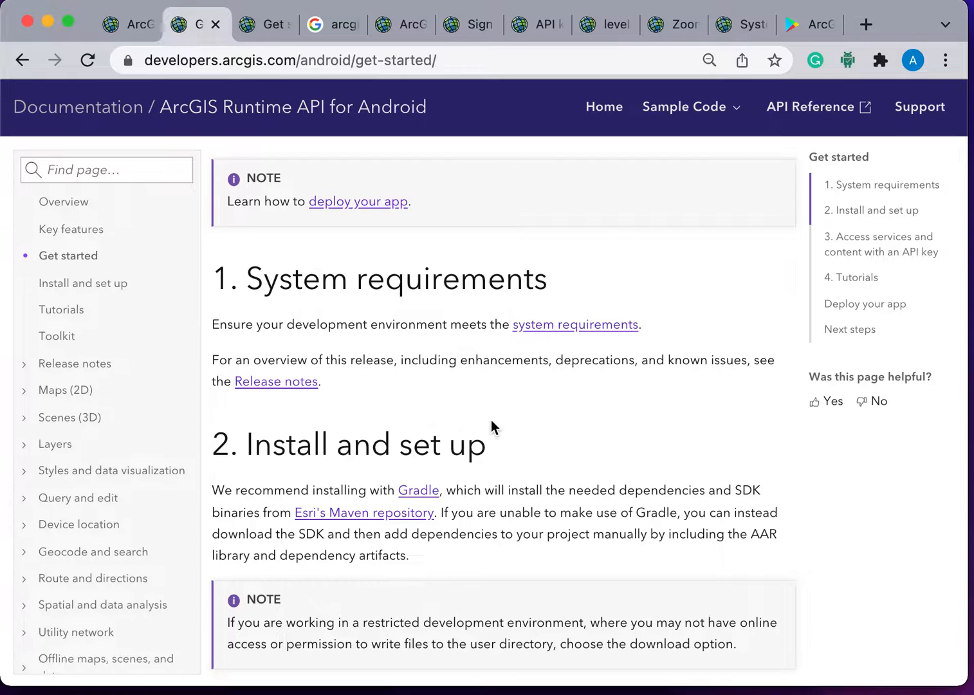
mouse_move(518, 432)
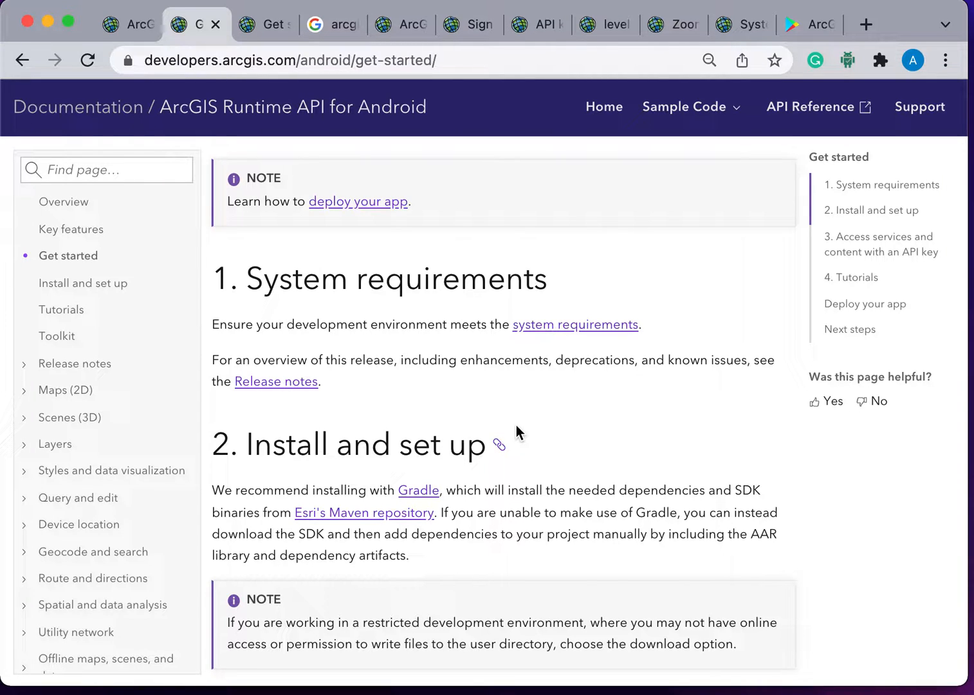
scroll(down, 3)
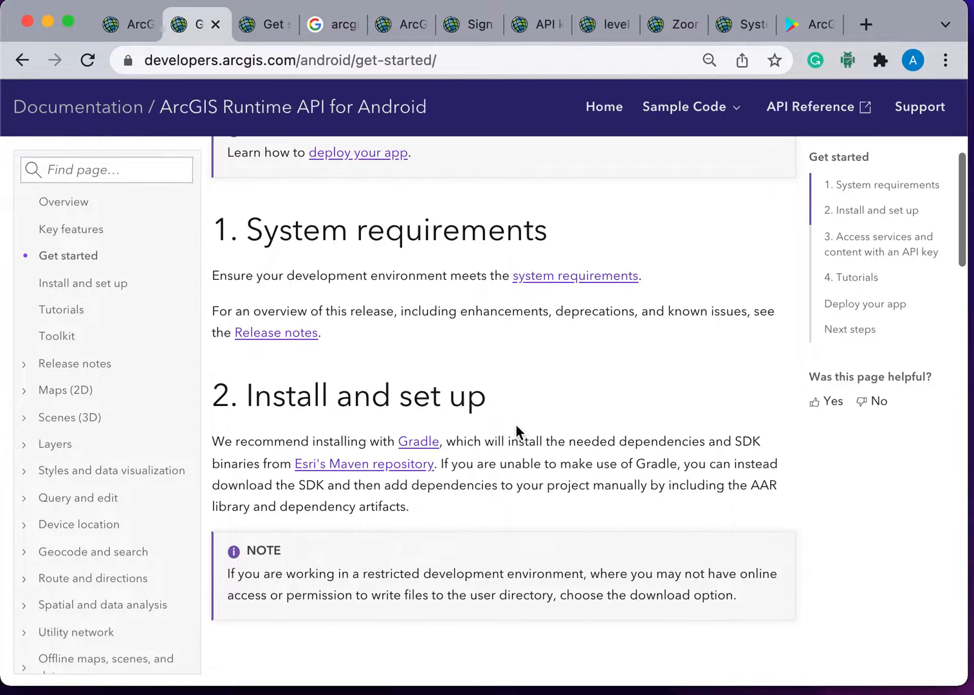
scroll(down, 3)
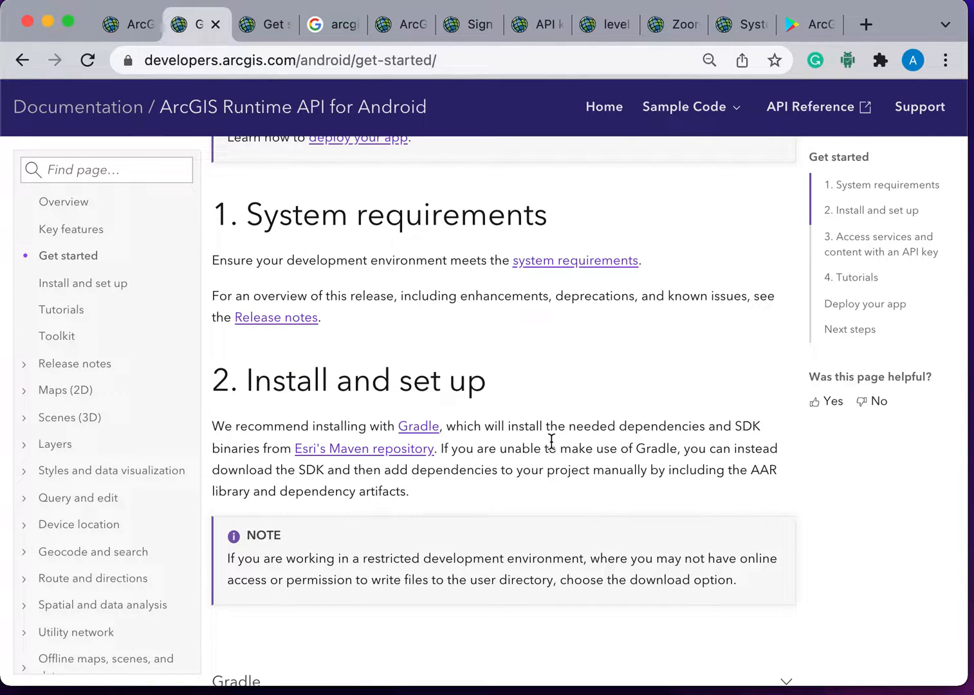
scroll(down, 3)
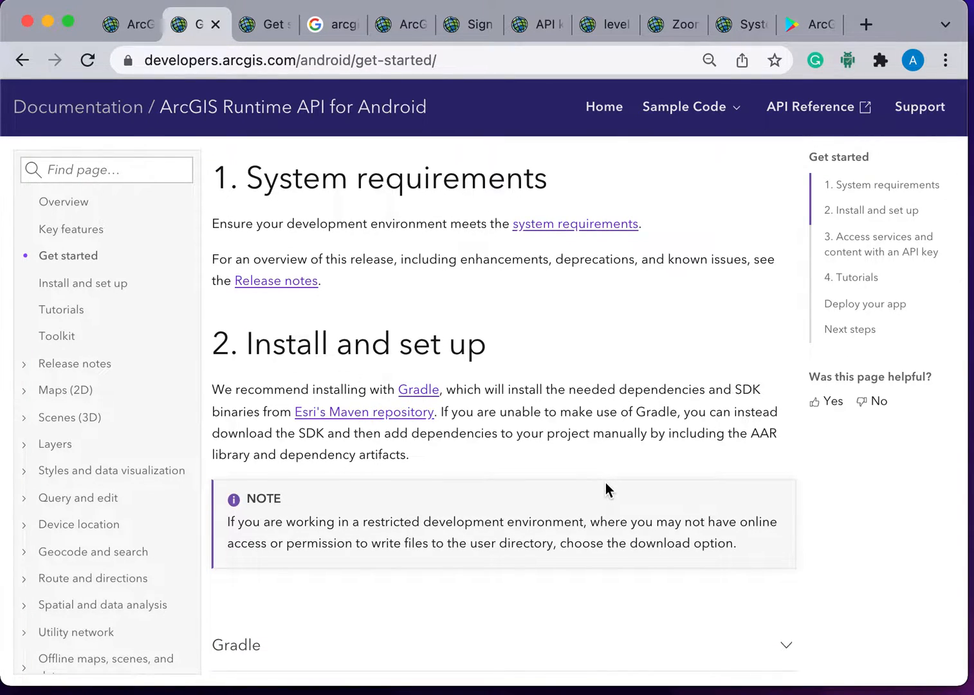
scroll(down, 3)
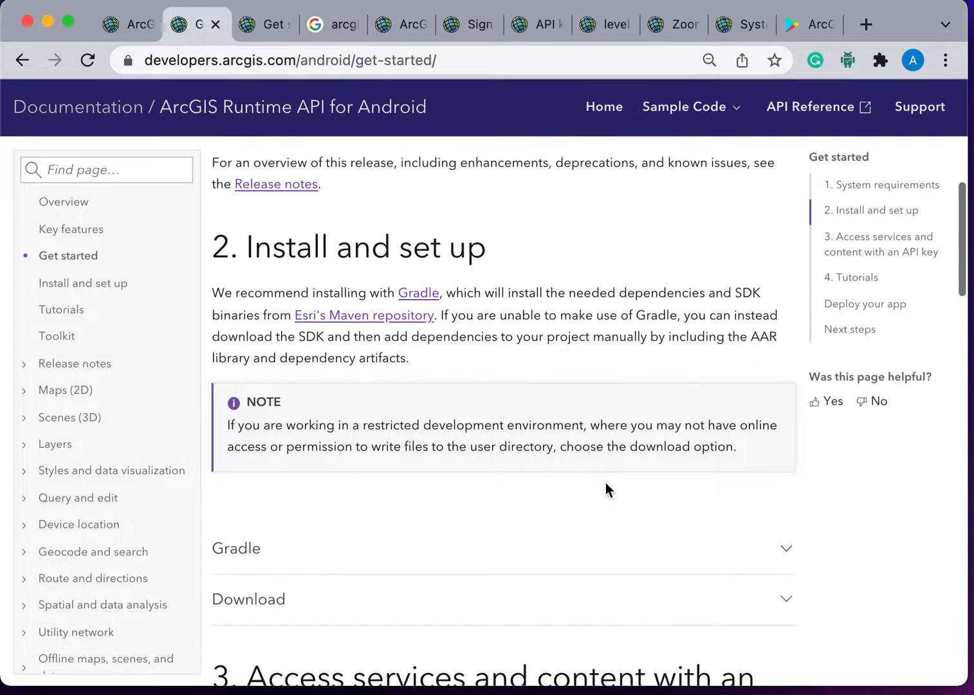
mouse_move(745, 498)
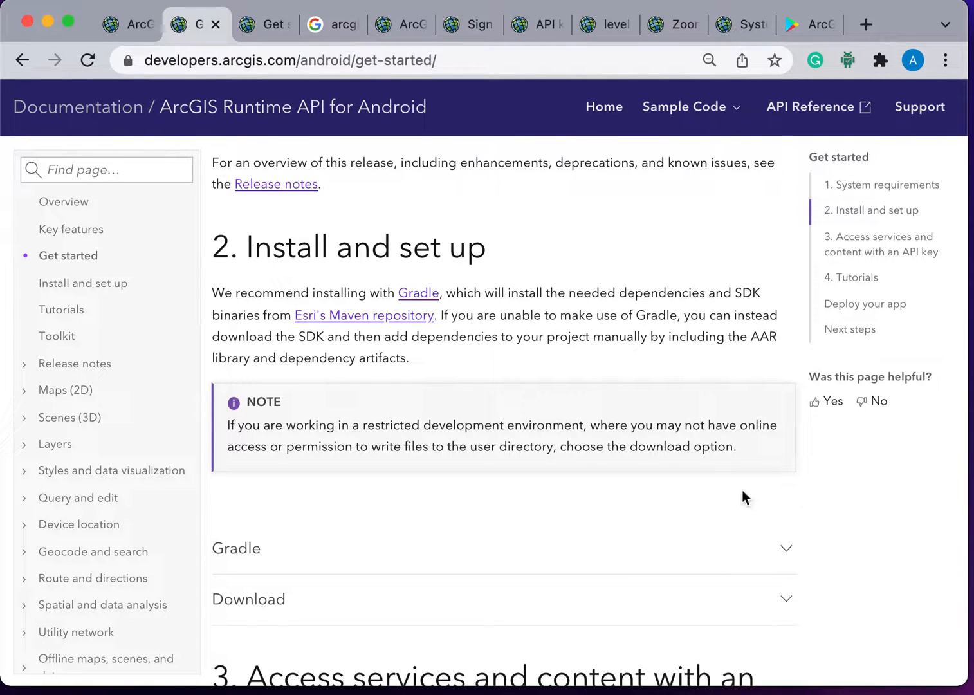
scroll(down, 3)
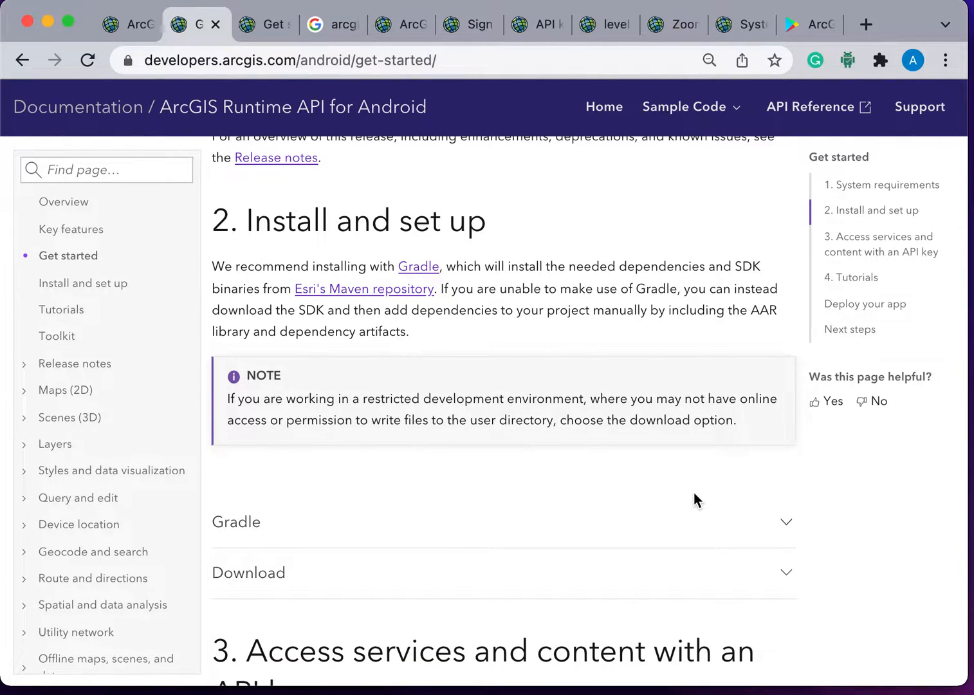
scroll(down, 3)
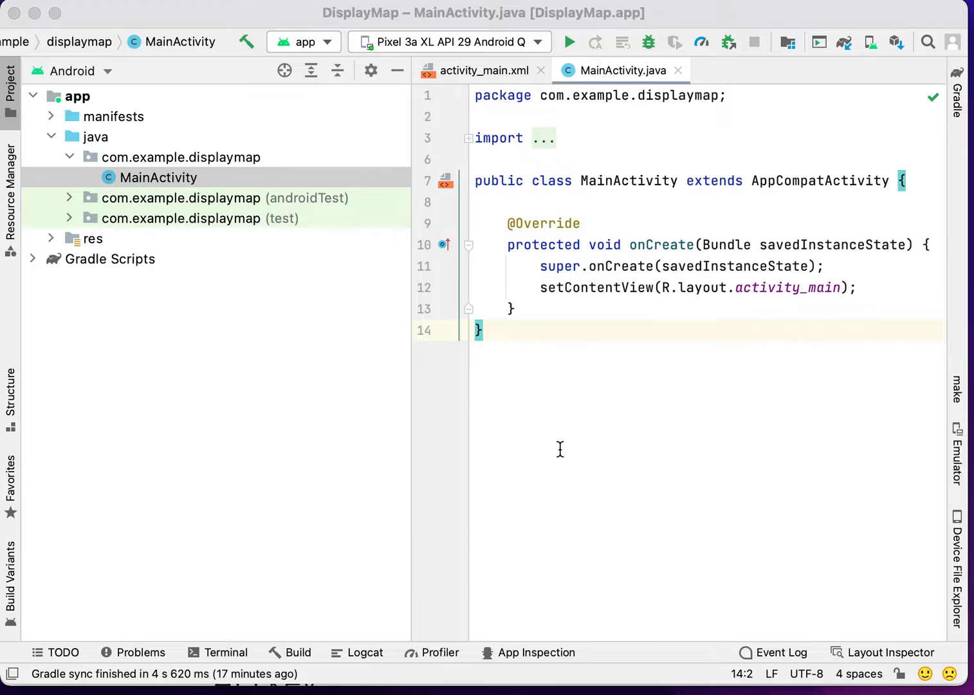
mouse_move(415, 309)
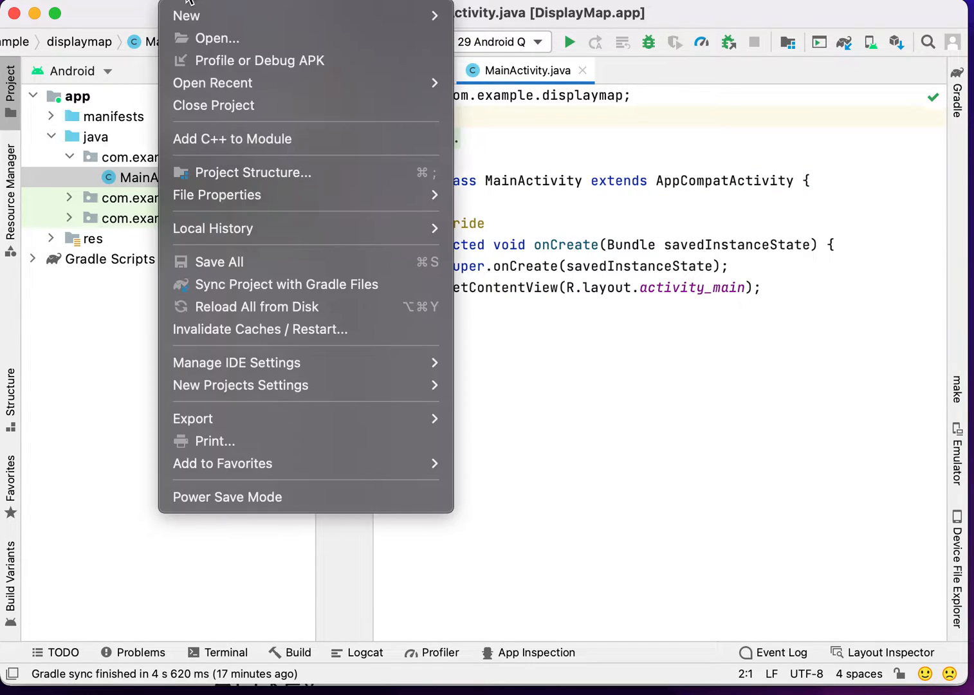
mouse_move(186, 16)
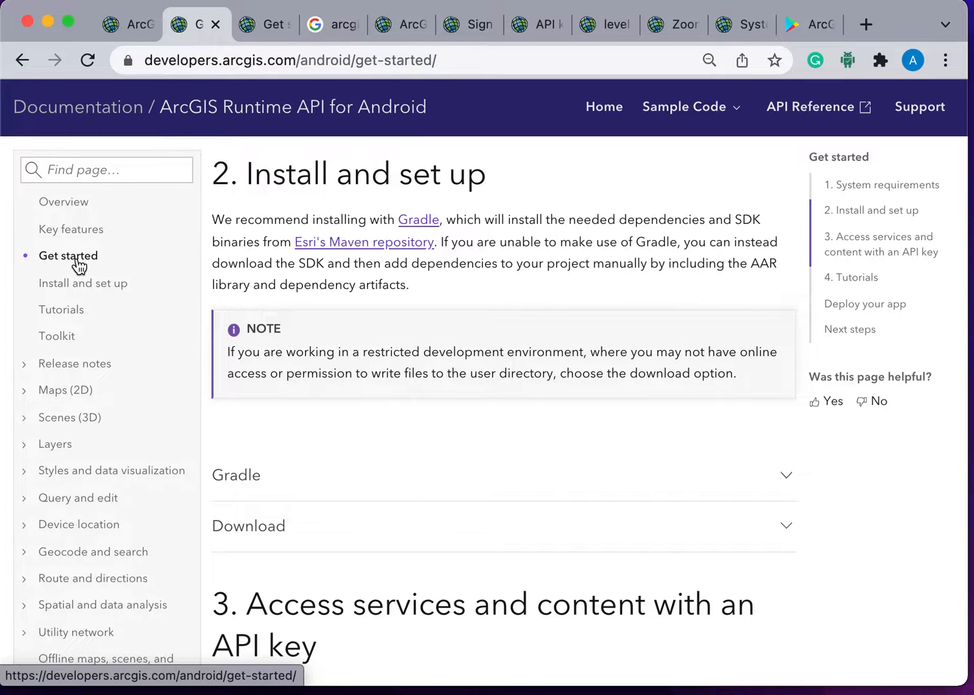
- Expand the Gradle accordion and read the Maven repositories snippet
scroll(down, 3)
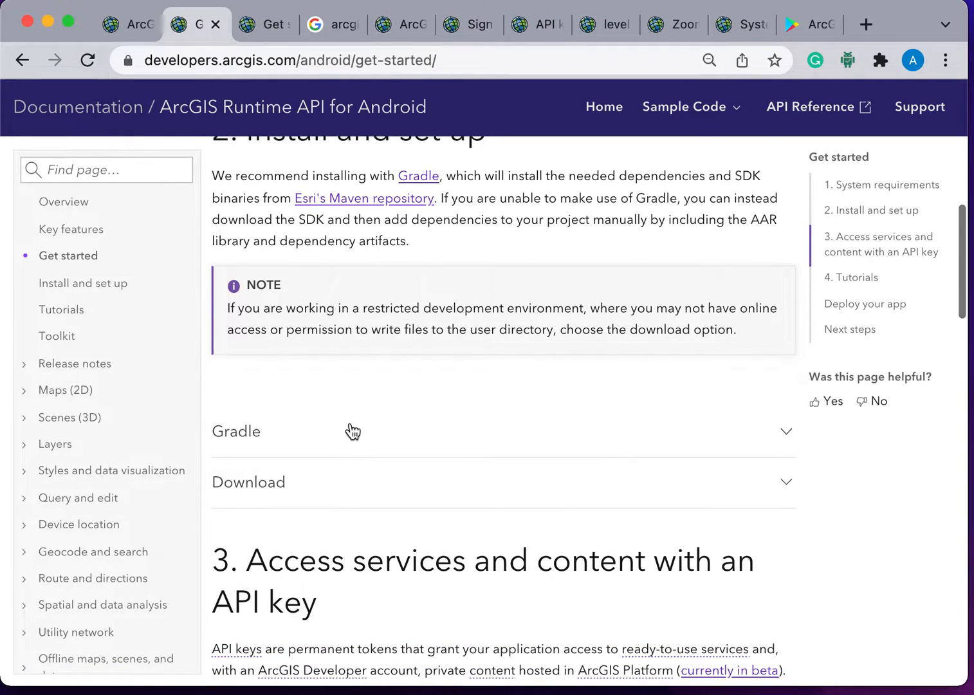
click(236, 430)
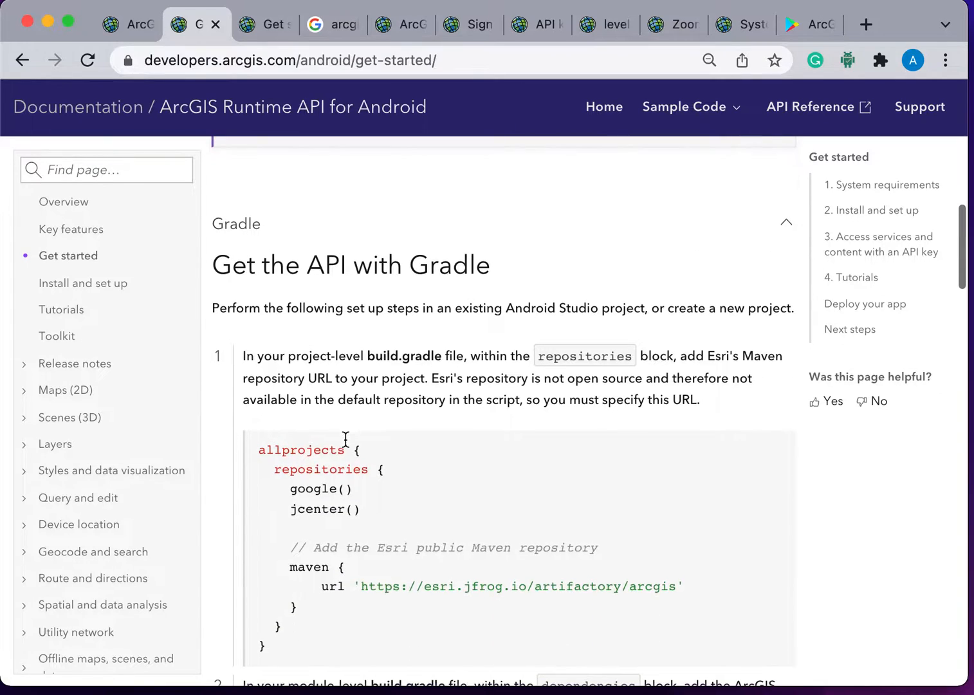
scroll(down, 3)
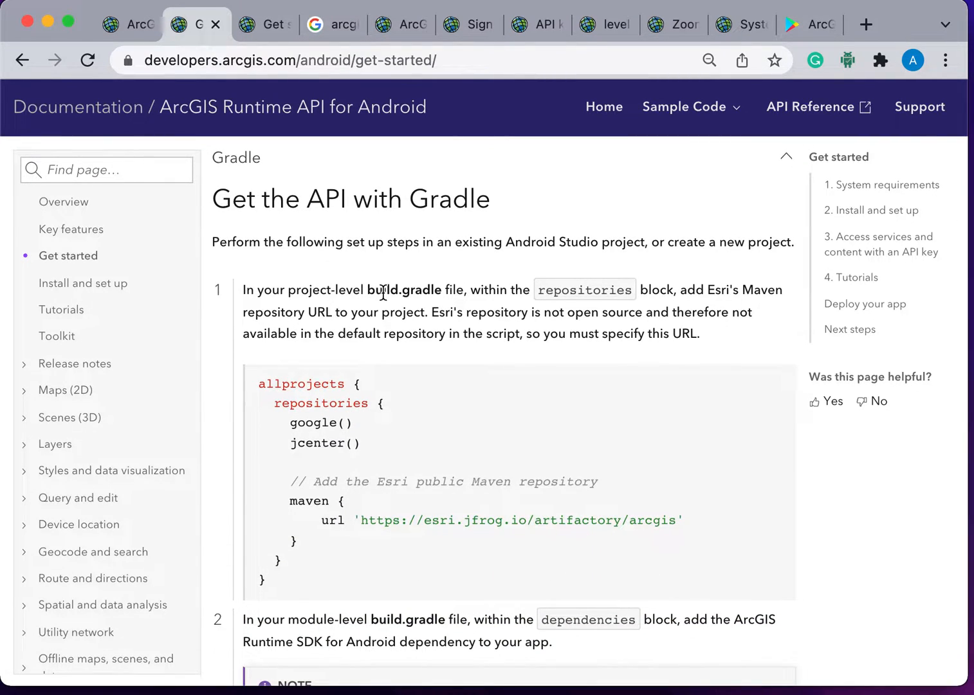
scroll(down, 3)
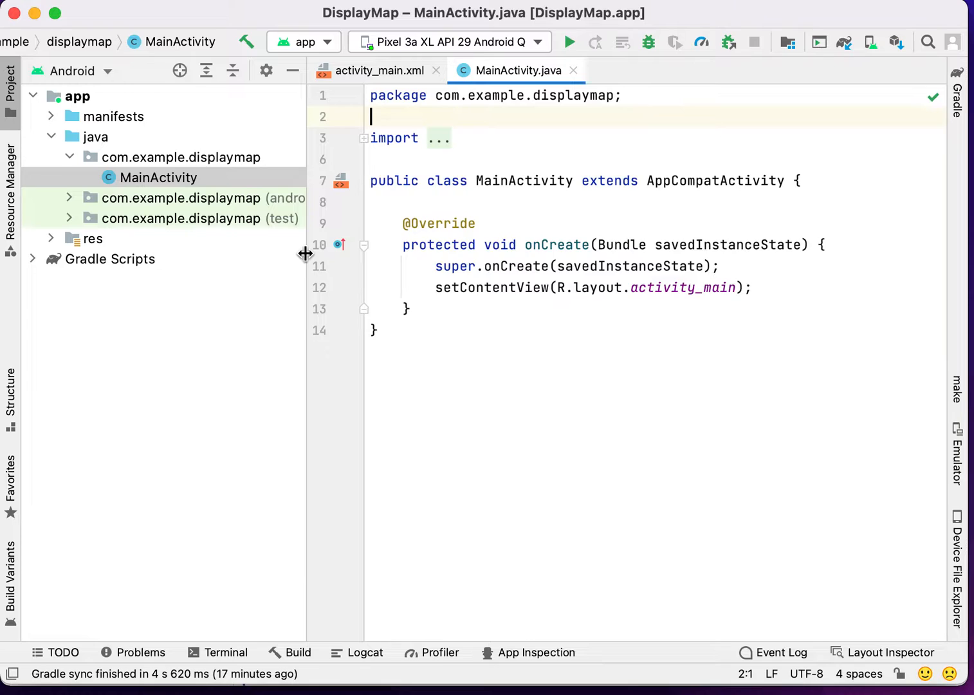
click(110, 258)
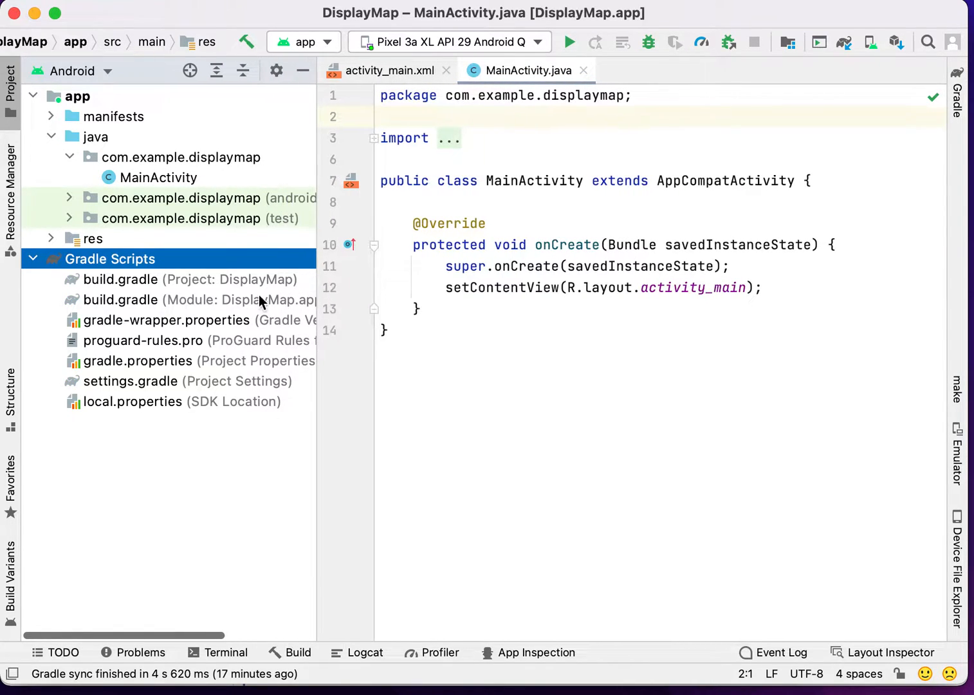
click(193, 299)
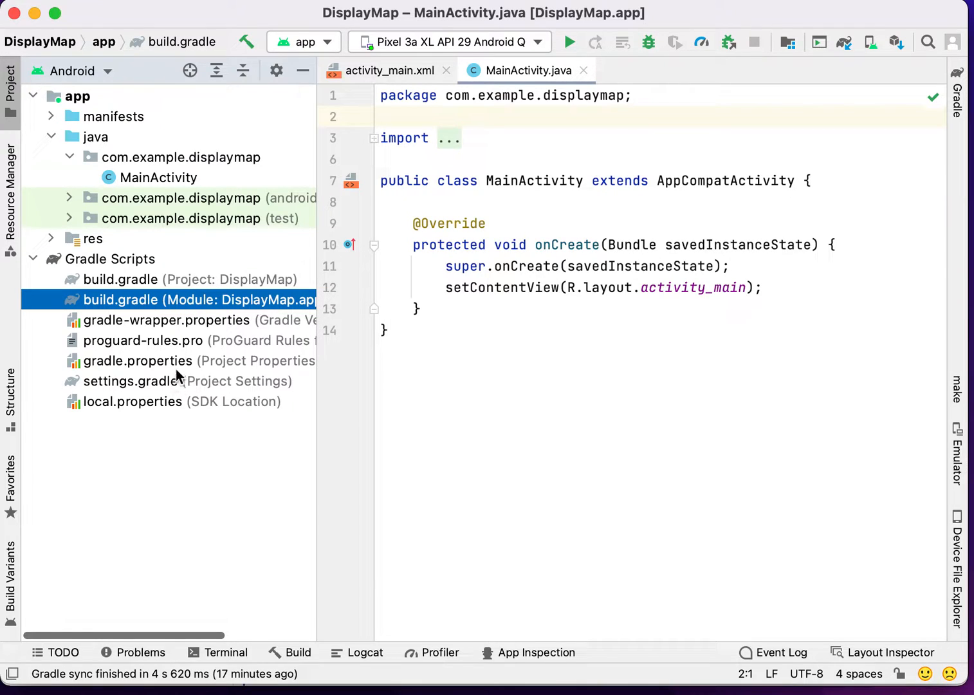
double_click(121, 278)
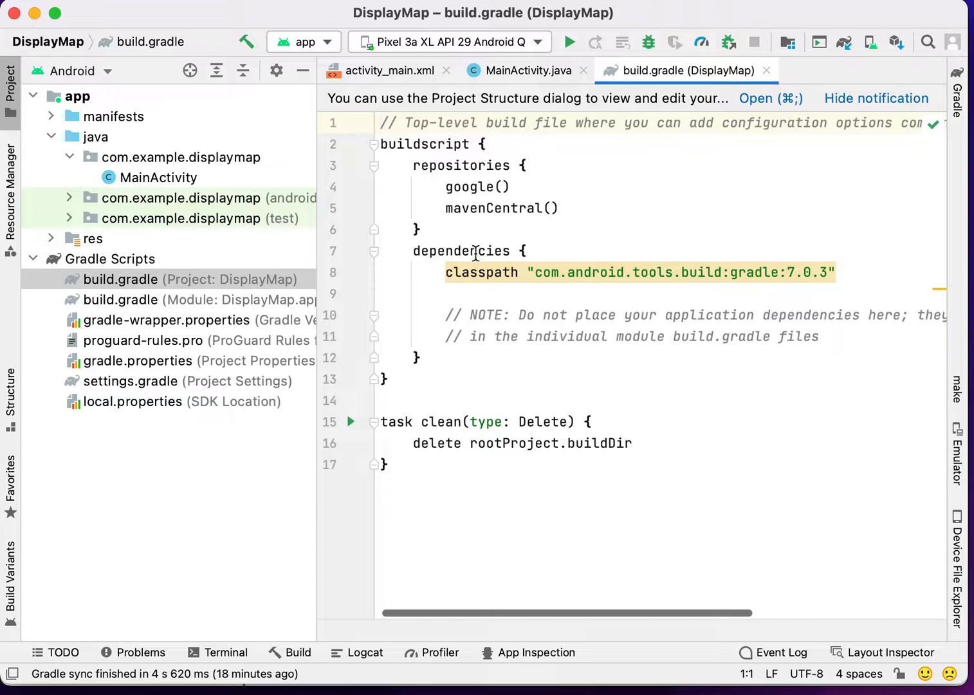
click(417, 229)
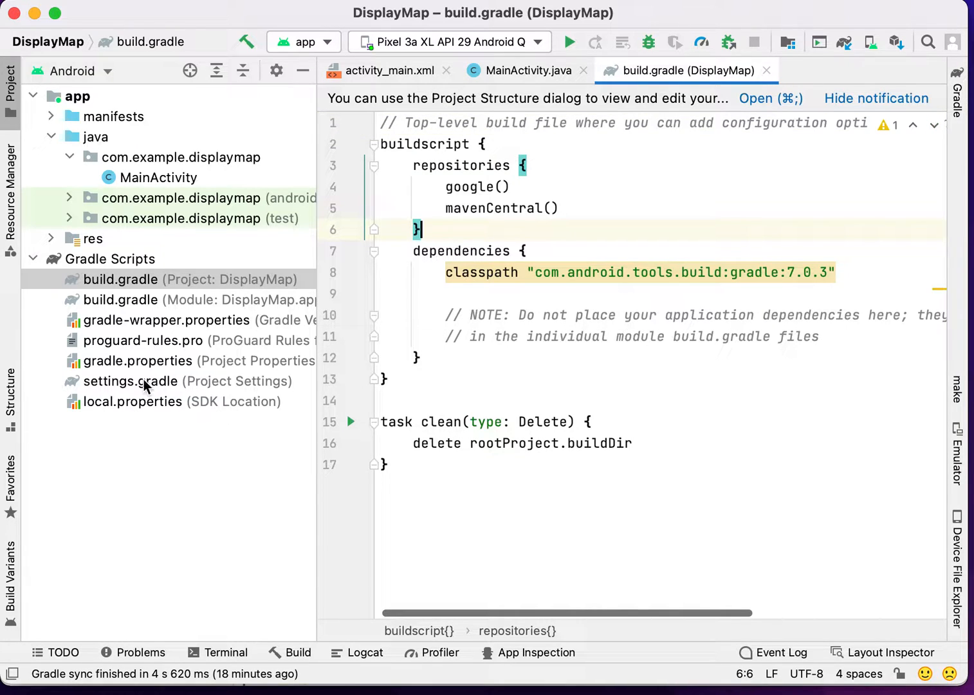
double_click(130, 380)
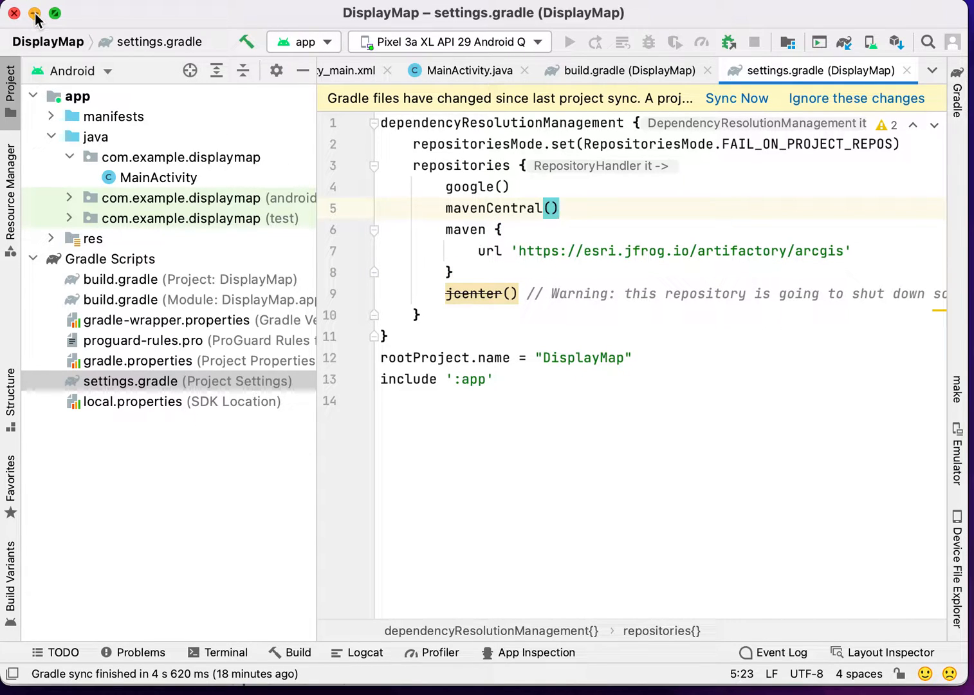
click(196, 24)
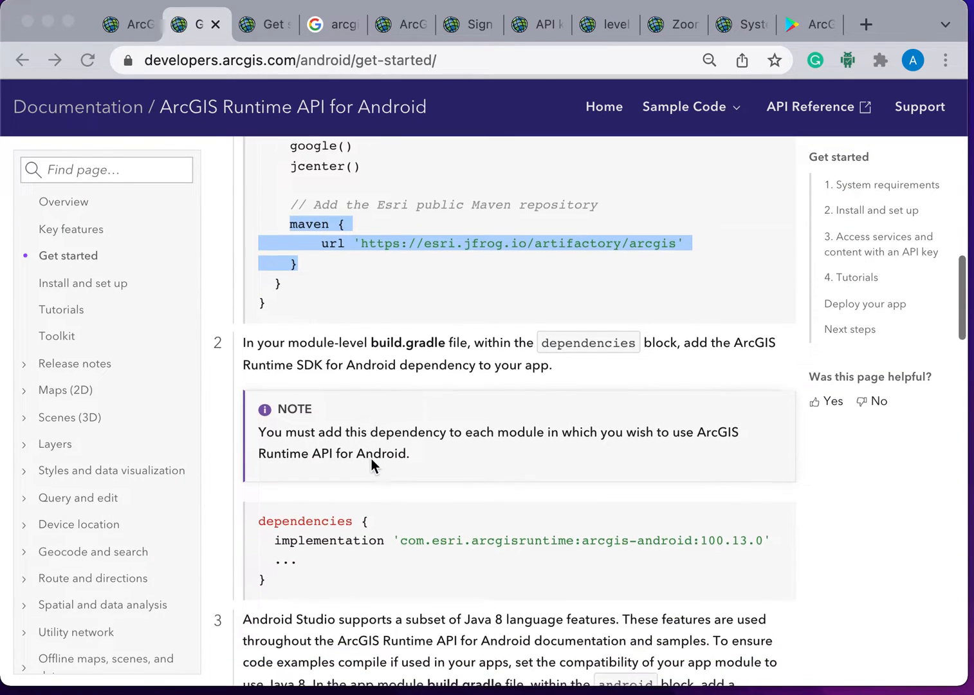
scroll(down, 3)
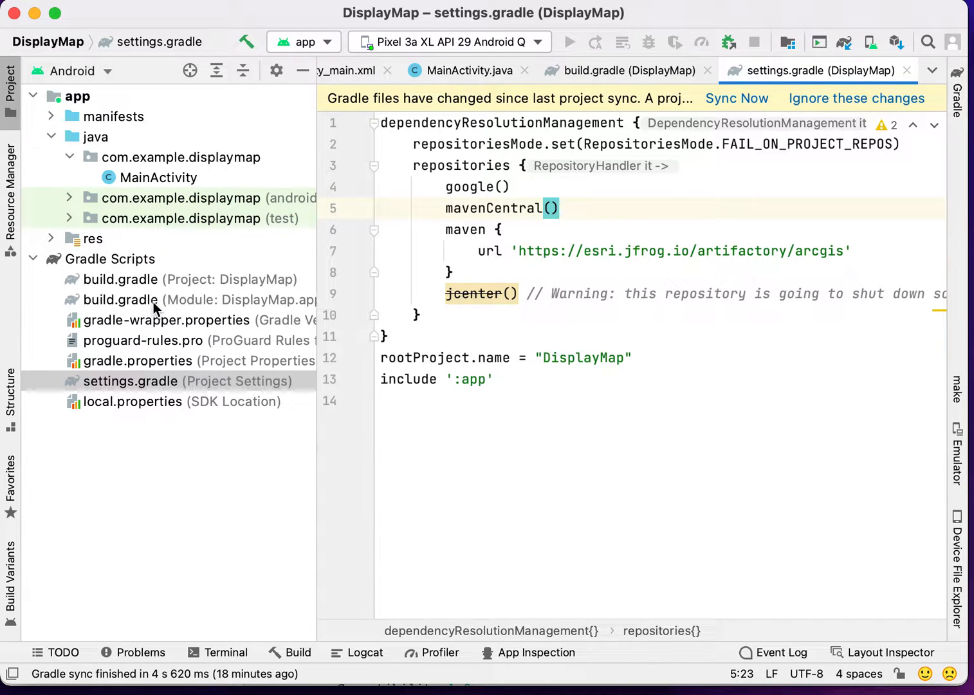
- Add implementation 'com.esri.arcgisruntime:arcgis-android:100.13.0' to the module build.gradle dependencies
click(120, 300)
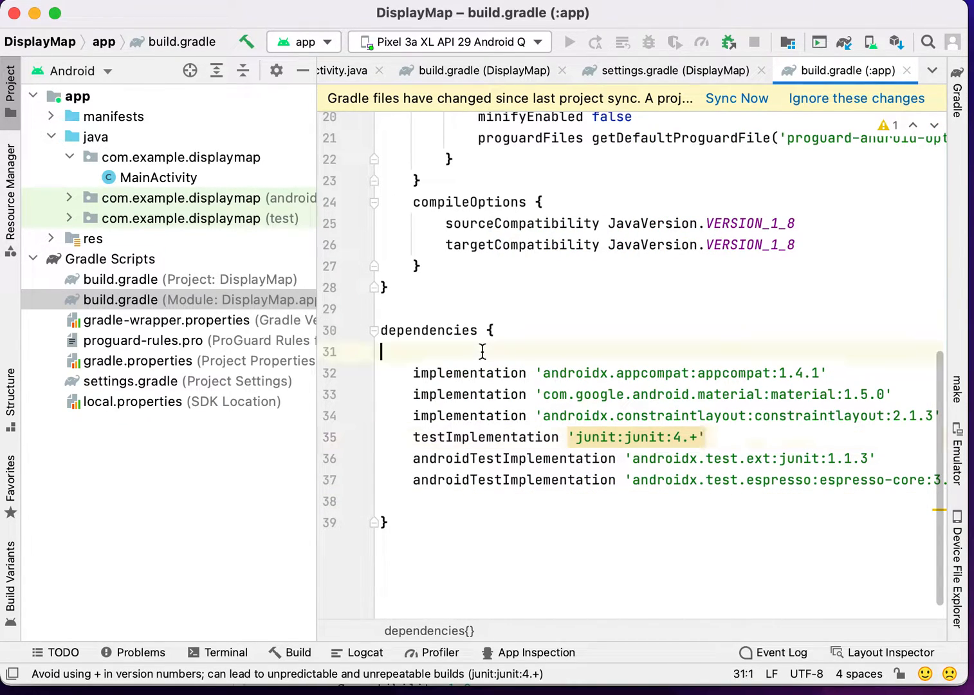
text(implementation 'com.esri.arcgisruntime:arcgis-android:100.13.0')
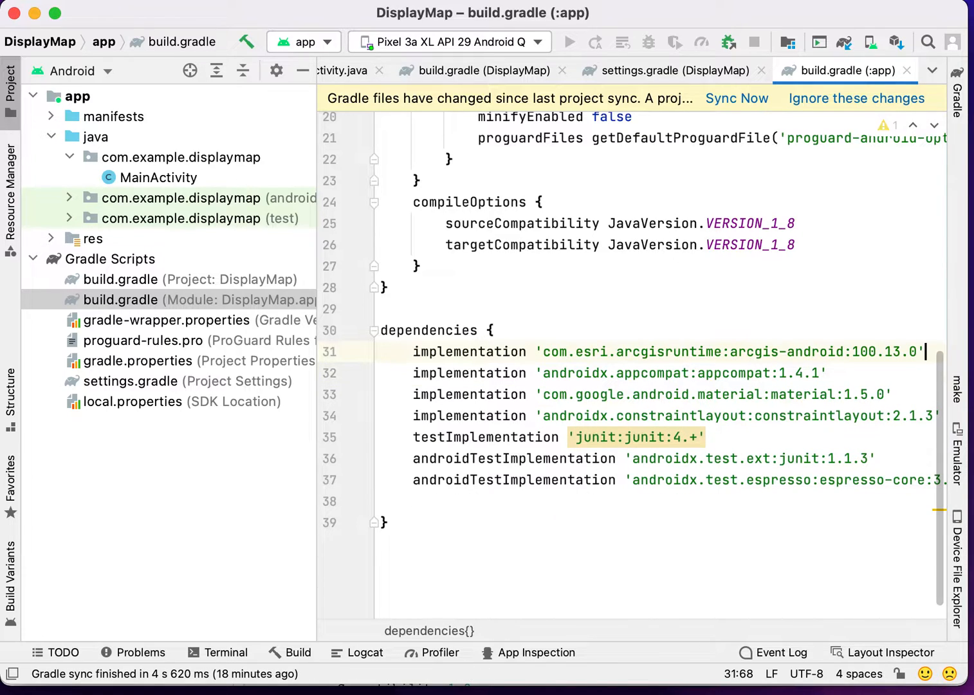
key(enter)
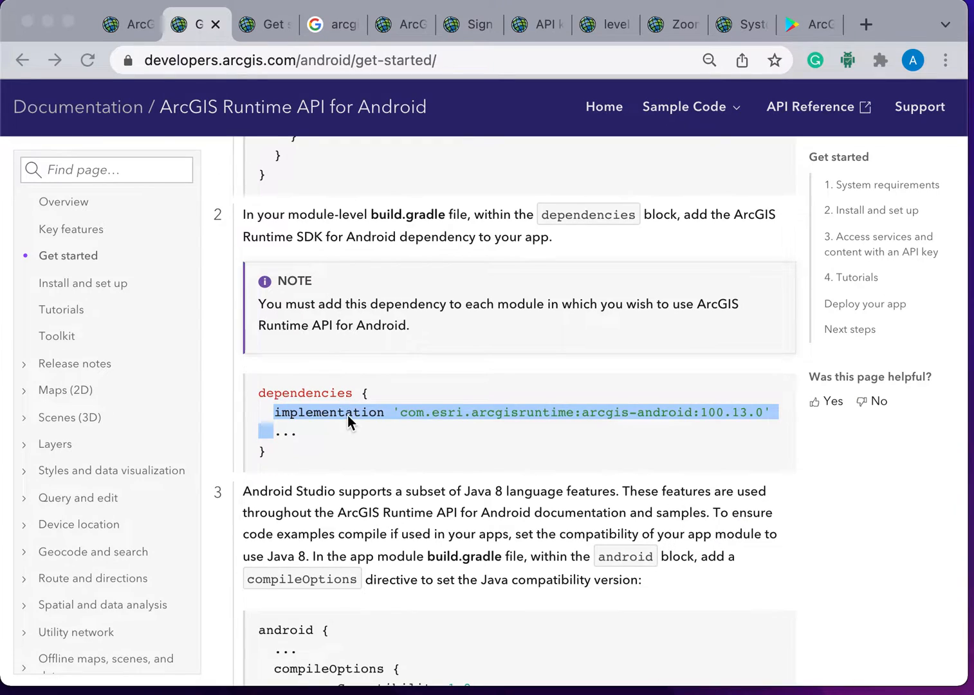
- Add packagingOptions excluding META-INF/* below compileOptions, then sync the project with Gradle
scroll(down, 3)
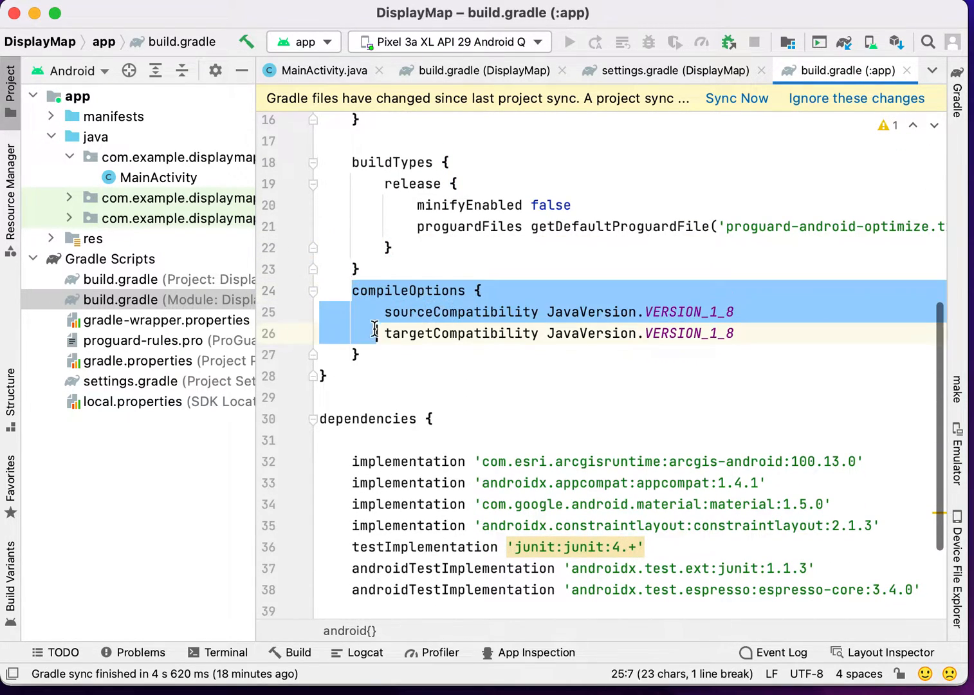
click(360, 269)
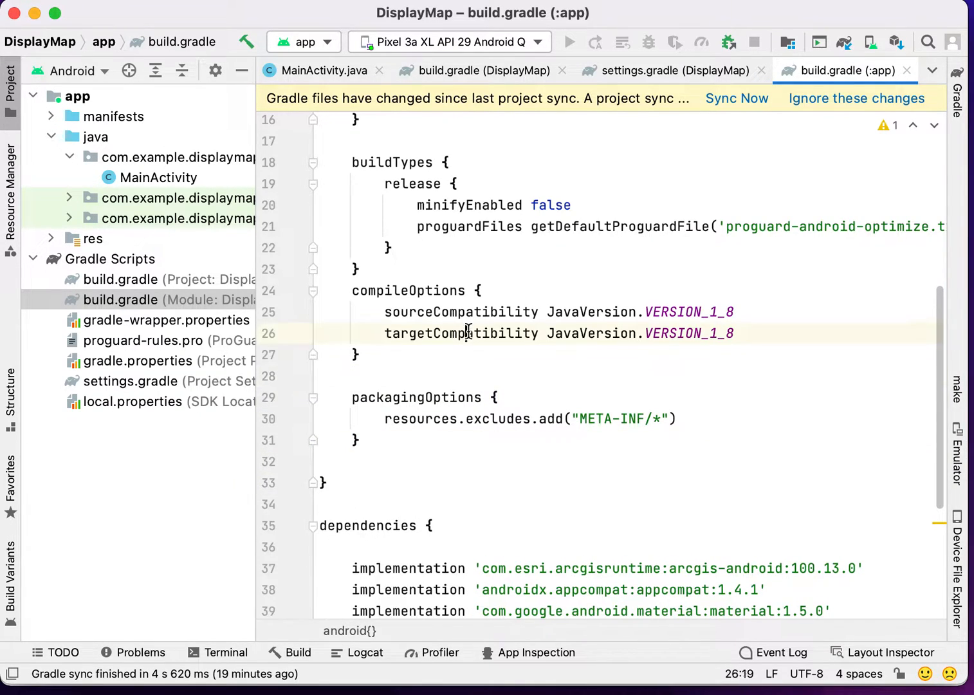
click(737, 98)
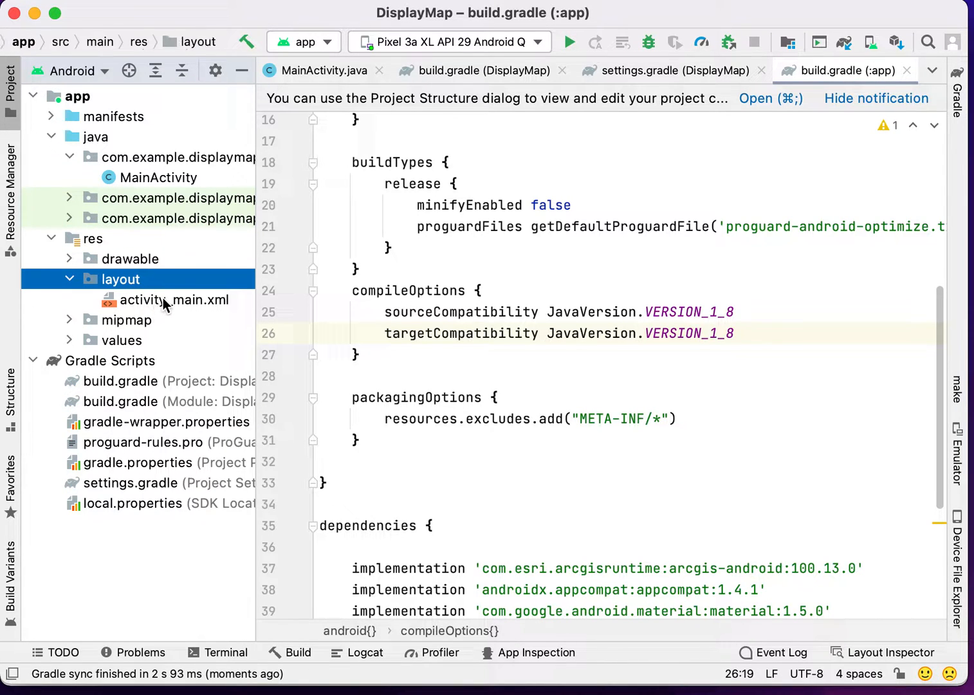
- Add a match_parent MapView element with android:id="@+id/mapView" to activity_main.xml
double_click(175, 300)
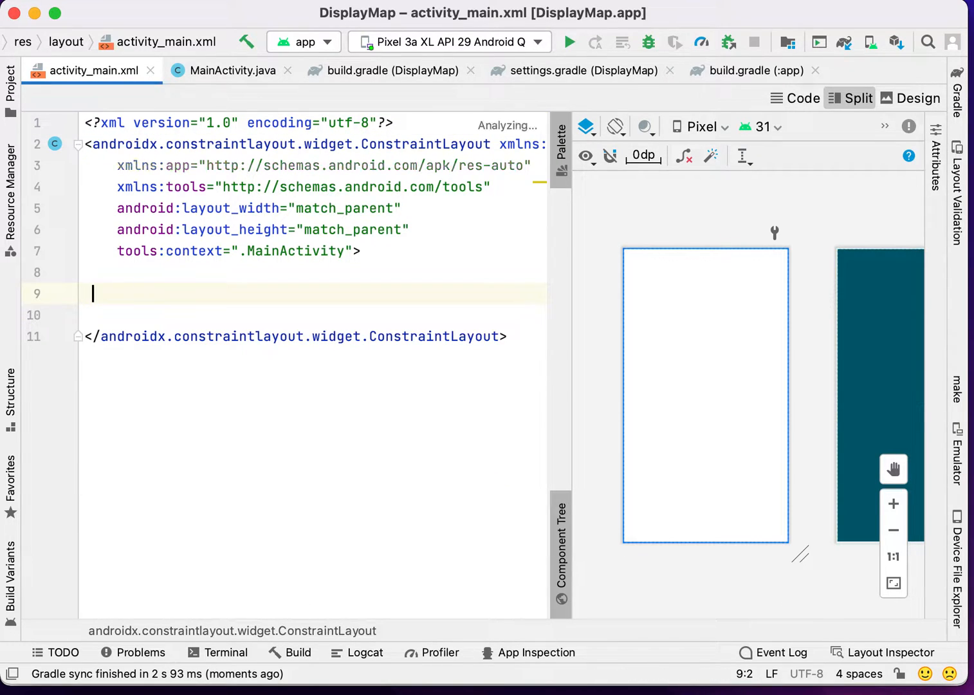
text(<)
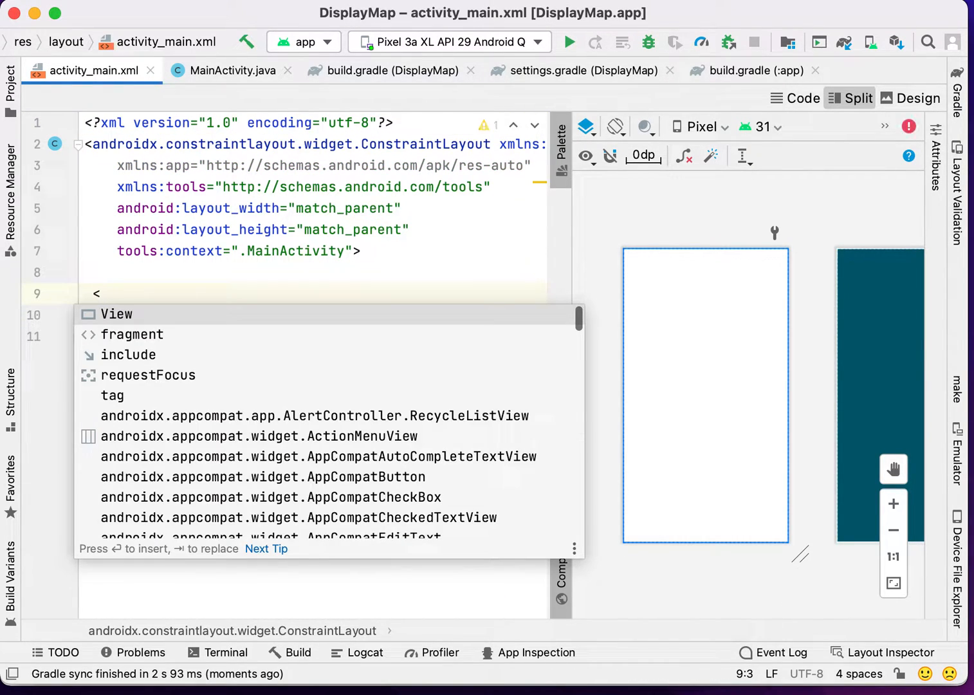
text(MapView)
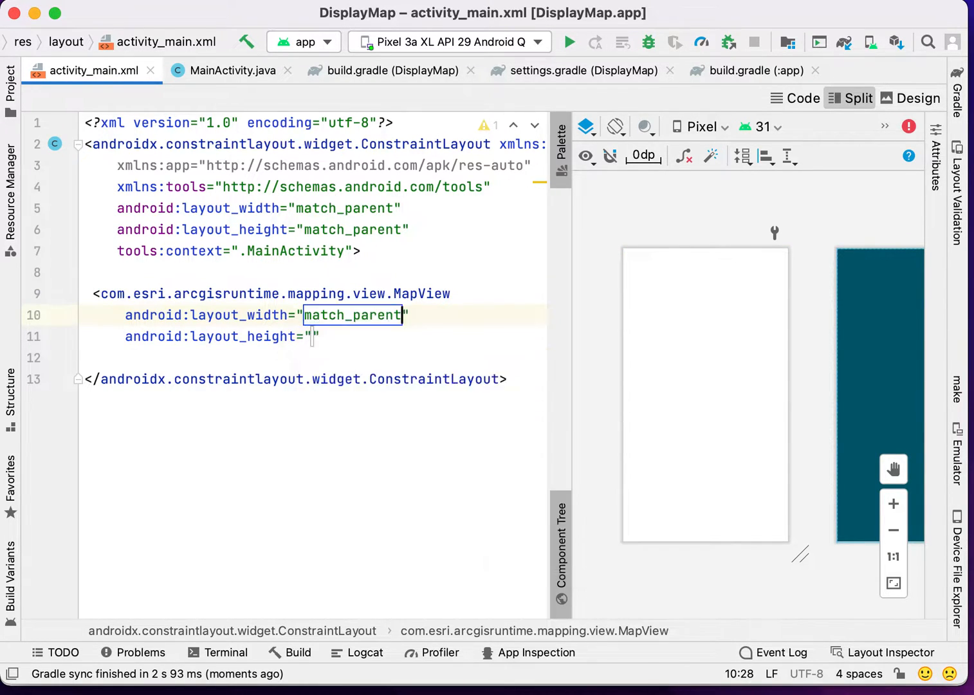
text(match_parent)
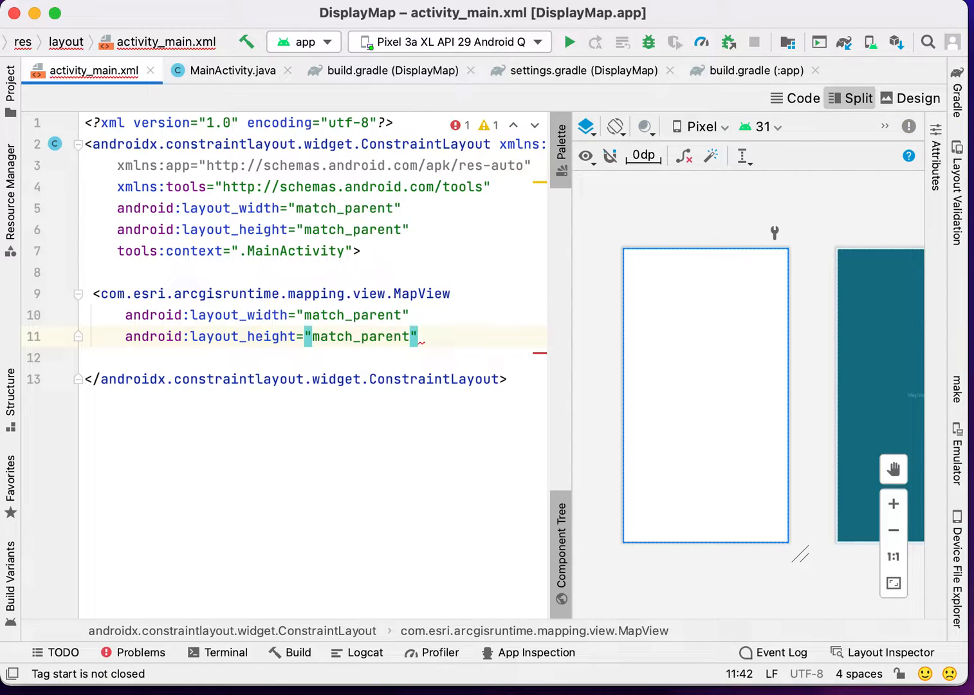
text(id)
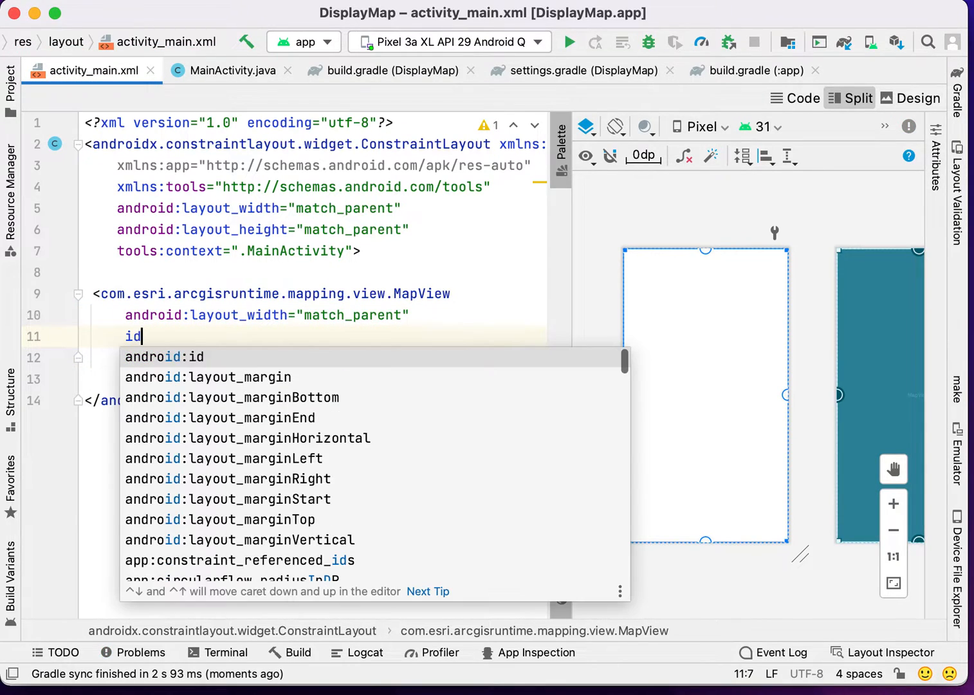
text(="@+id/m)
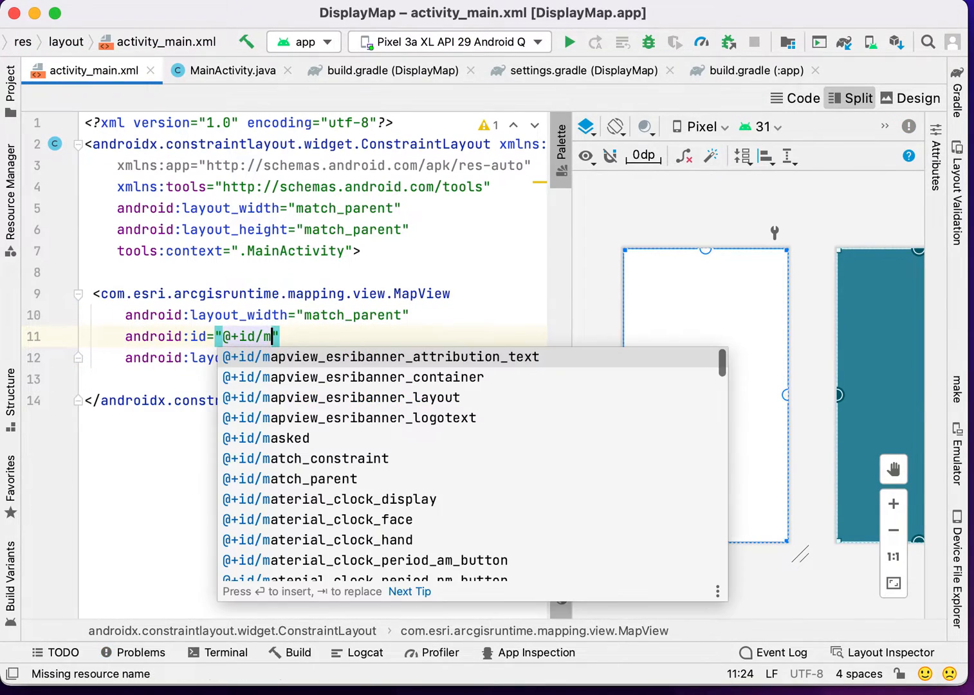
text(apView)
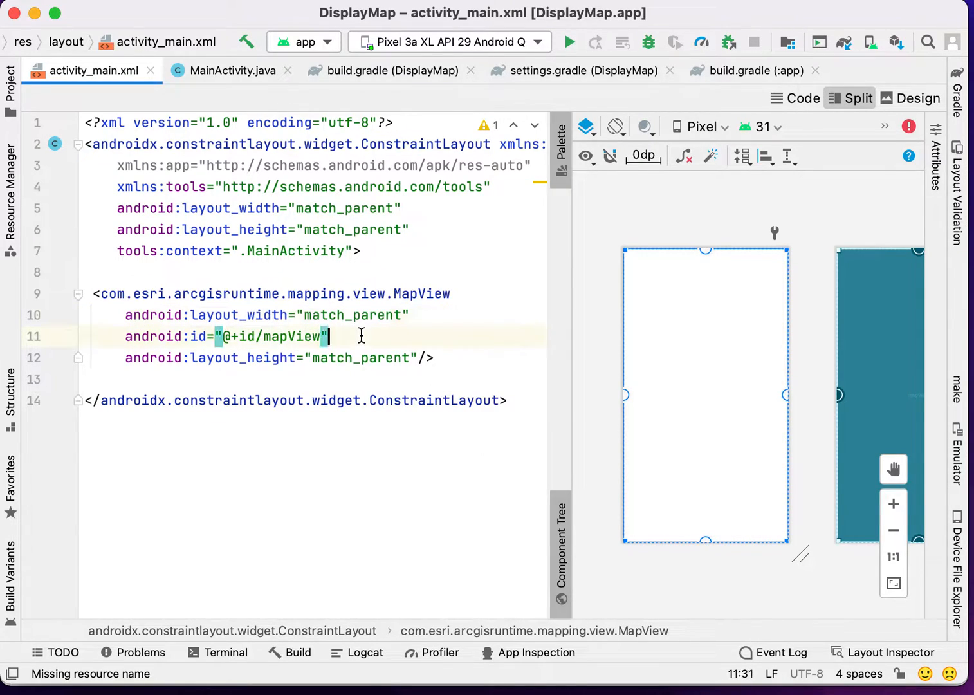
double_click(291, 336)
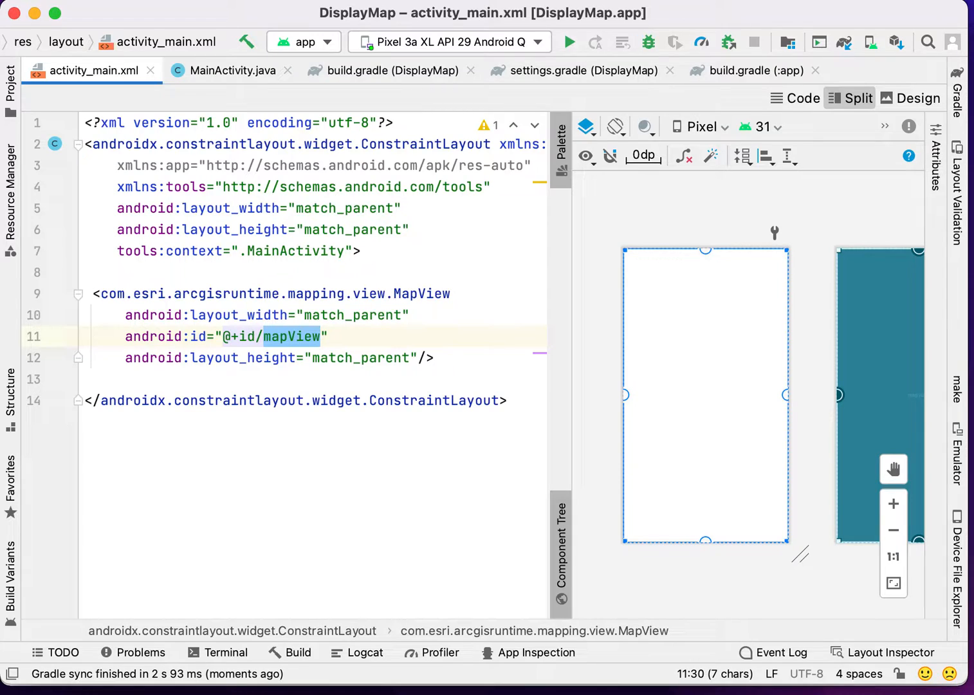
click(233, 70)
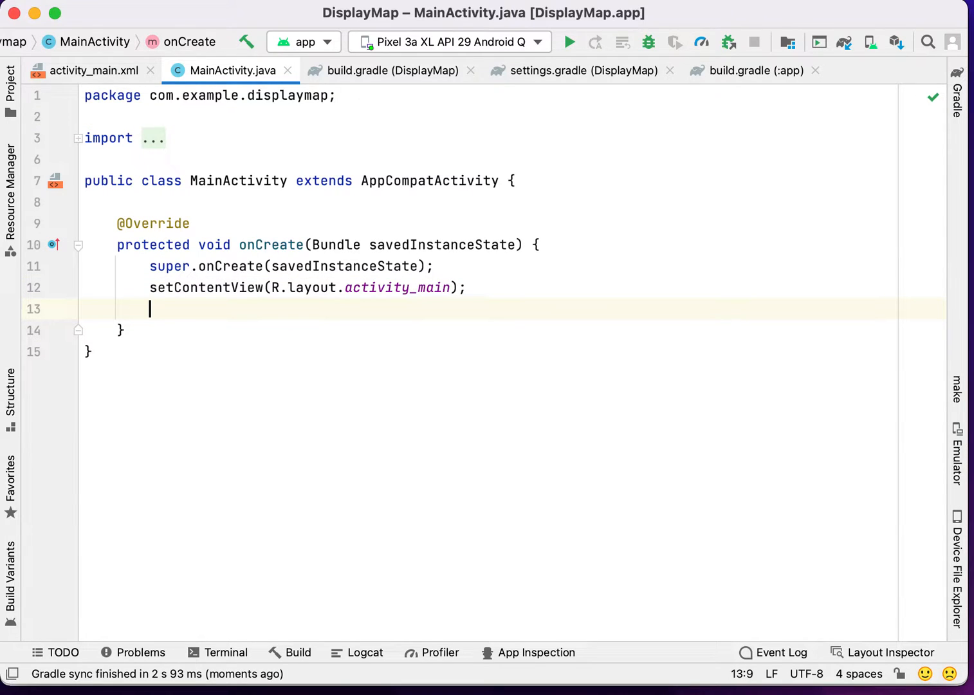
mouse_move(419, 321)
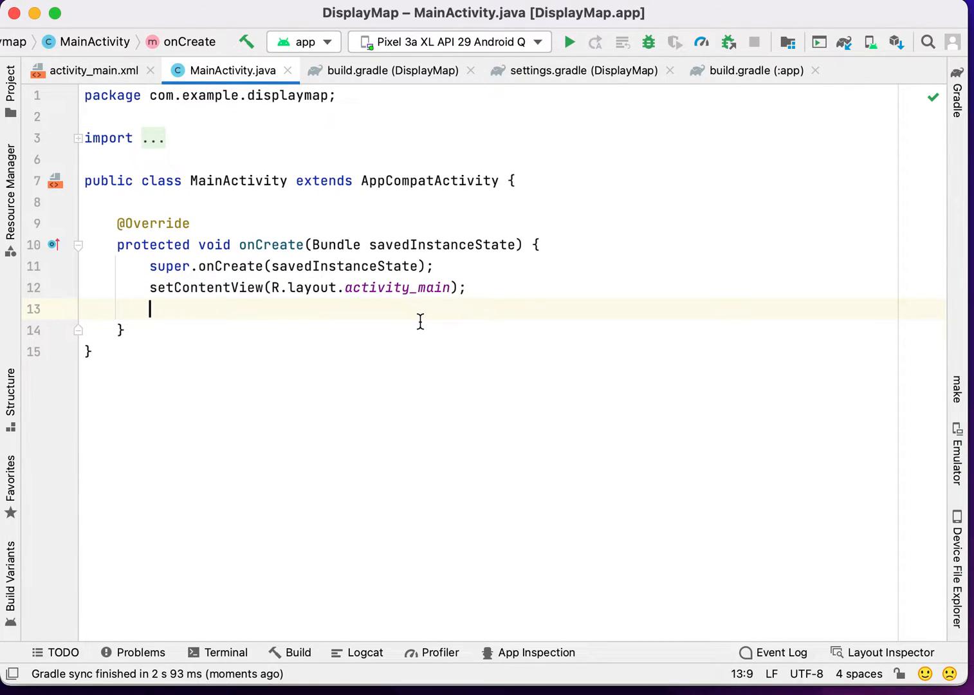
- Declare MapView mapView = findViewById(R.id.mapView); inside onCreate
key(enter)
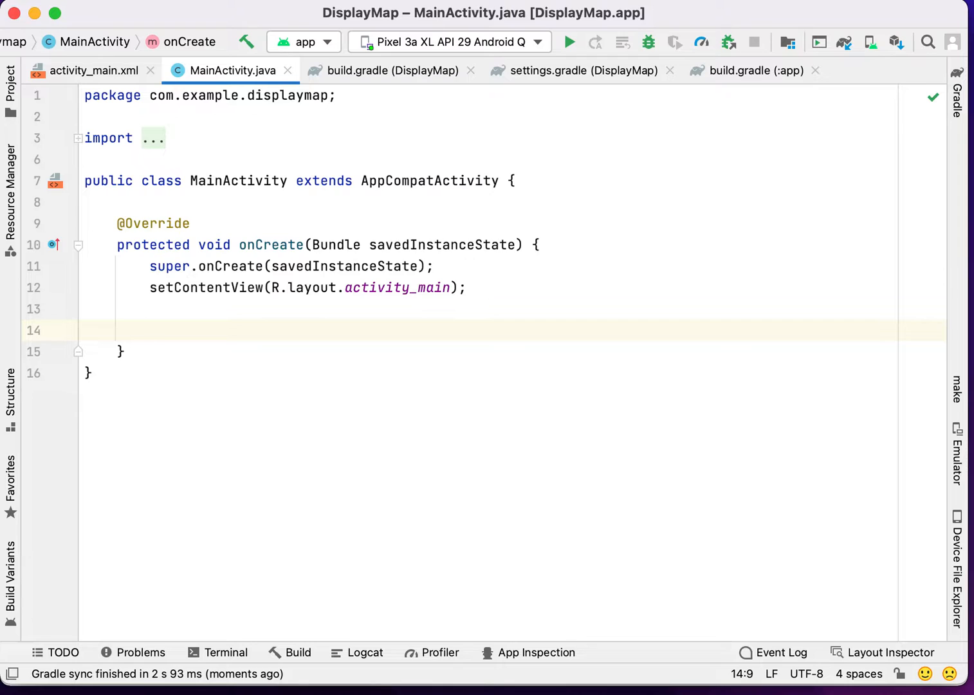
text(MapView m)
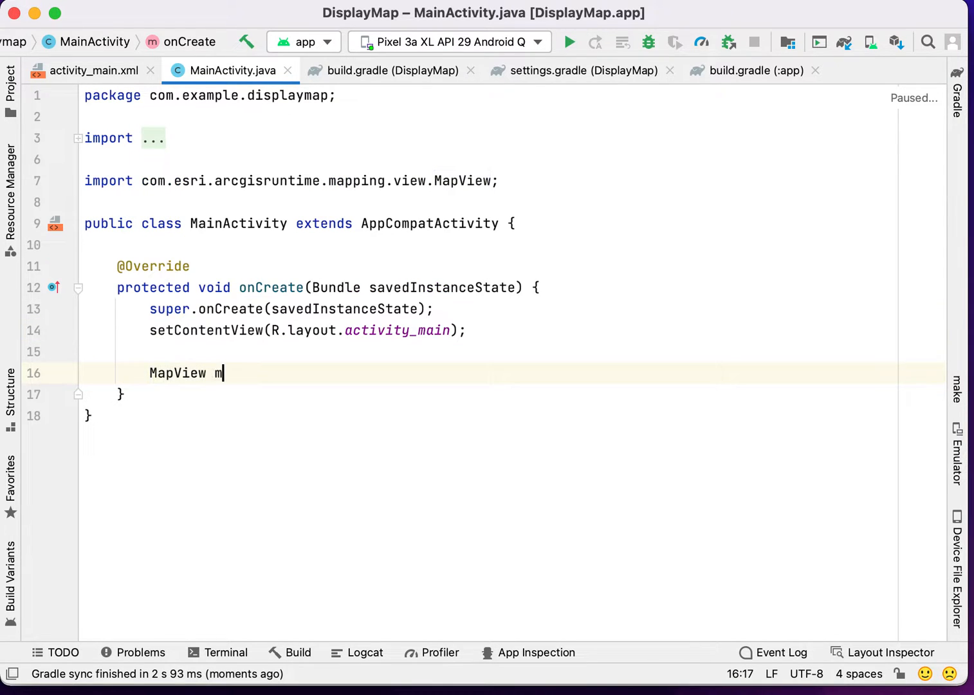
text(apView = f)
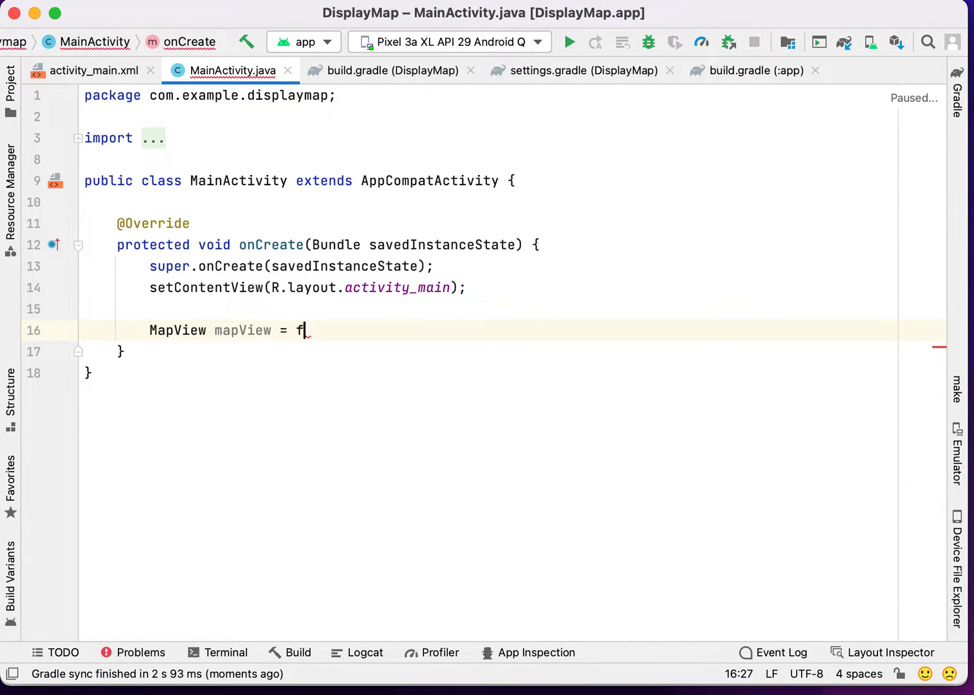
text(indViewById())
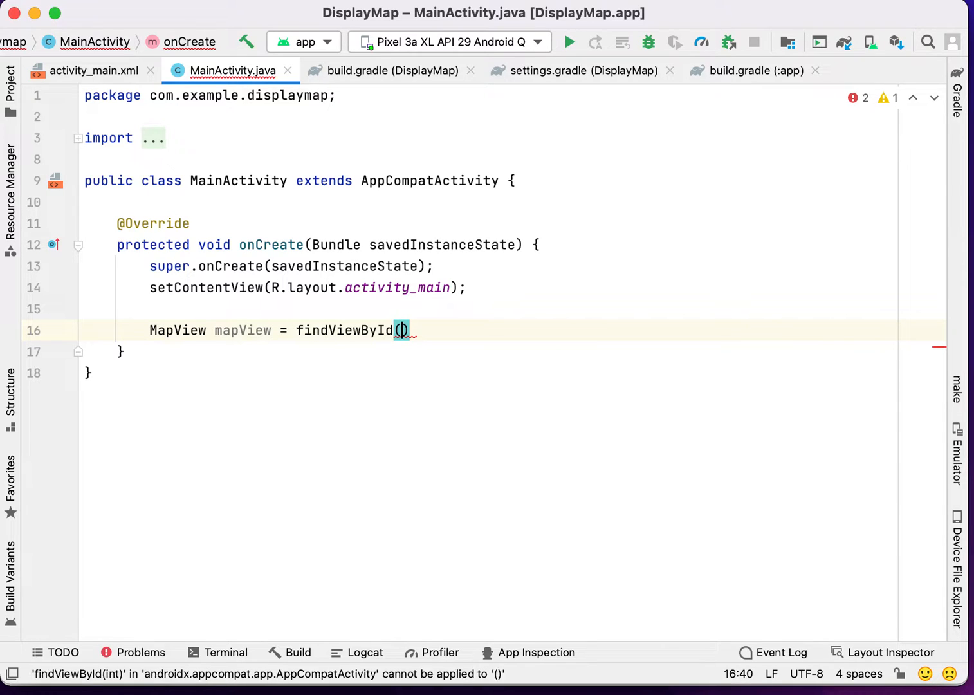
text(R.id.mapView)
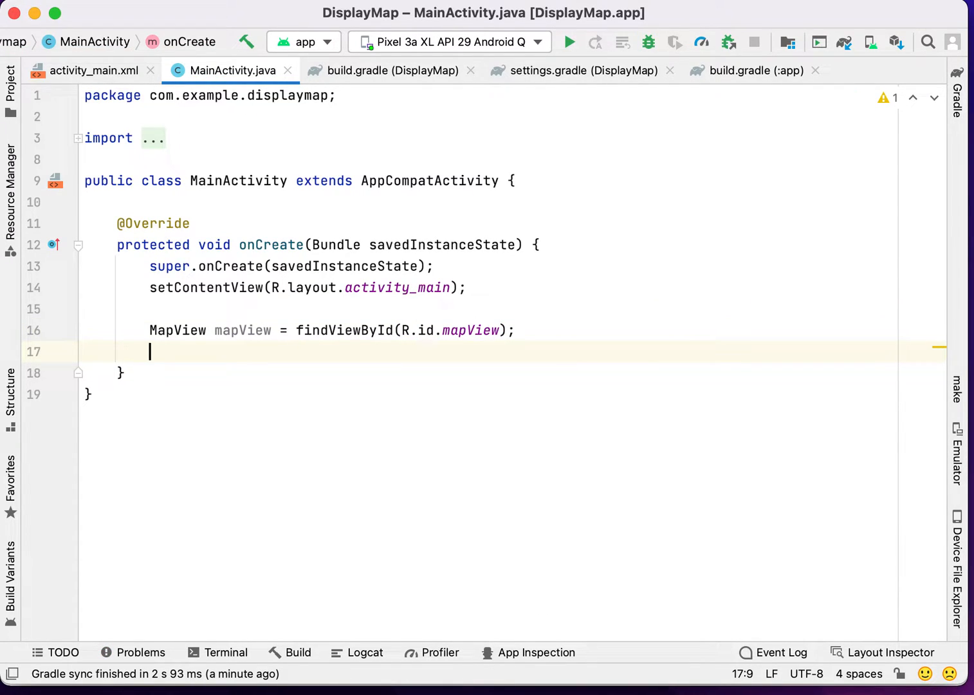
- Begin declaring ArcGISMap map = new ArcGISMap(...) in onCreate
text(Arcgi)
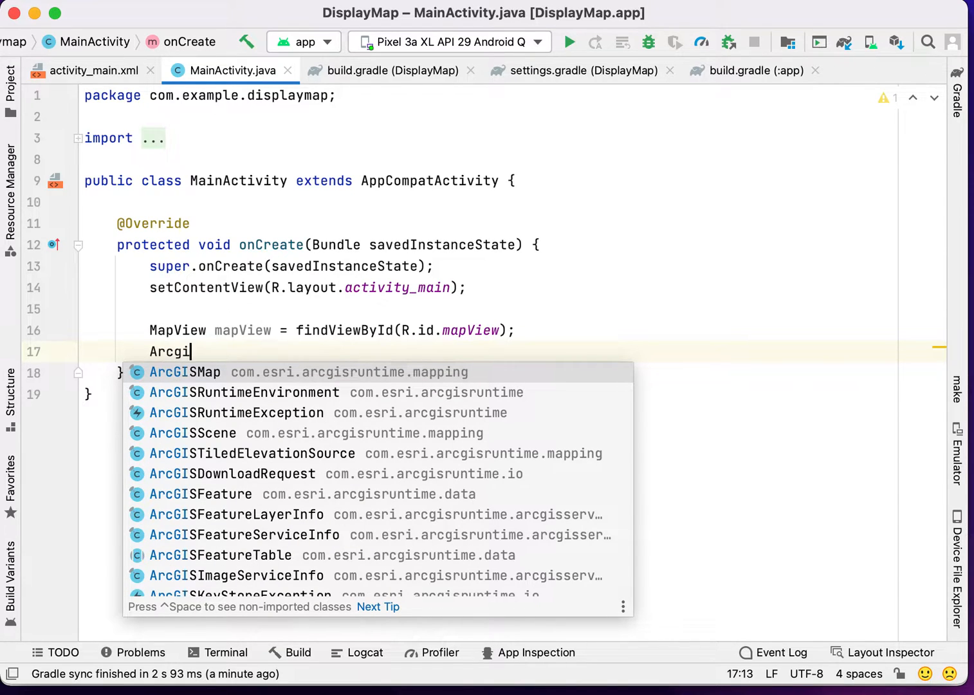
text(Map map)
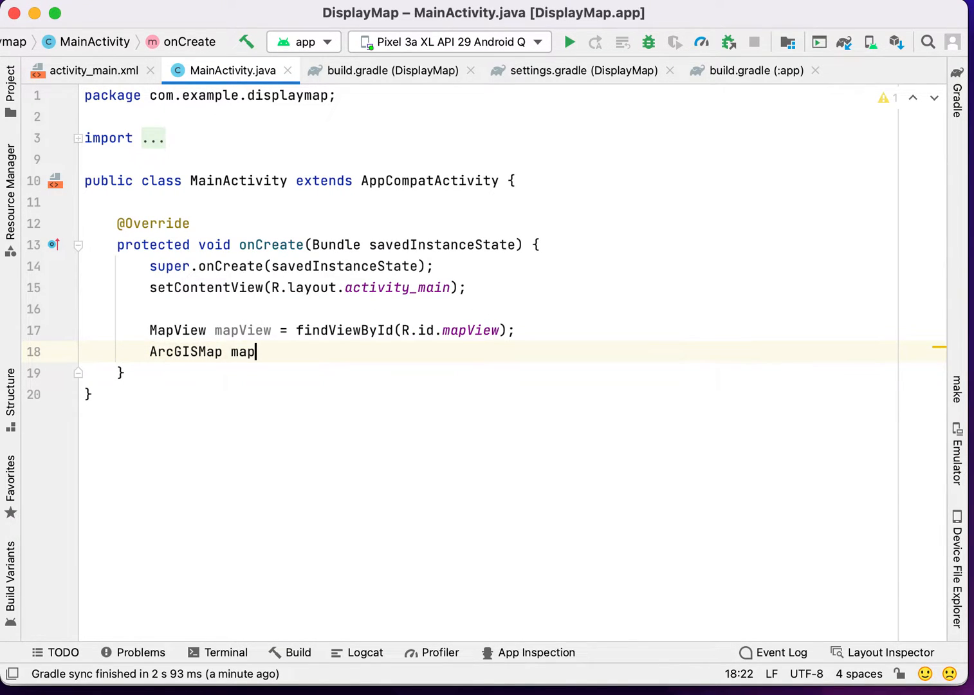
text(= n)
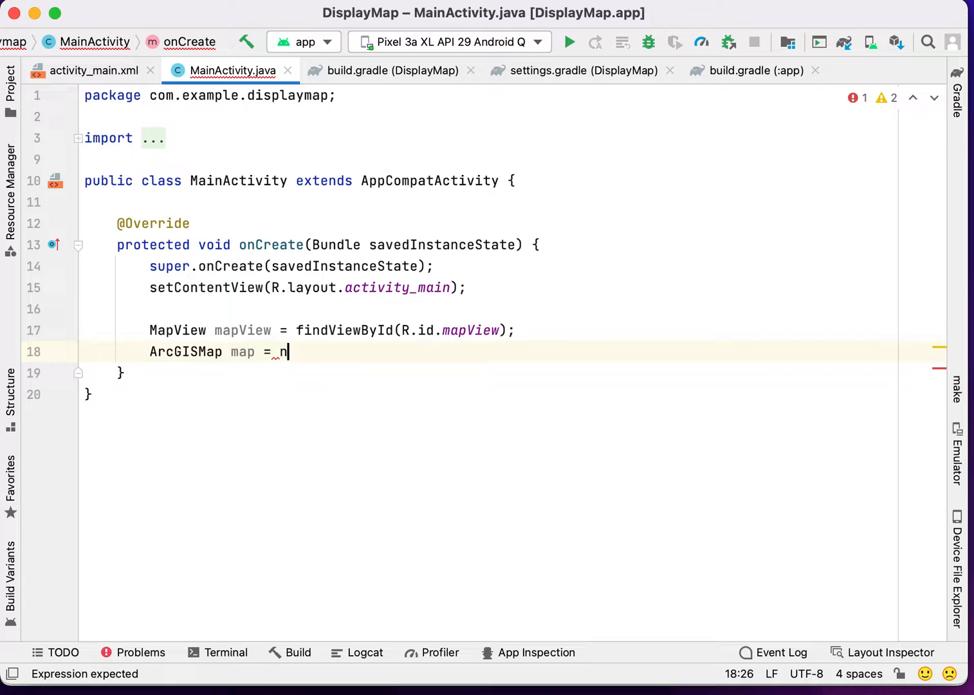
text(ew ArcGISMap()
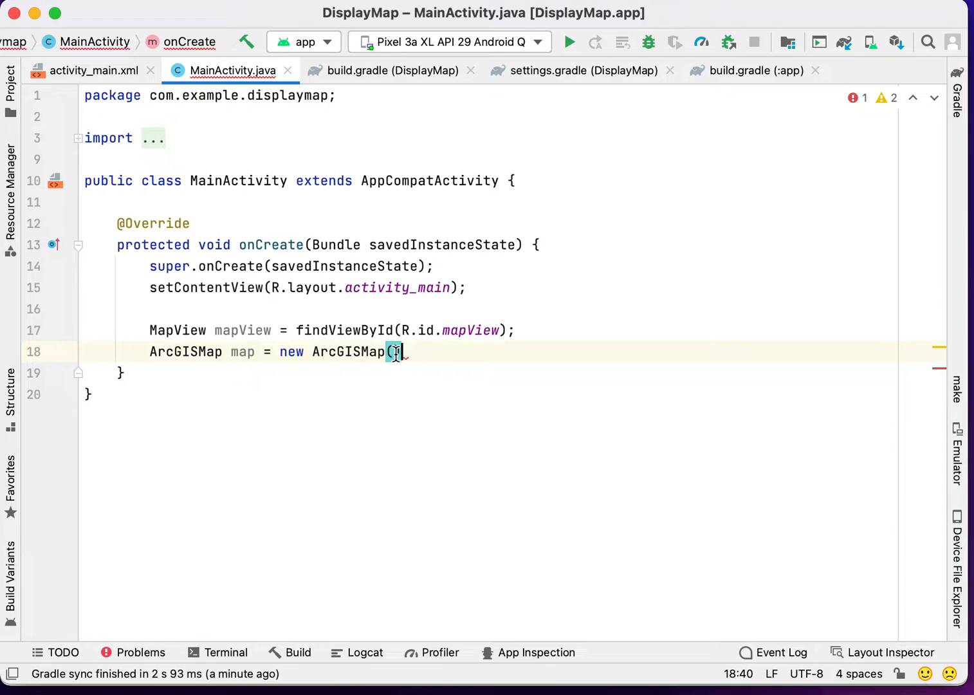
text())
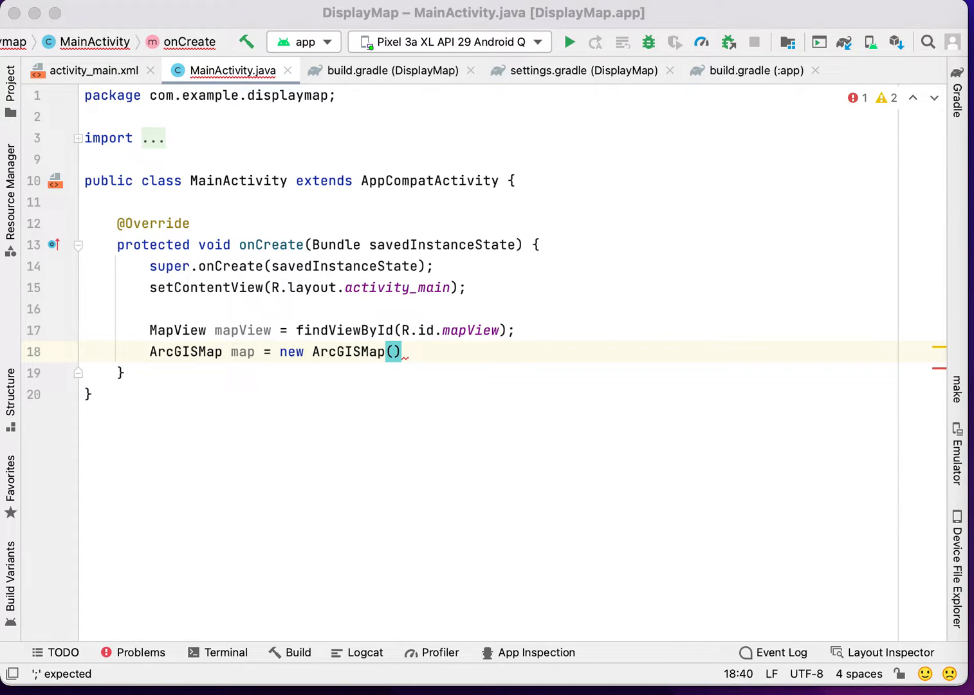
mouse_move(720, 443)
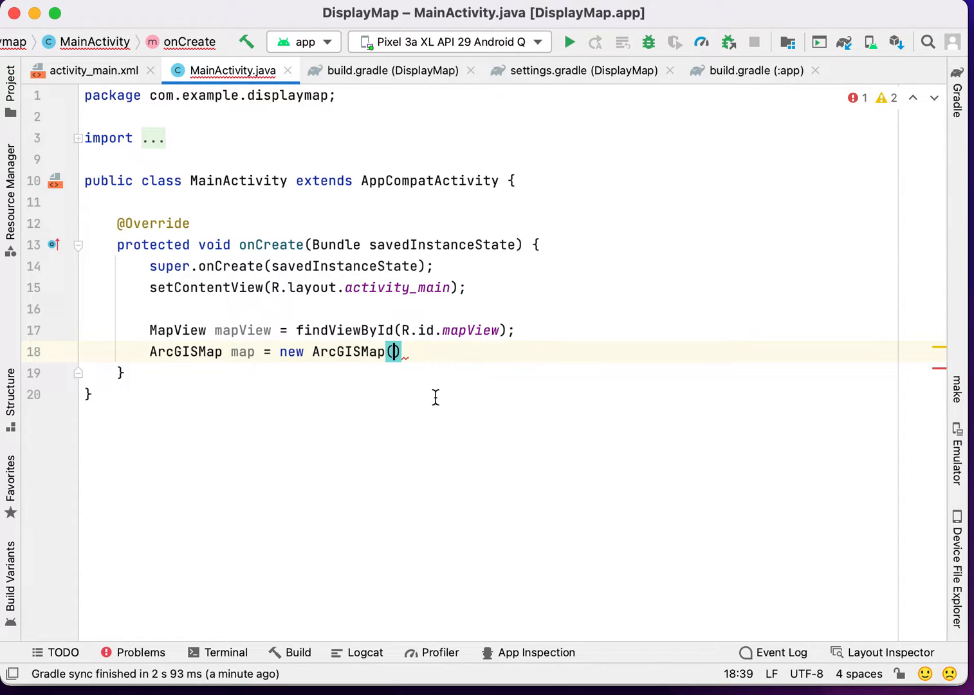
- Pass Basemap.Type.OPEN_STREET_MAP, latitude 28.35, longitude 76.9428 and detail level 13
text(Vas)
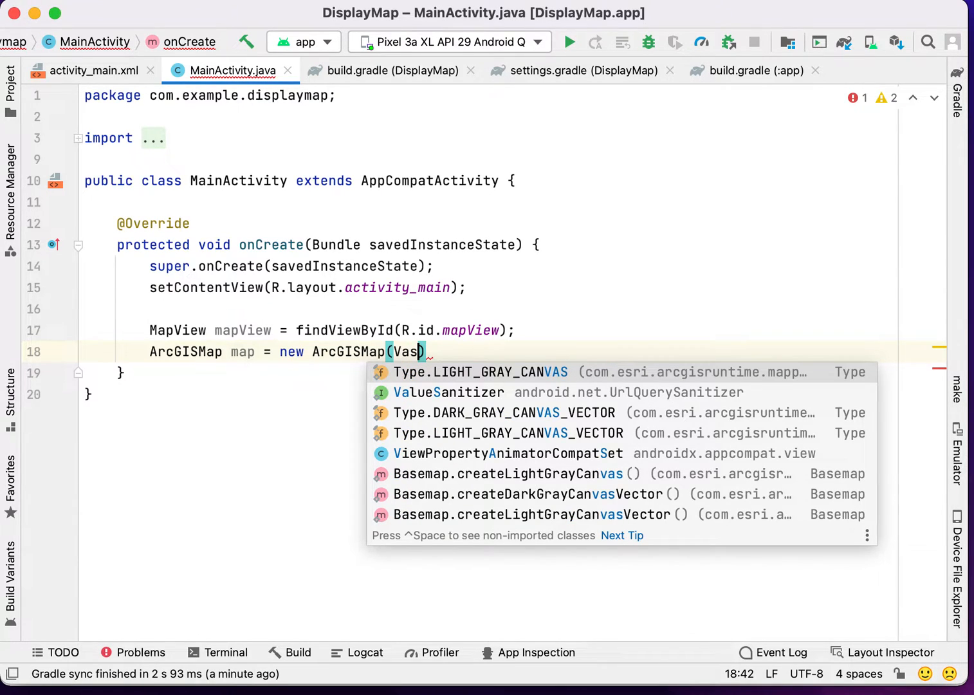
text(Basemap.Type.OPEN_STREET_MAP,)
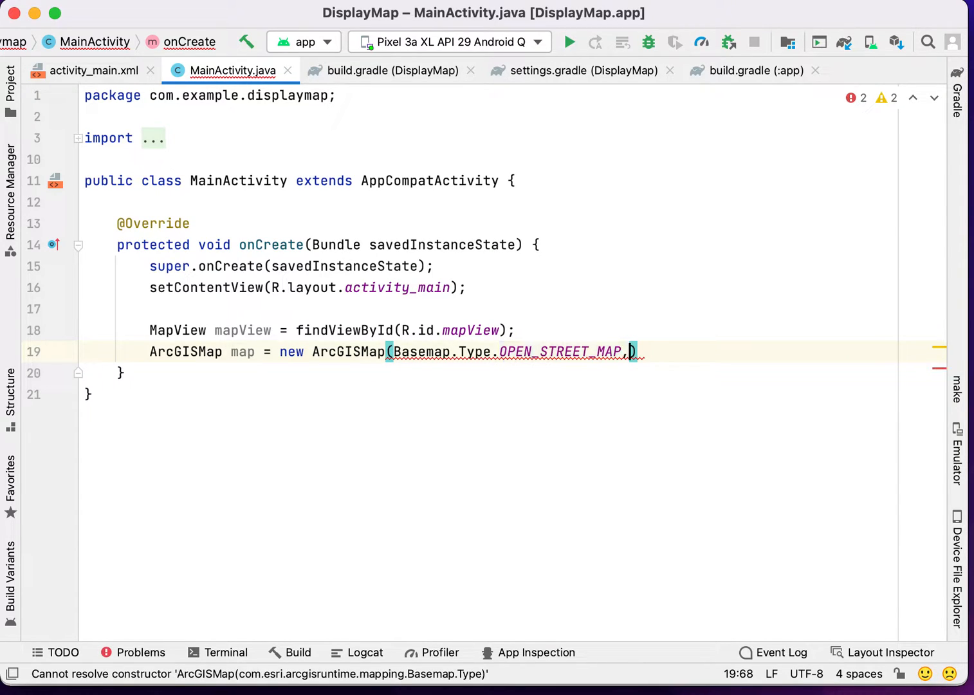
text(28)
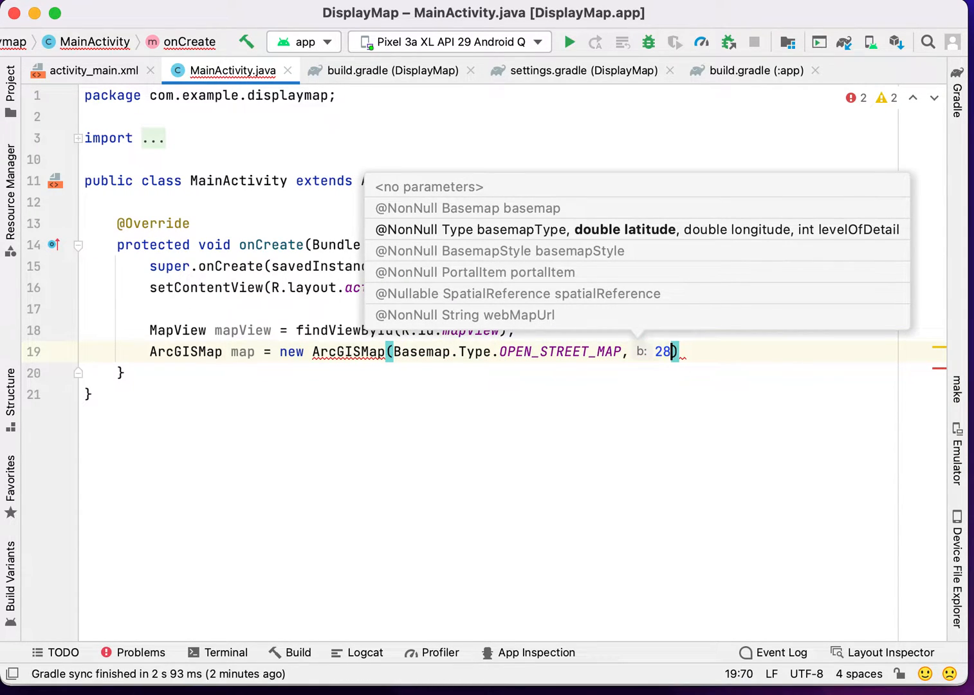
text(,)
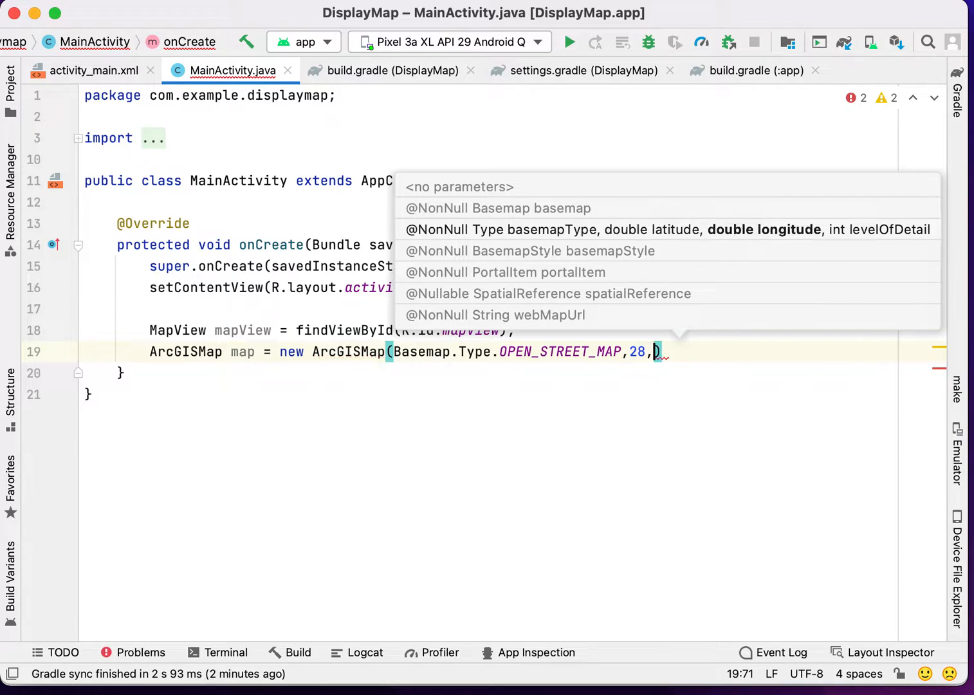
text(35,76.9428)
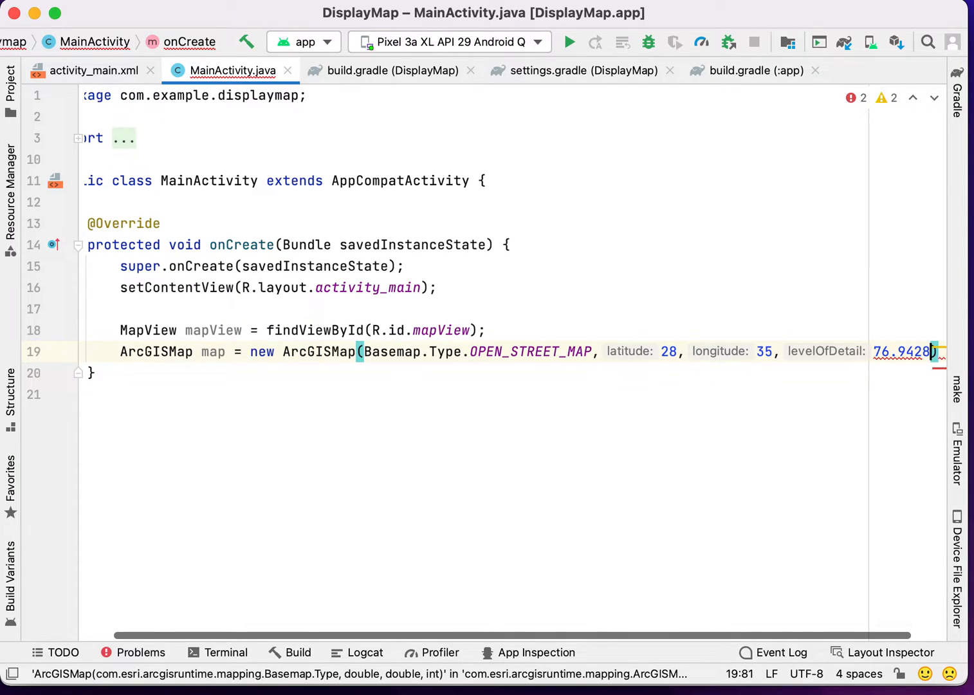
text(,)
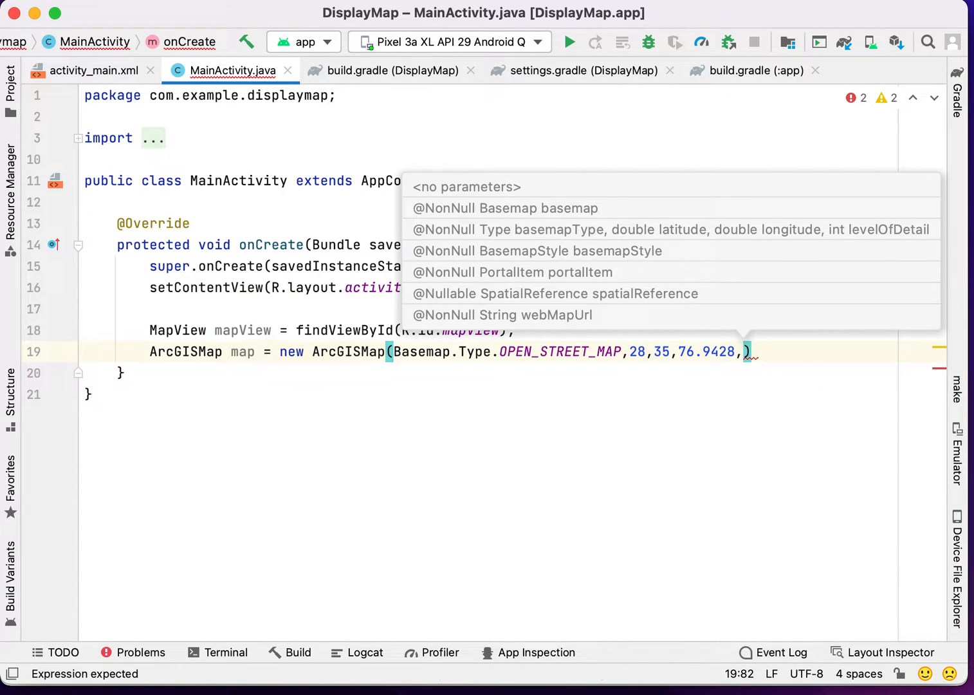
text(1)
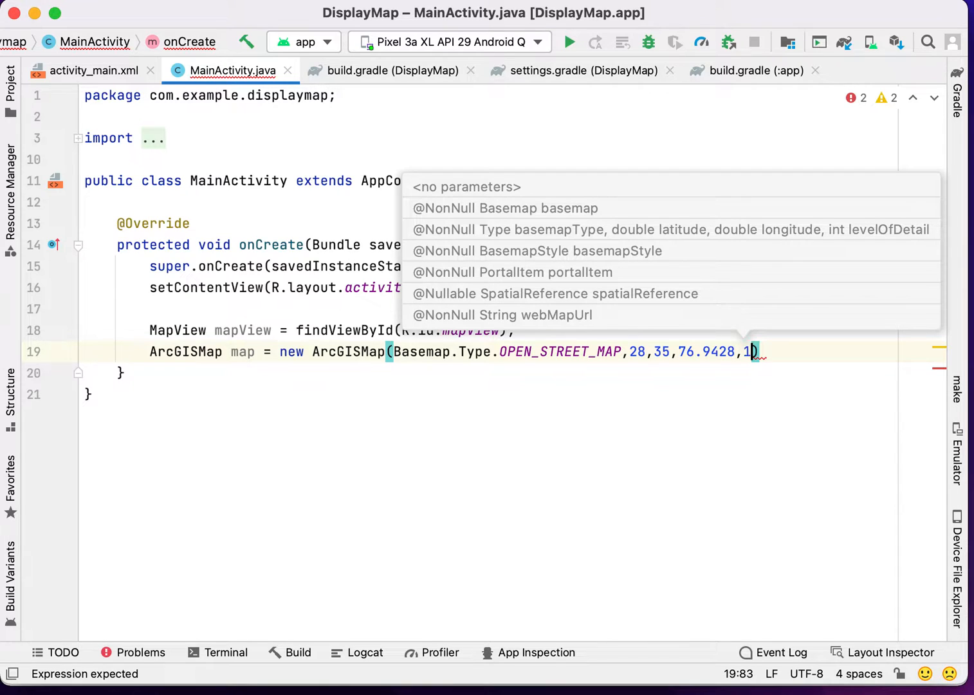
text(3);)
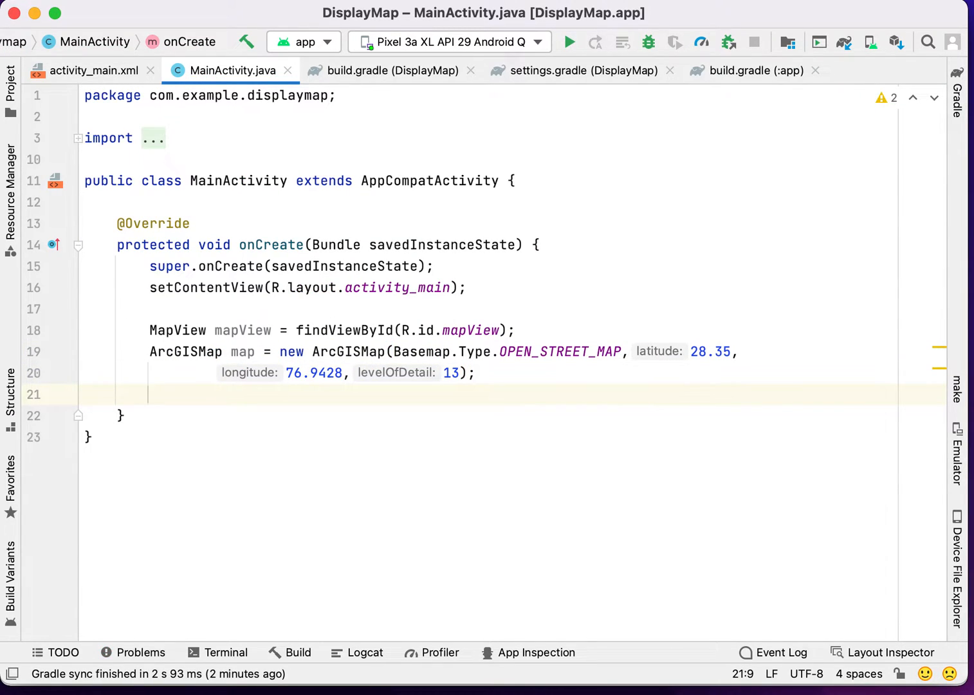
- Start a mapView.set call in onCreate, then open AndroidManifest.xml
text(mapView)
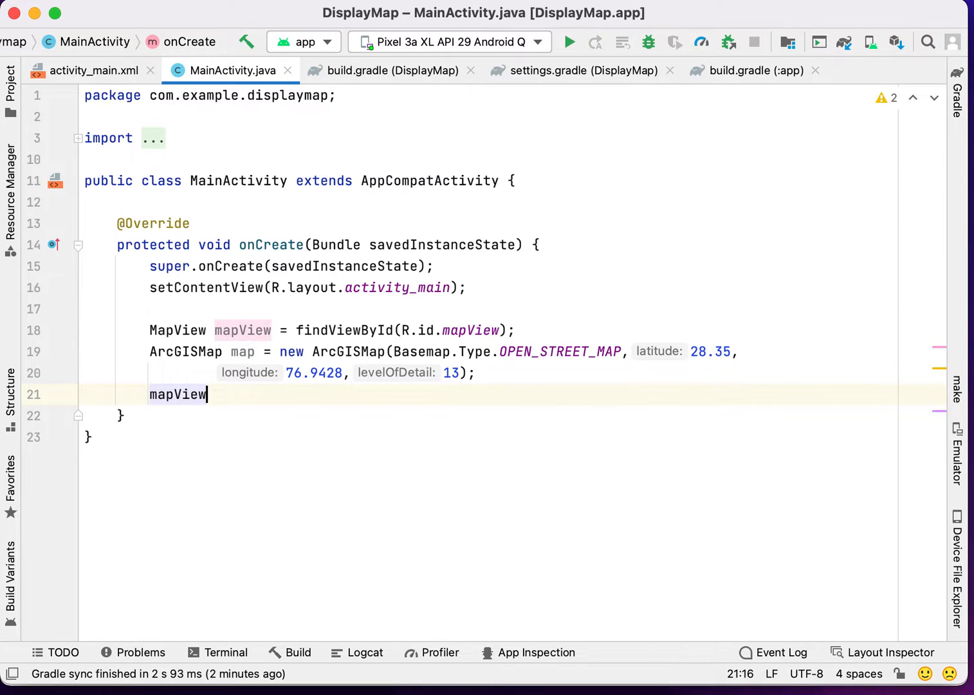
text(.set)
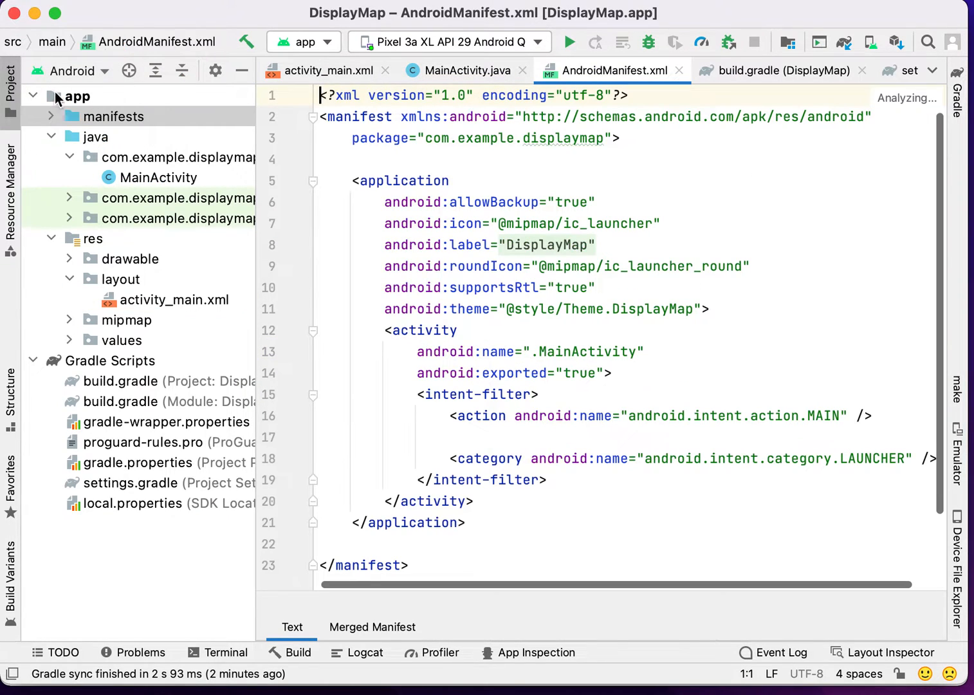
- Add <uses-permission android:name="android.permission.INTERNET"/> above <application> in AndroidManifest.xml
text(<)
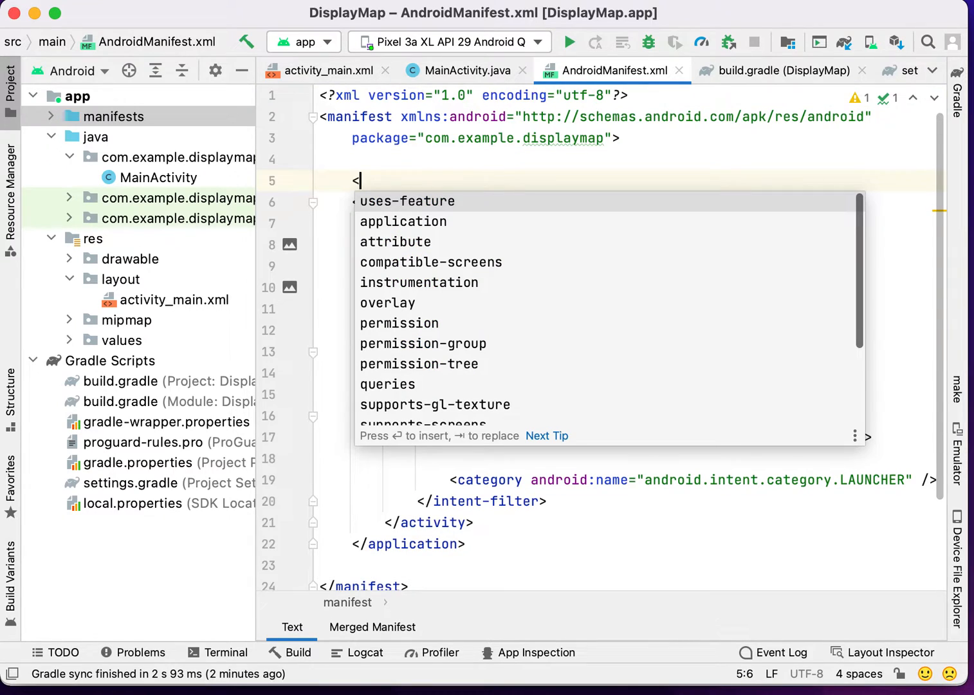
text(permission android:name=")
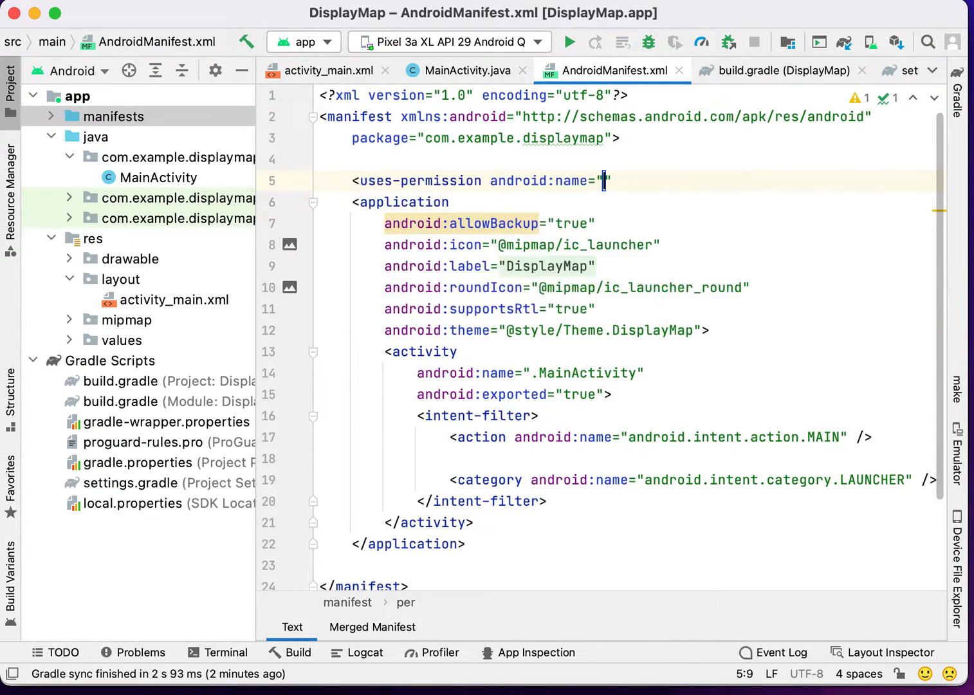
text(INTERNET)
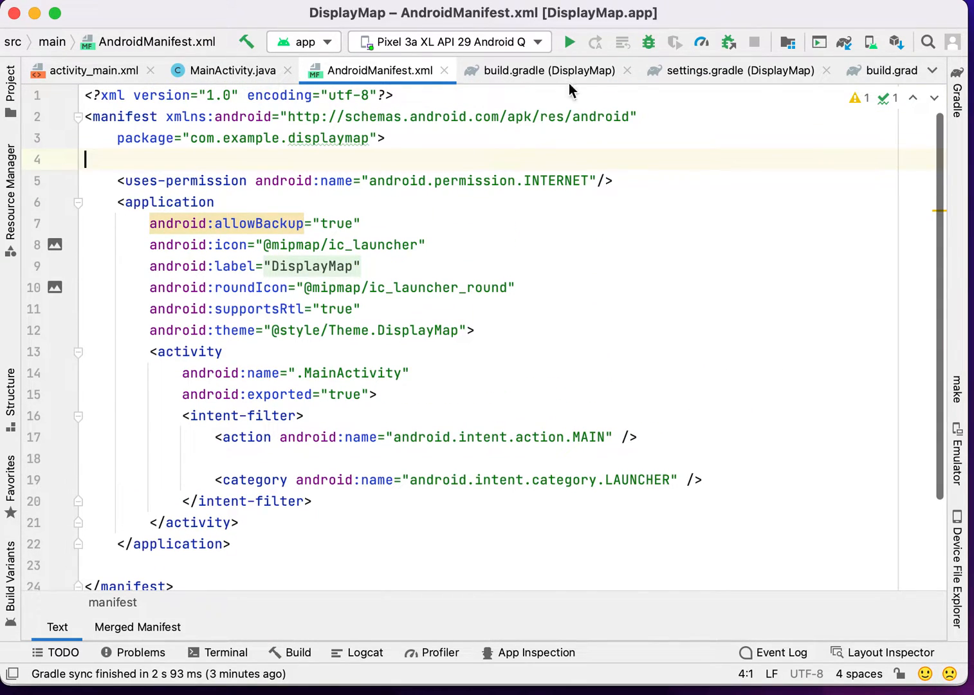
- Run DisplayMap on the Pixel emulator to view the Manesar map, then return to MainActivity.java
click(568, 42)
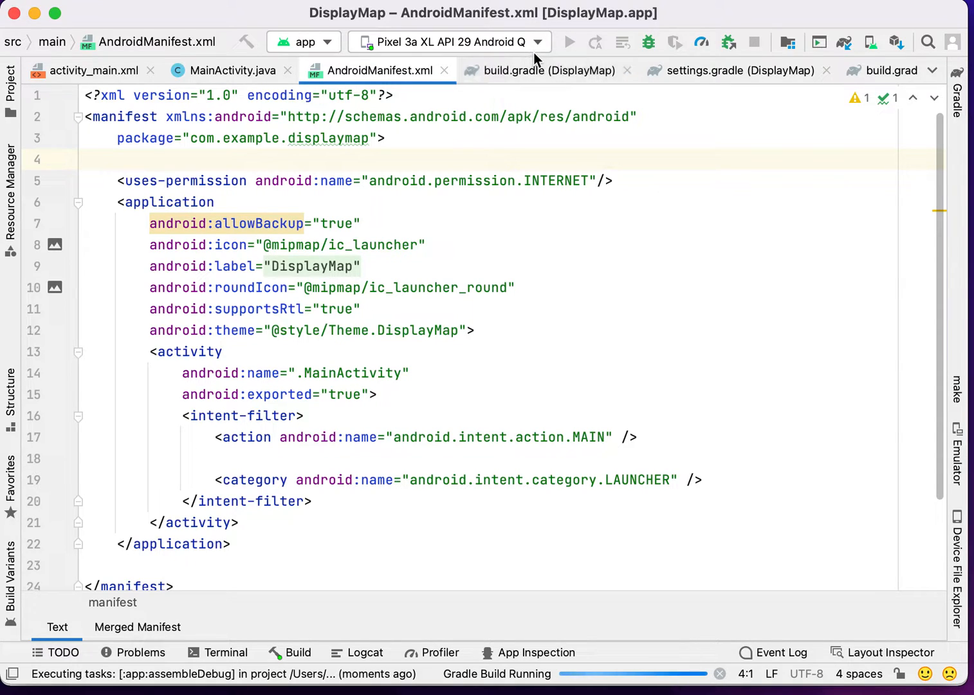
mouse_move(569, 42)
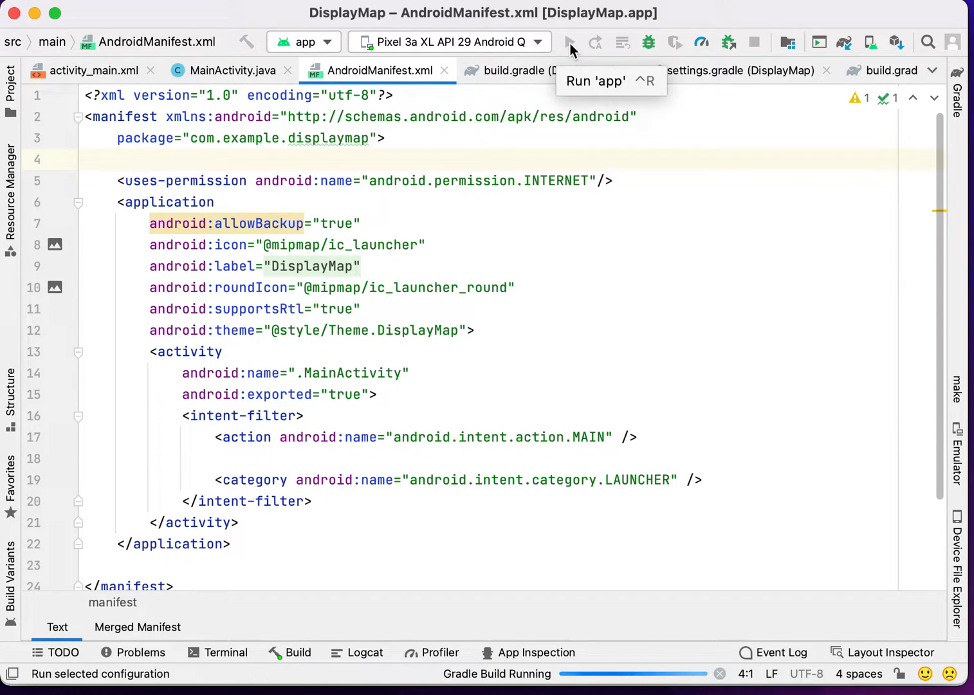
click(569, 42)
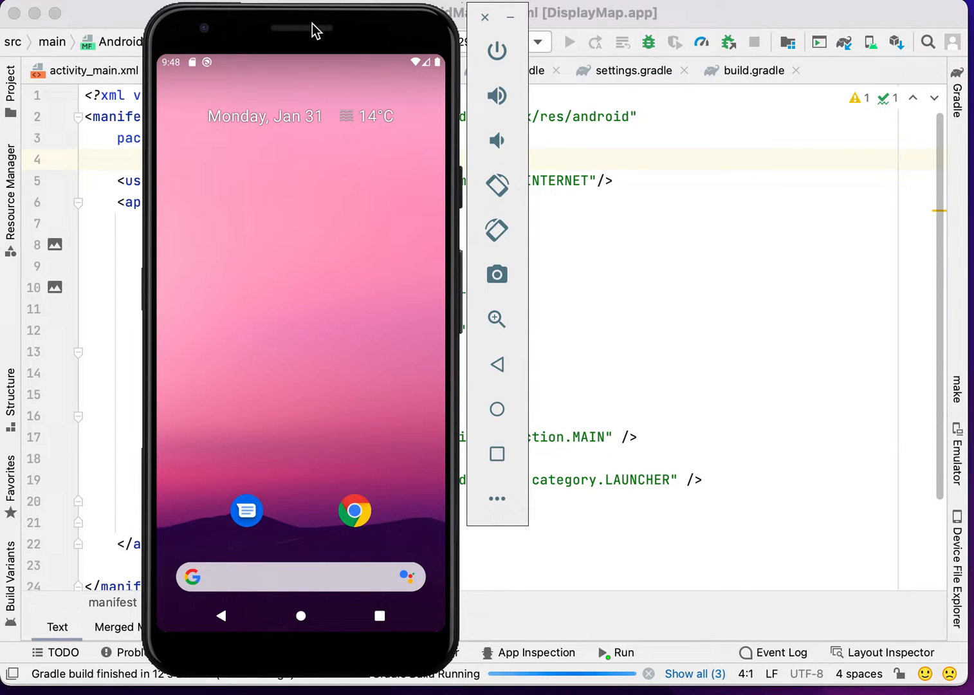
click(569, 42)
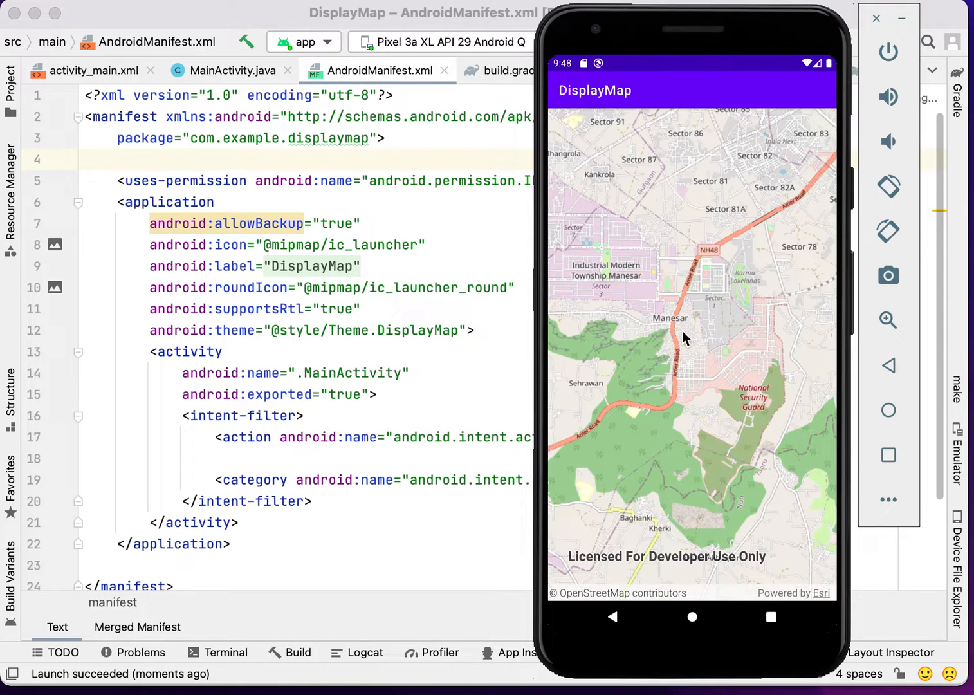
mouse_move(687, 50)
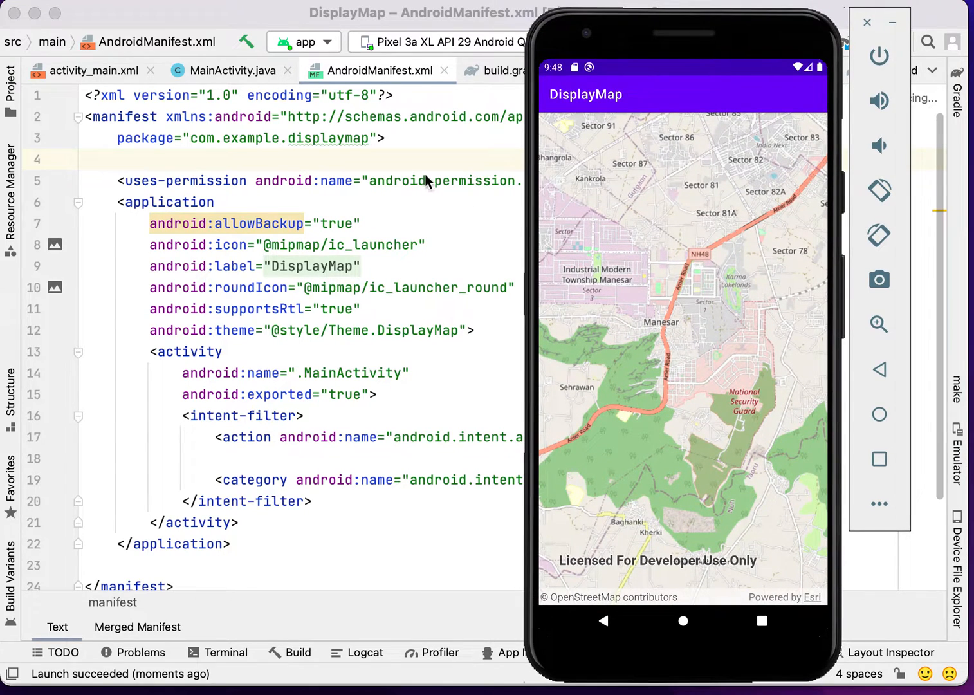
click(233, 70)
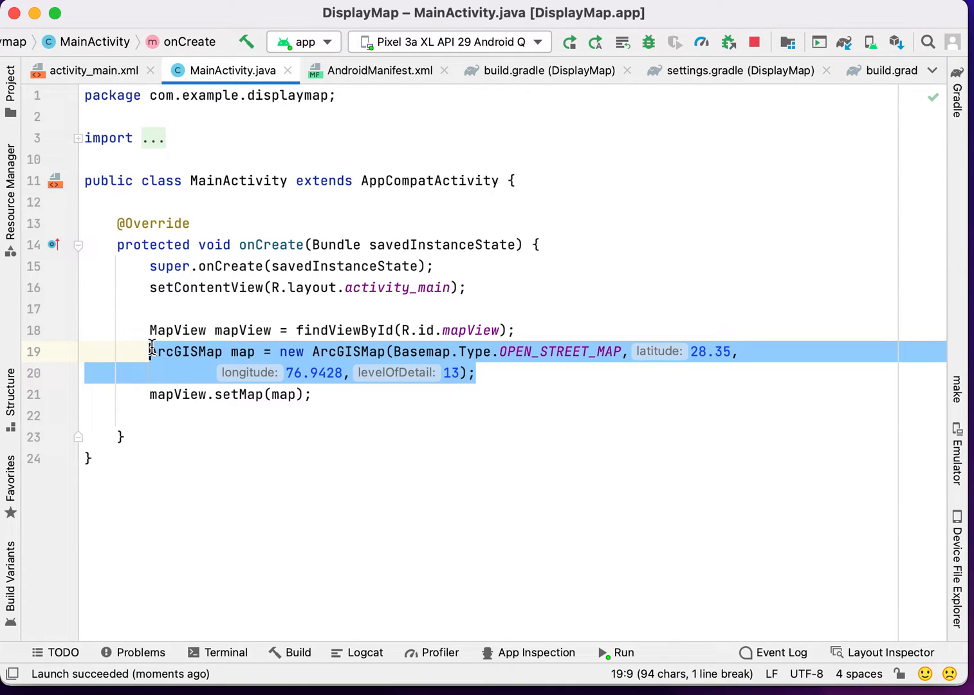
- Comment out lines 19–20, build the map from Basemap.createOpenStreetMap(), and rerun the app
key(cmd+/)
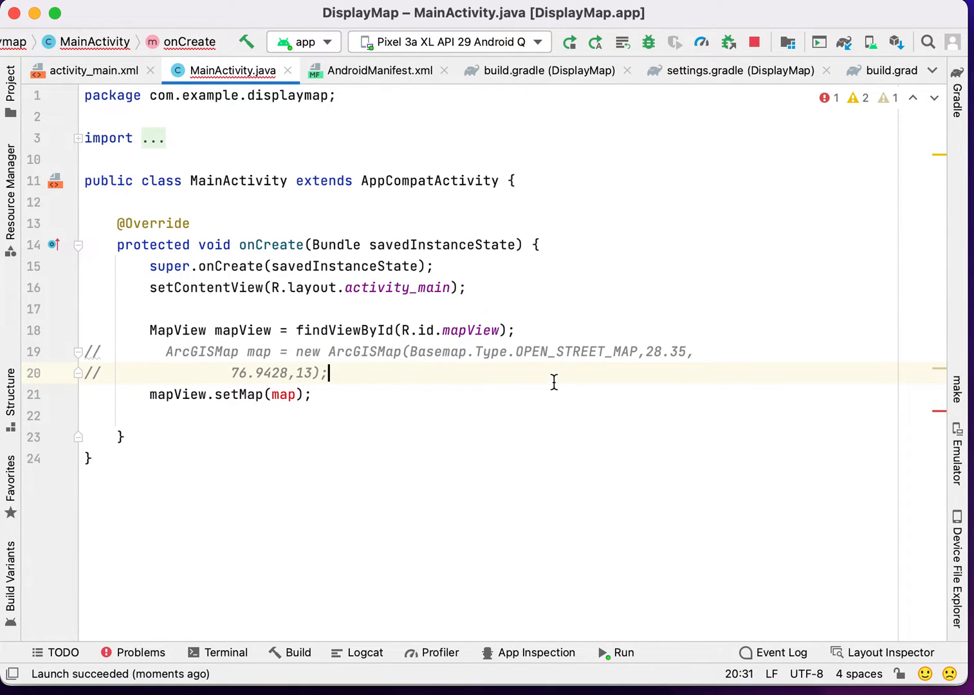
text(ArcGISMap m)
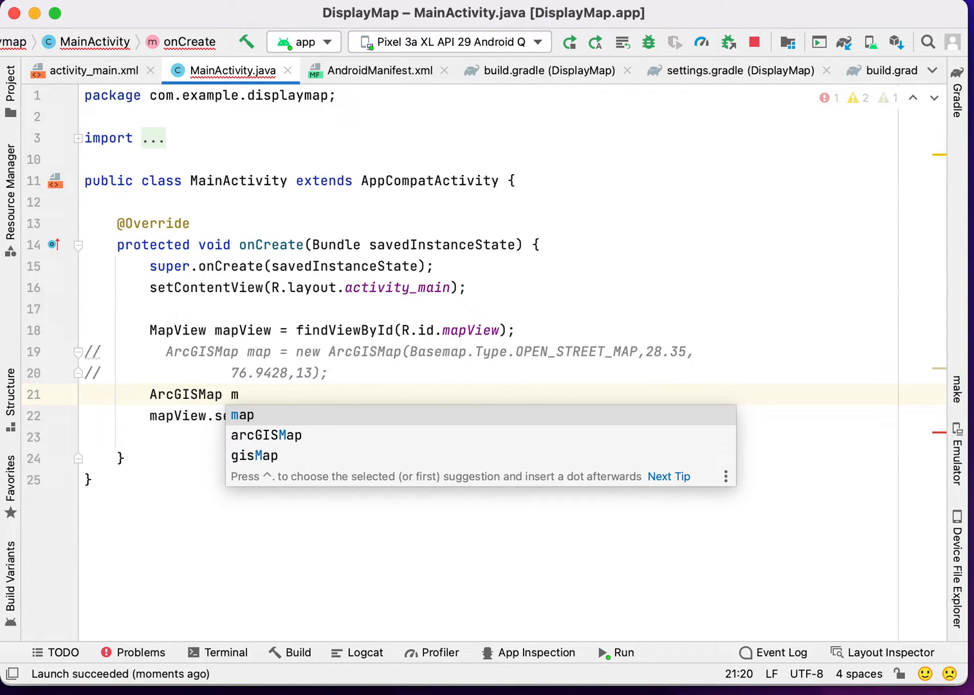
text(ap =)
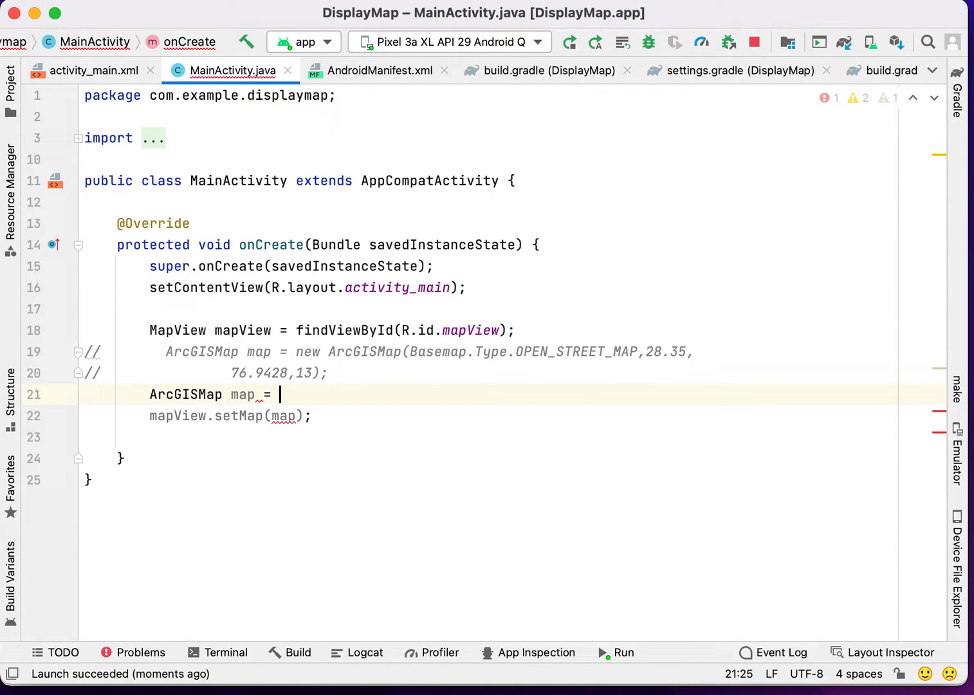
text(new ArcGISMap()
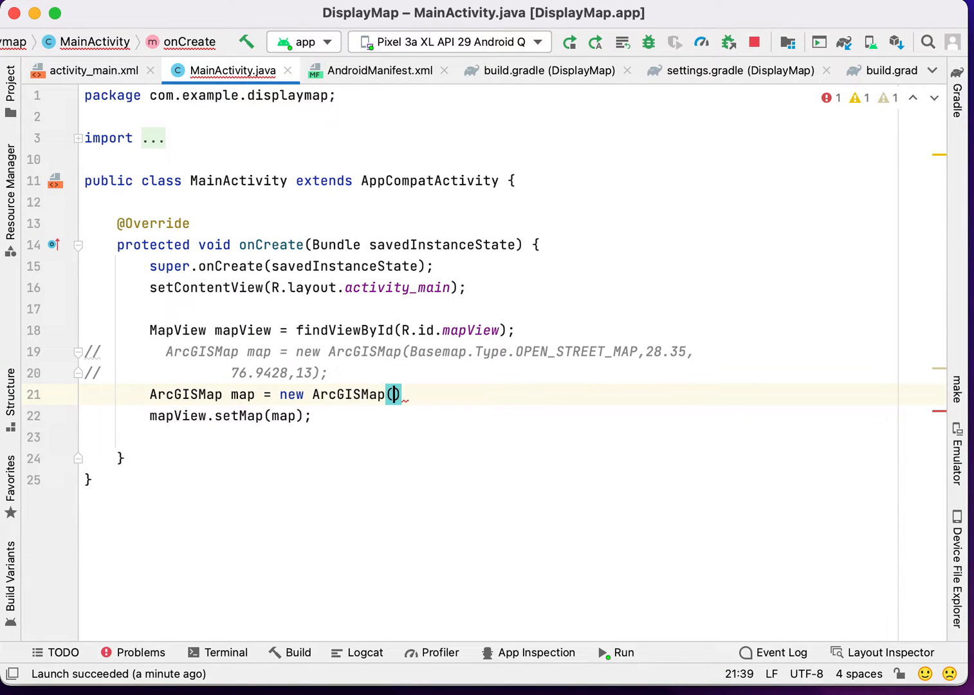
text(cre)
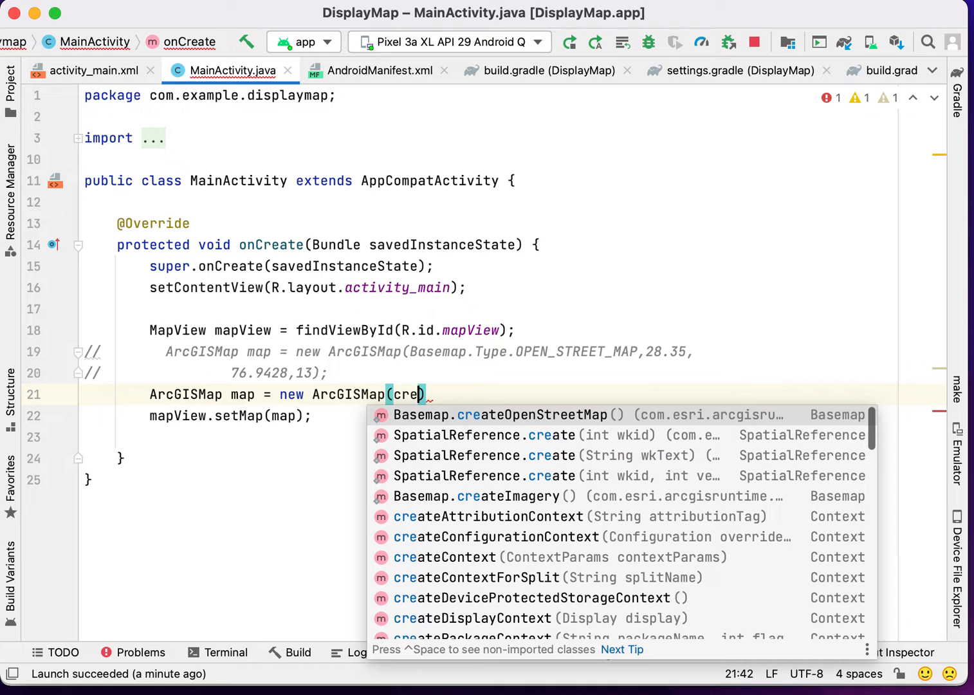
click(496, 415)
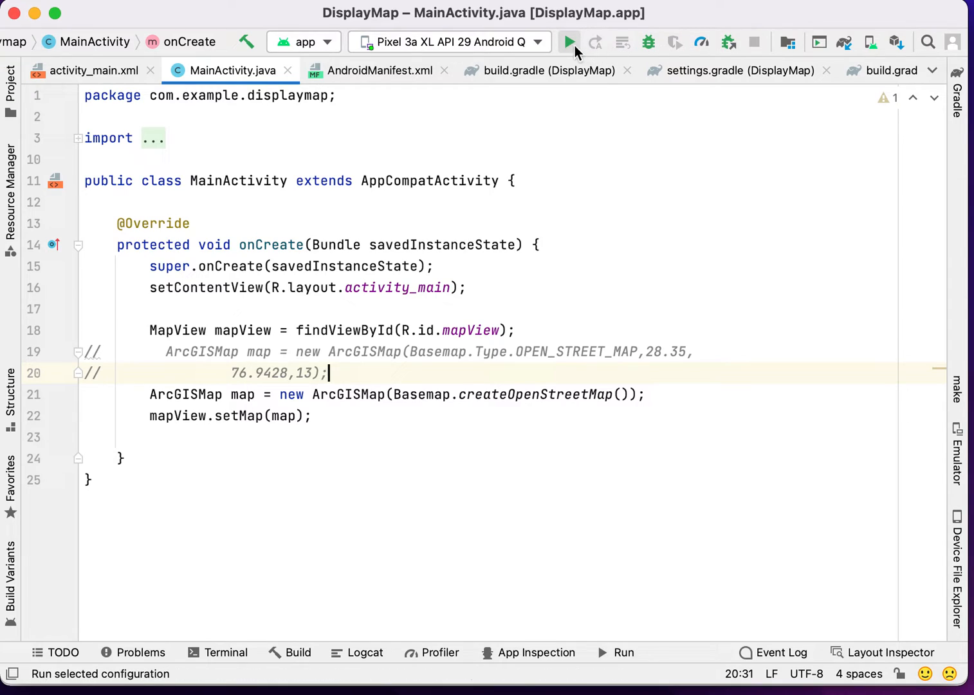
click(569, 43)
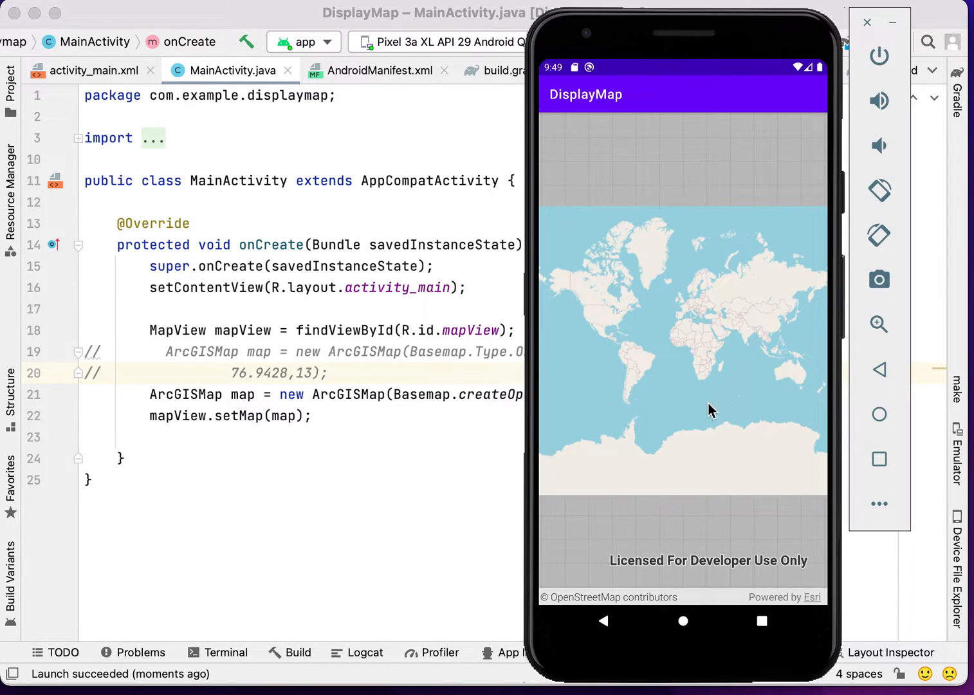
mouse_move(784, 254)
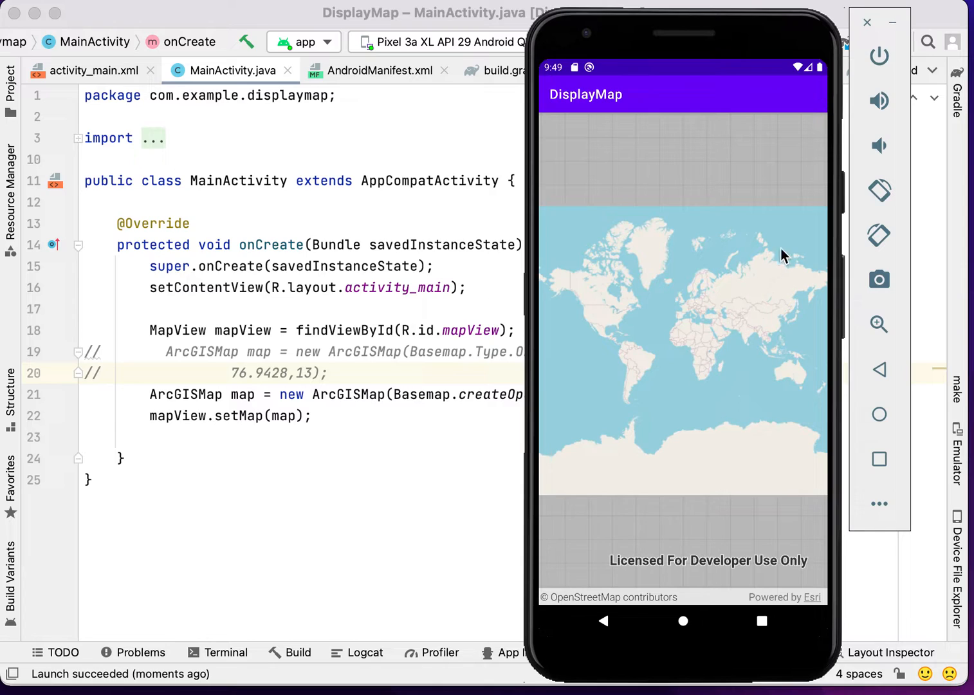
mouse_move(772, 447)
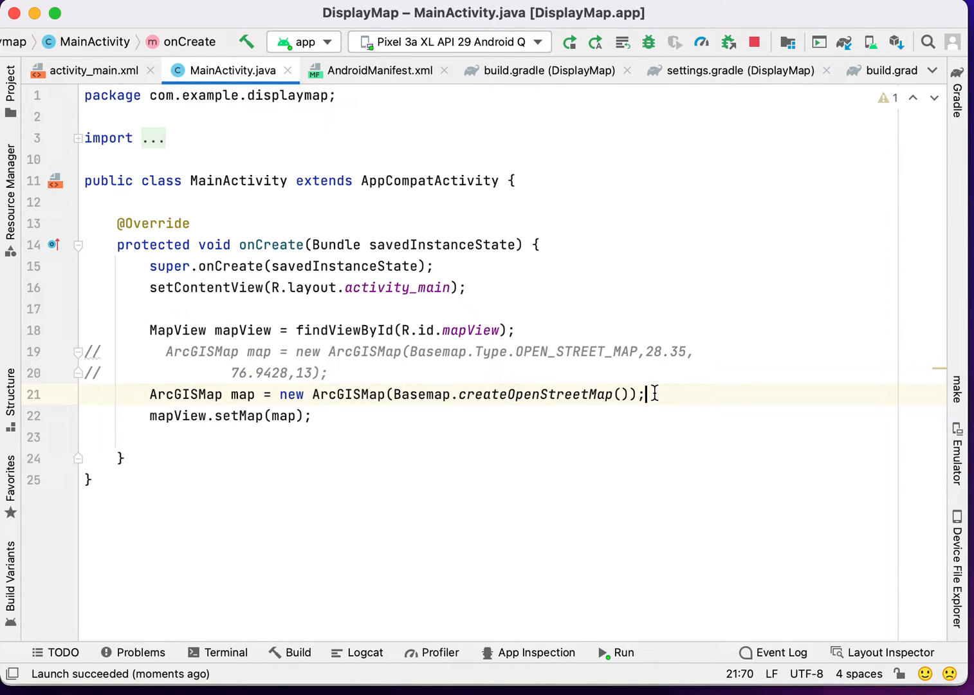
- Add an empty line after mapView.setMap(map) in onCreate
key(enter)
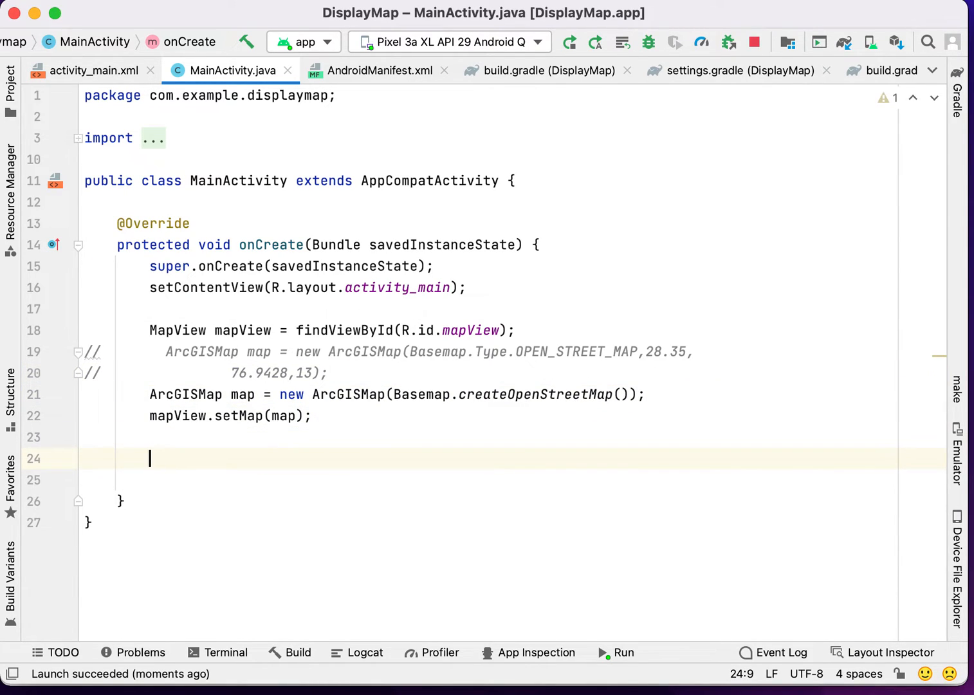
- Start declaring Point point = new Point(76.94…, 28.35) in onCreate
text(Point)
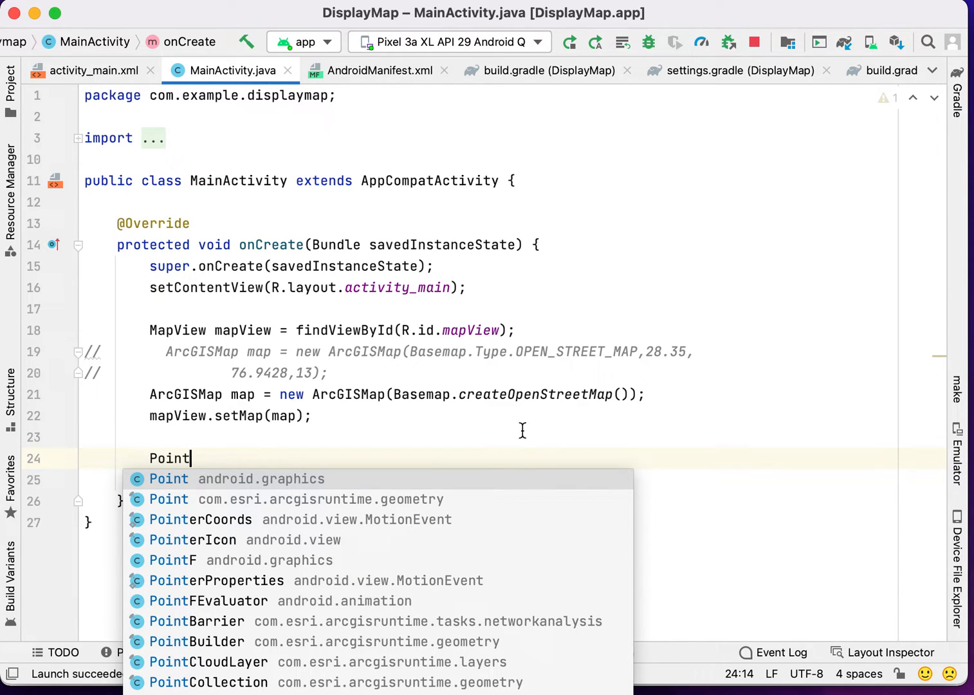
mouse_move(256, 508)
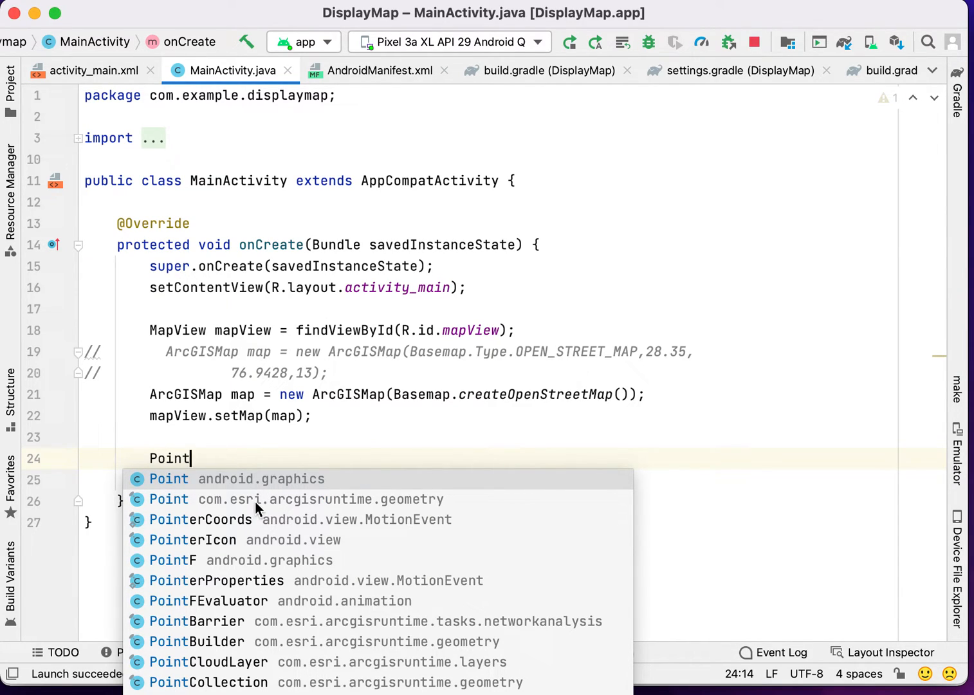
mouse_move(408, 499)
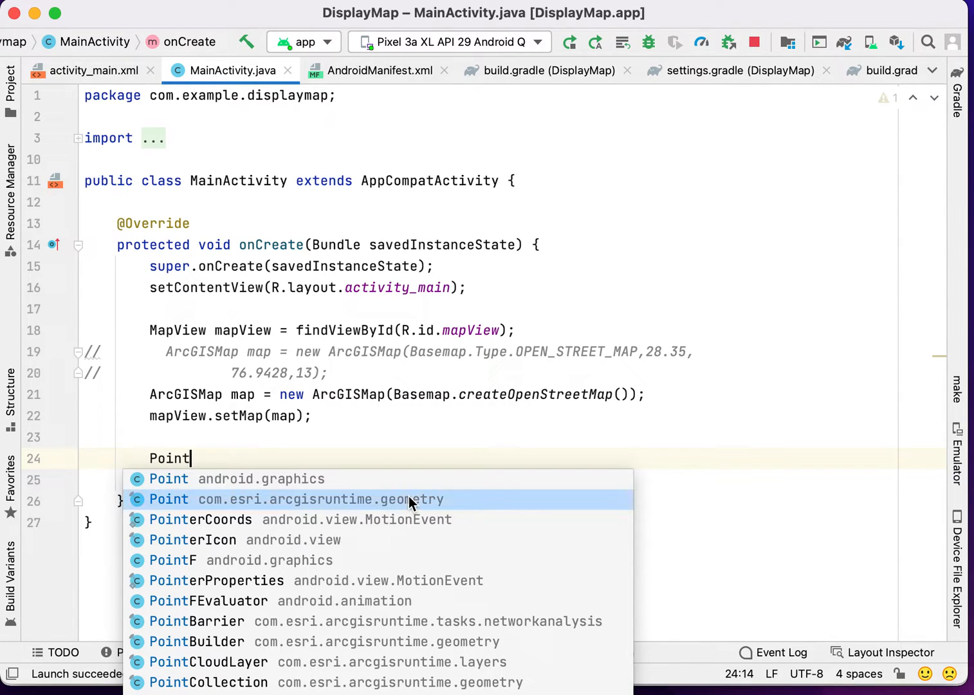
text(p)
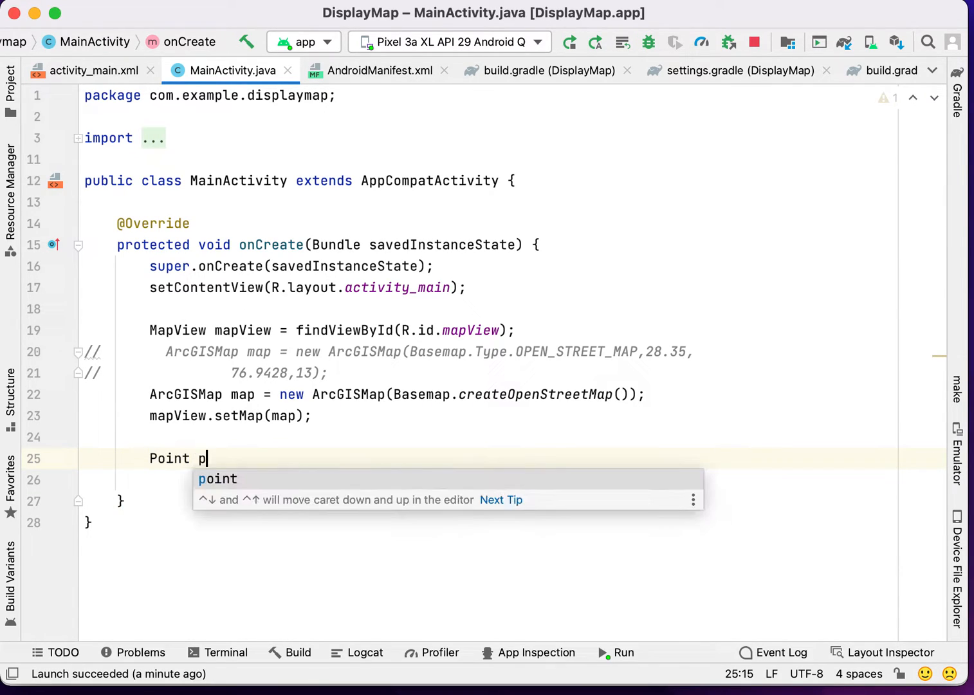
text(oint = n)
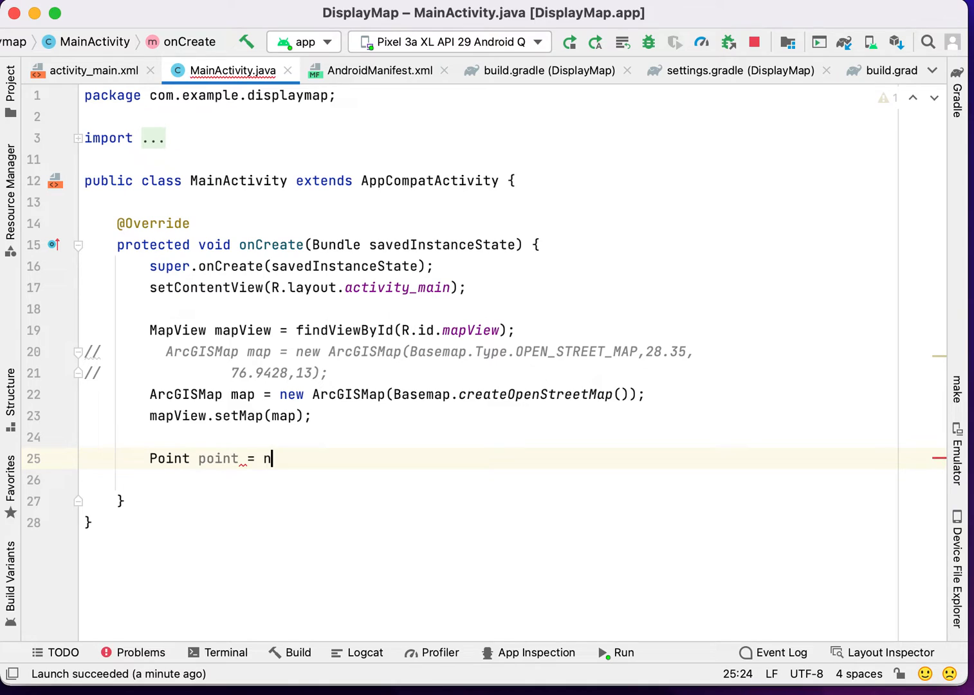
text(ew Point())
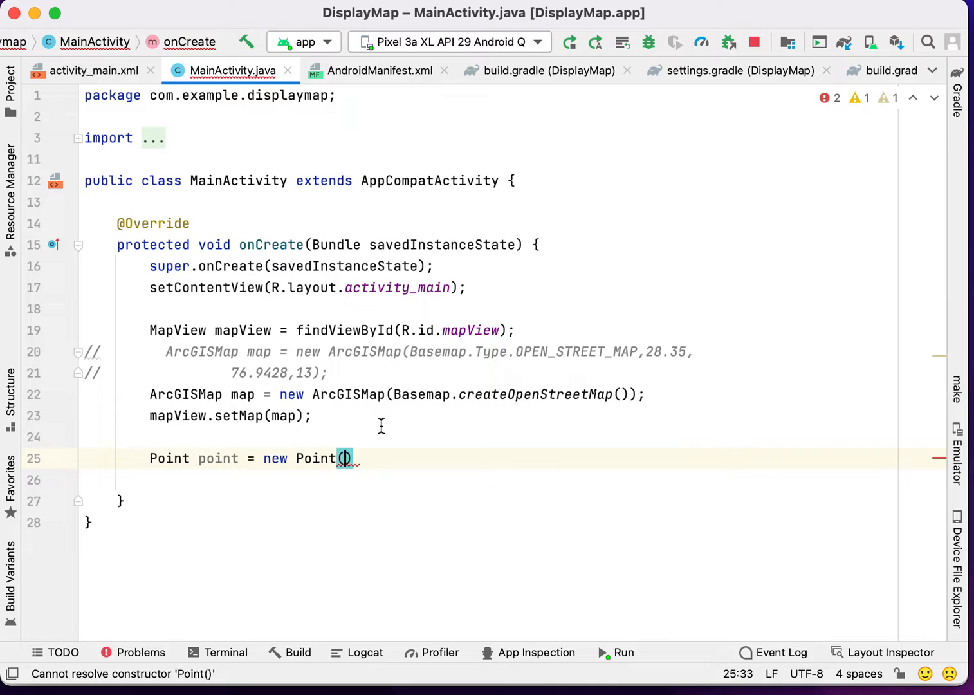
text(76.)
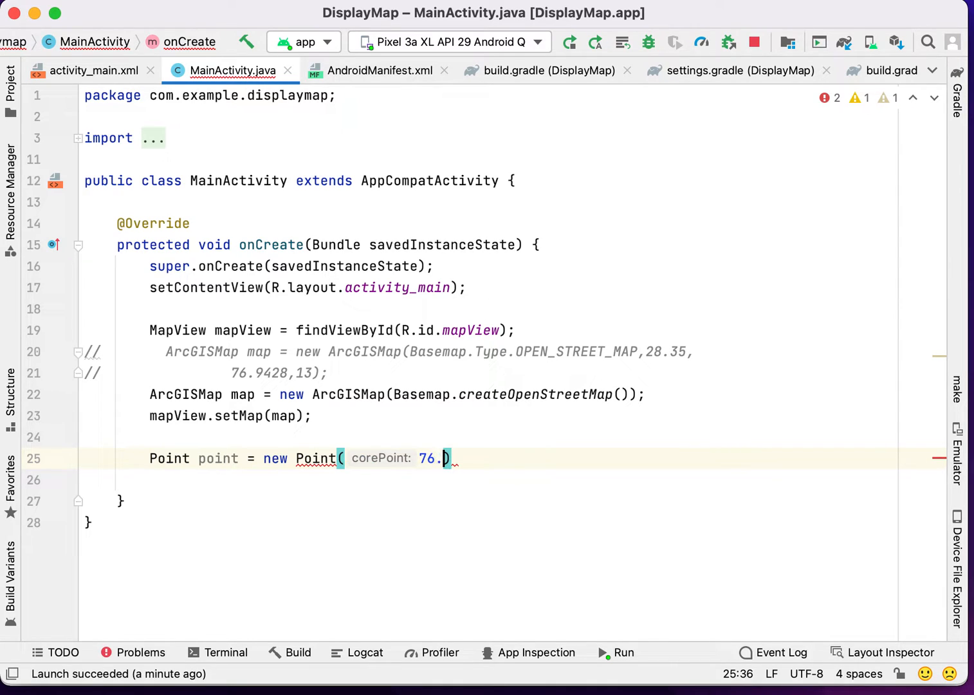
text(94)
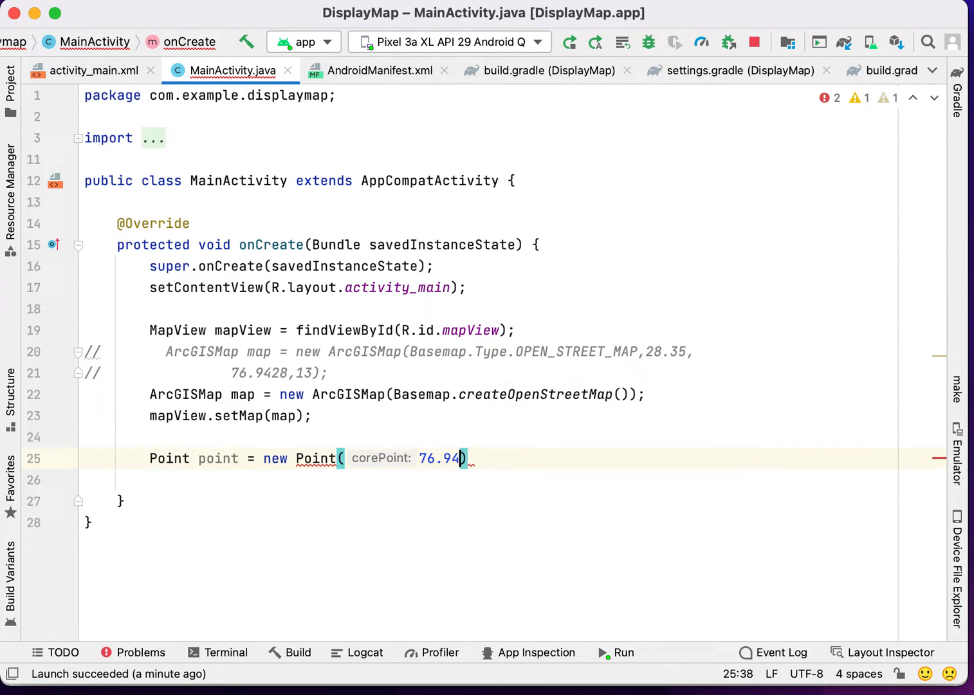
text(28,3)
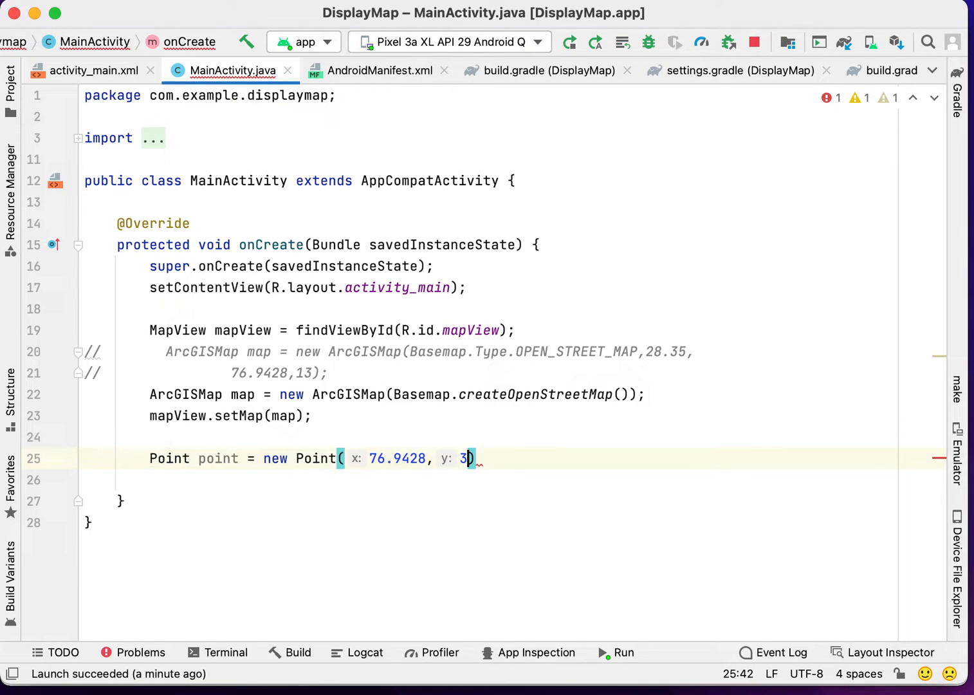
key(Backspace)
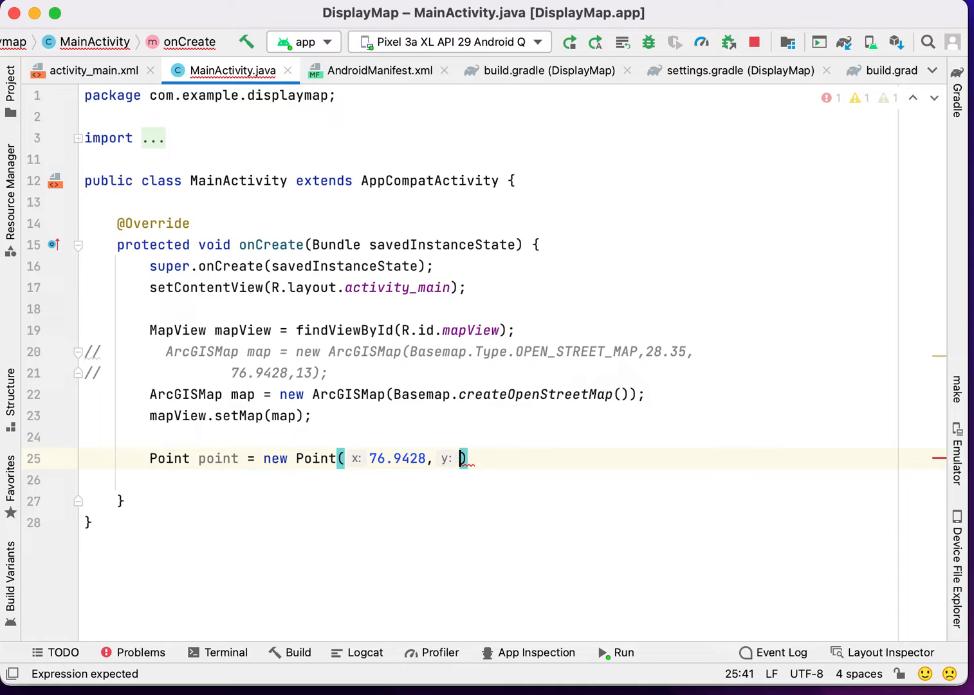
text(28.)
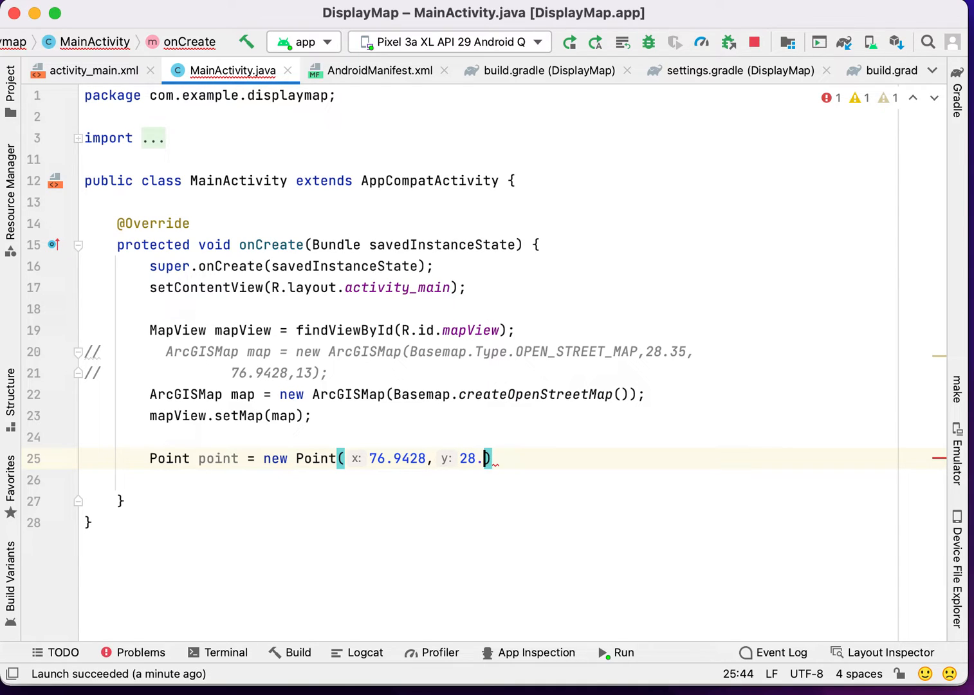
text(35)
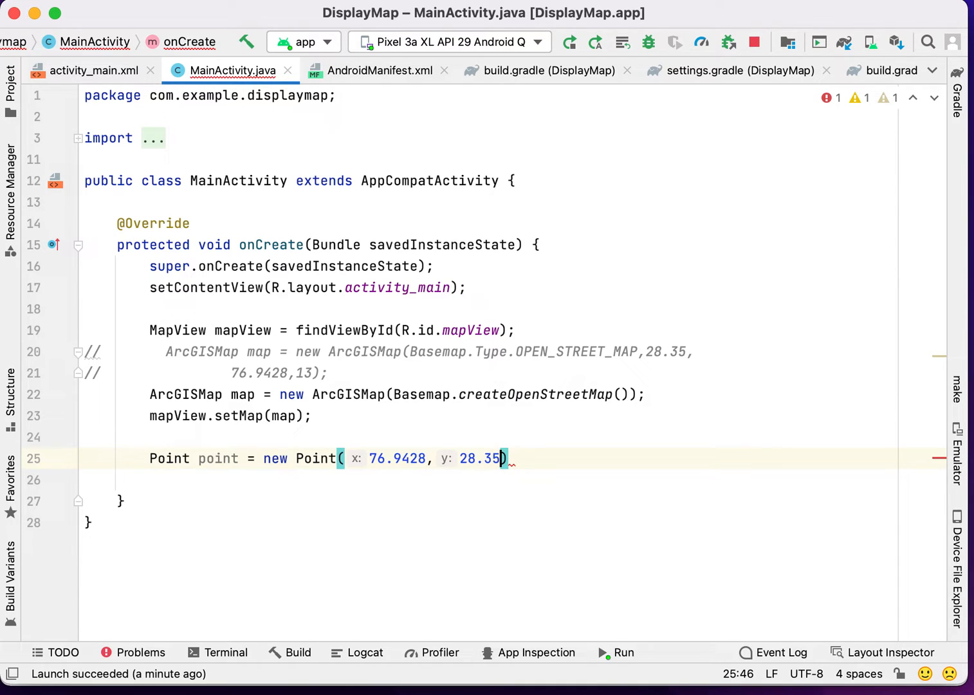
- Finish the Point with SpatialReferences.getWgs84() as its spatial reference and add a new line
text(,Spa)
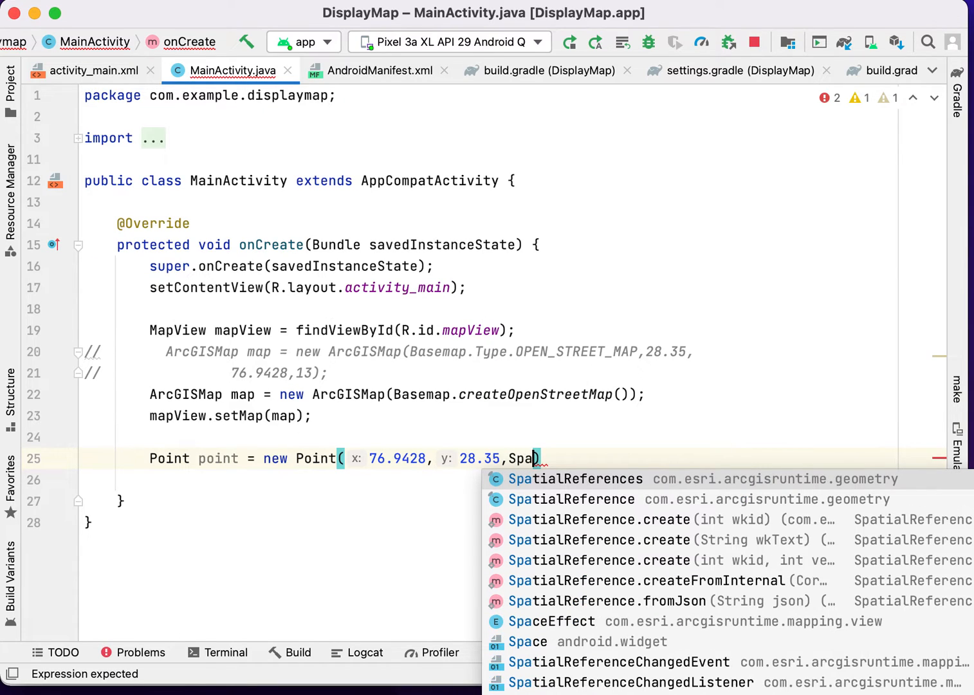
click(575, 479)
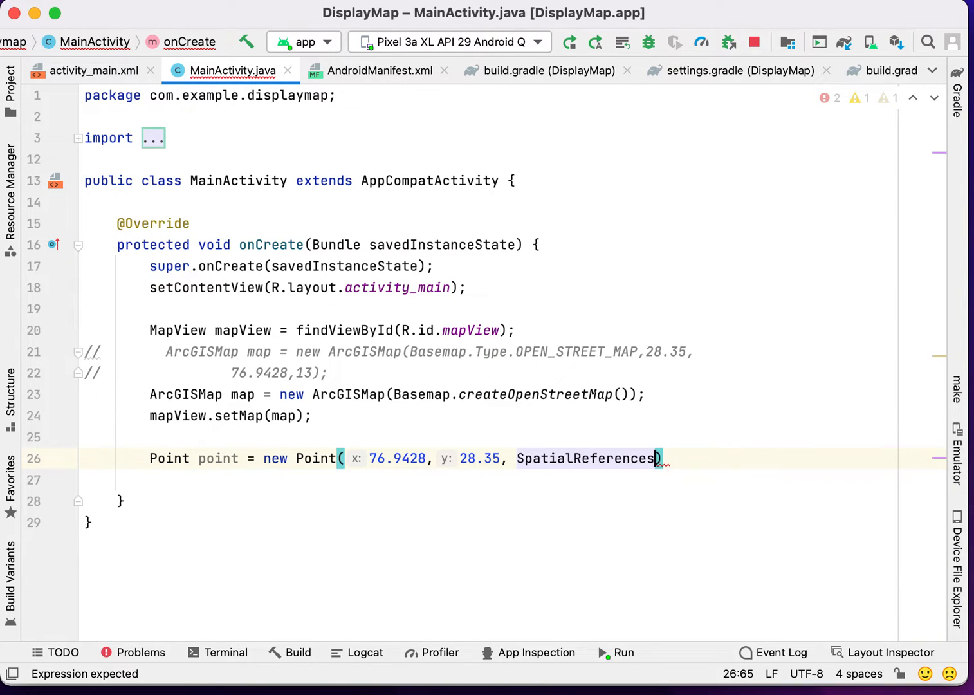
text(.getWgs84())
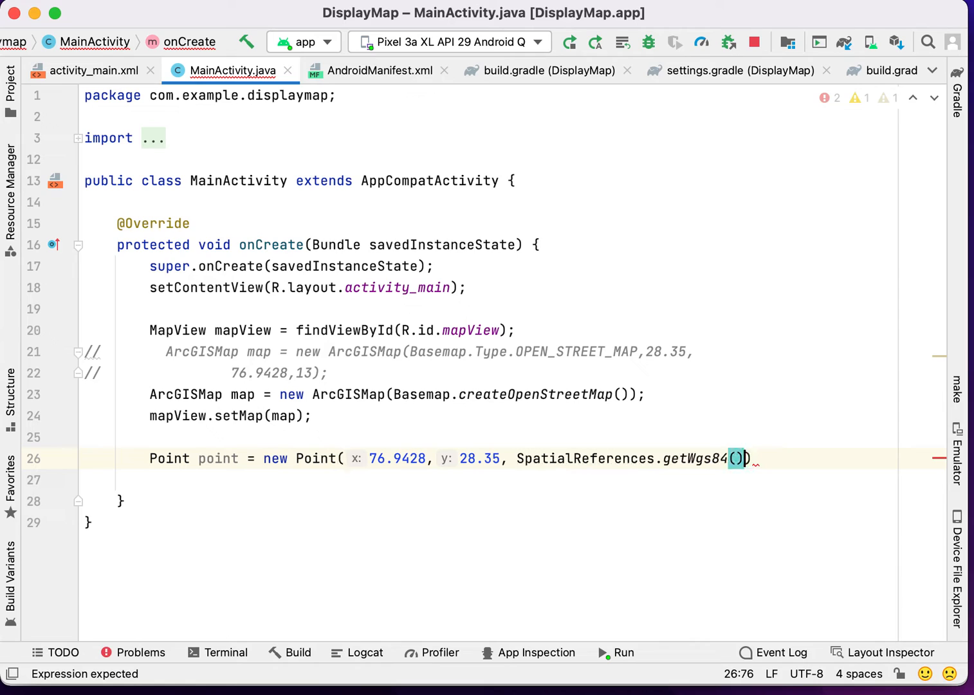
text(;)
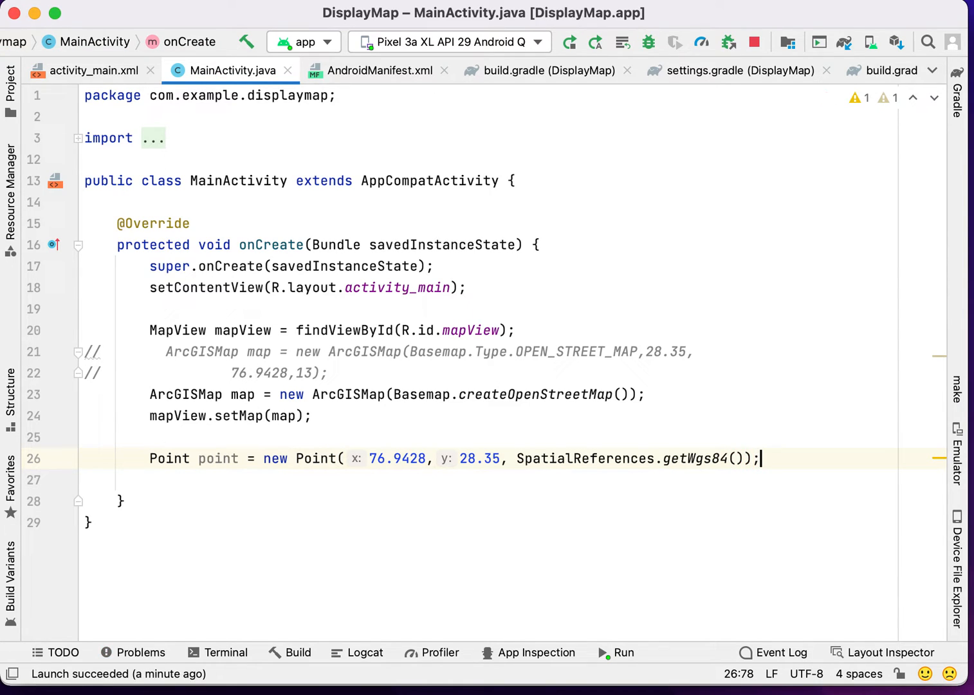
key(enter)
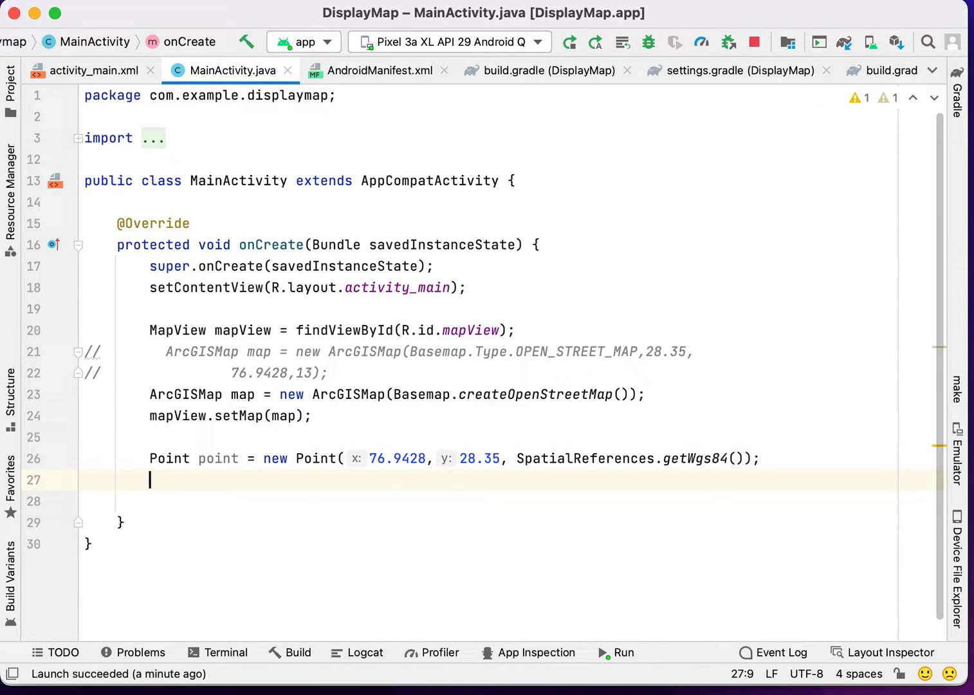
- Declare Viewpoint viewpoint = new Viewpoint(point, 21000)
text(Viewpoint viewpoint)
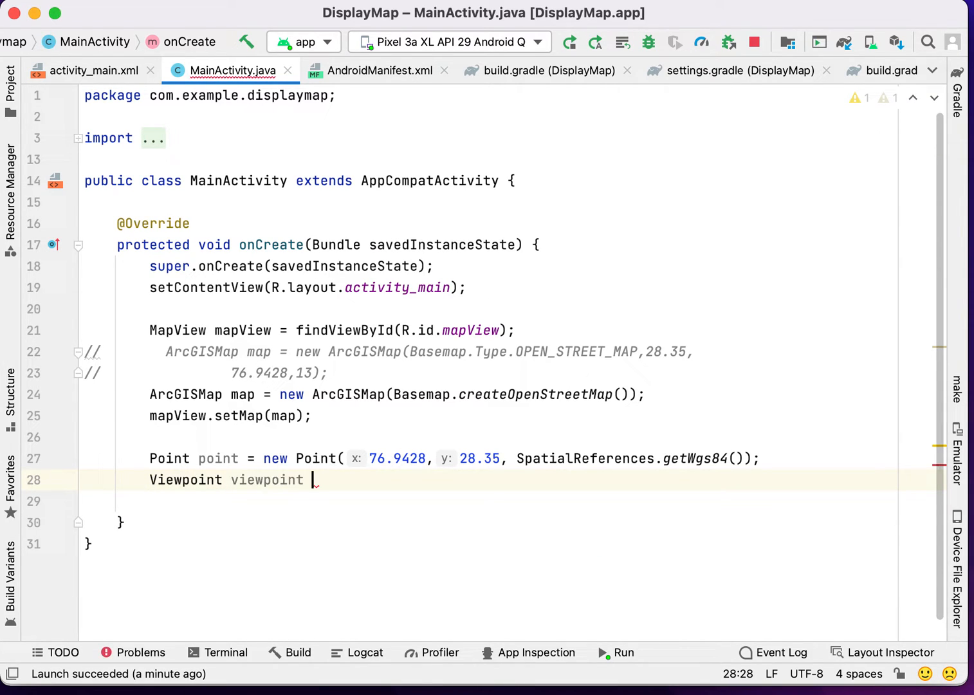
text(= new)
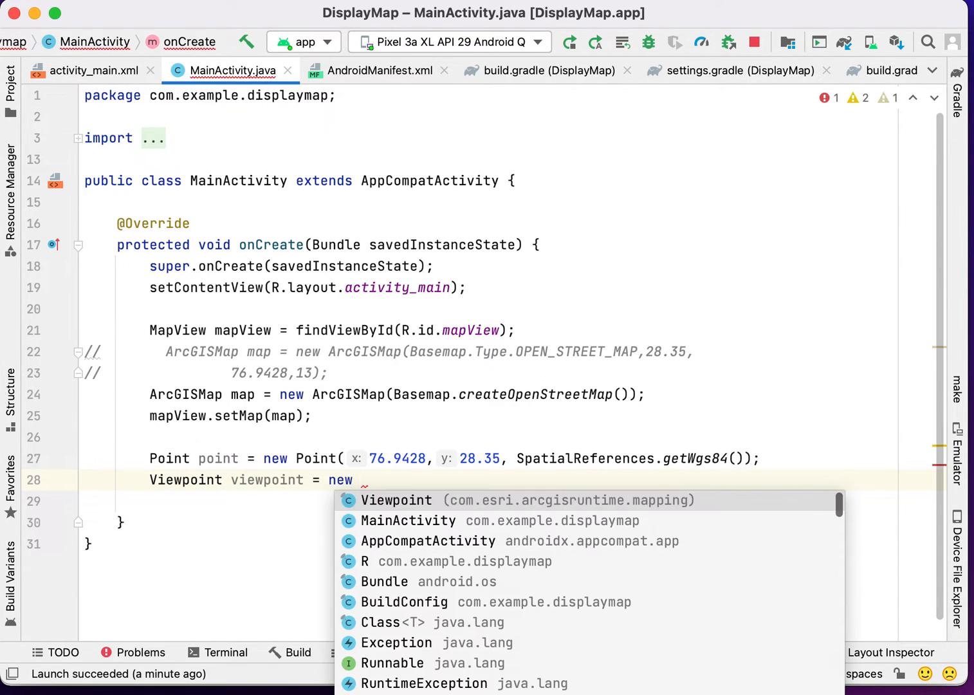
text(Viewpoint()
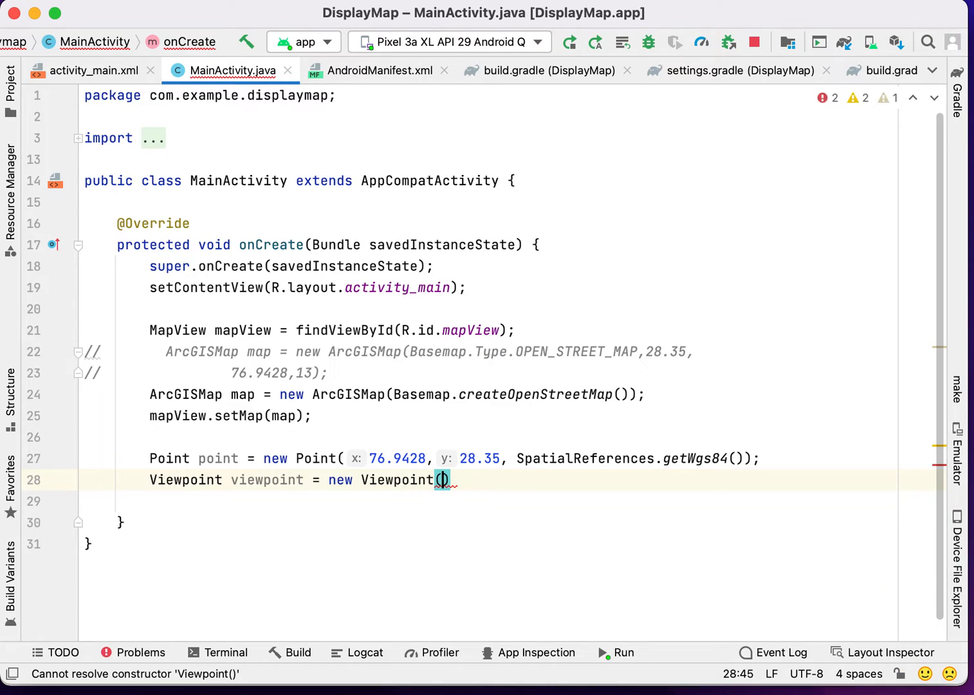
text(point)
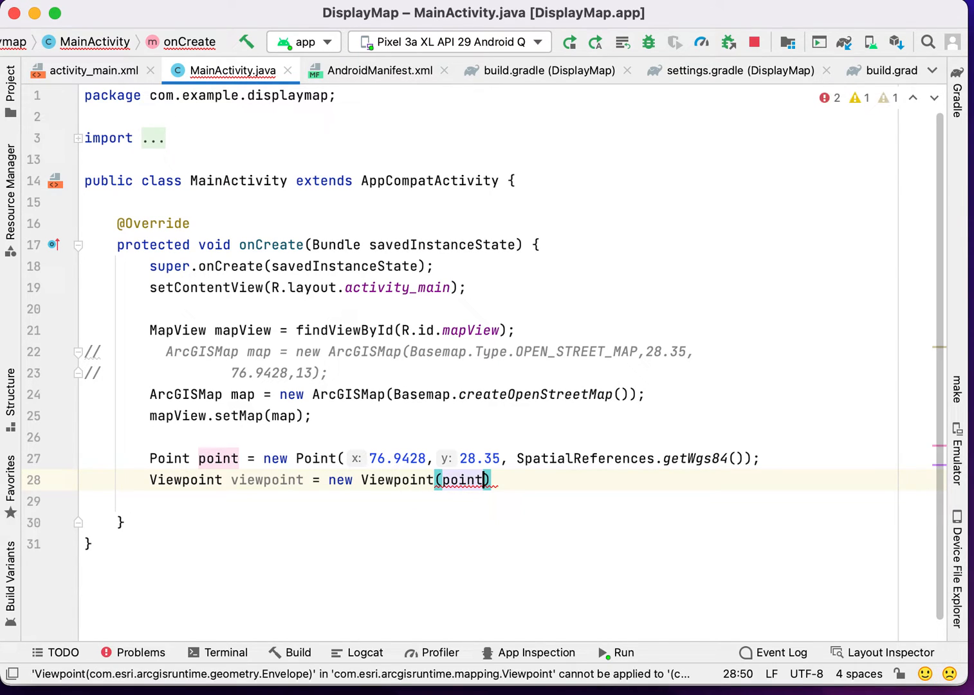
text(, 21000)
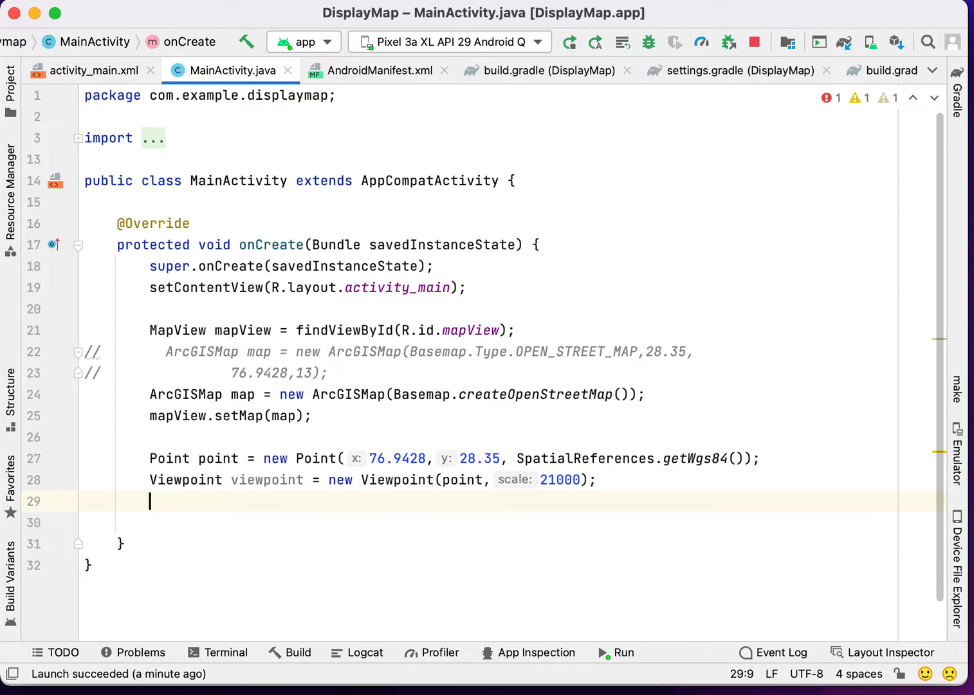
- Begin a mapView.setViewpoint… call on the next line
text(map)
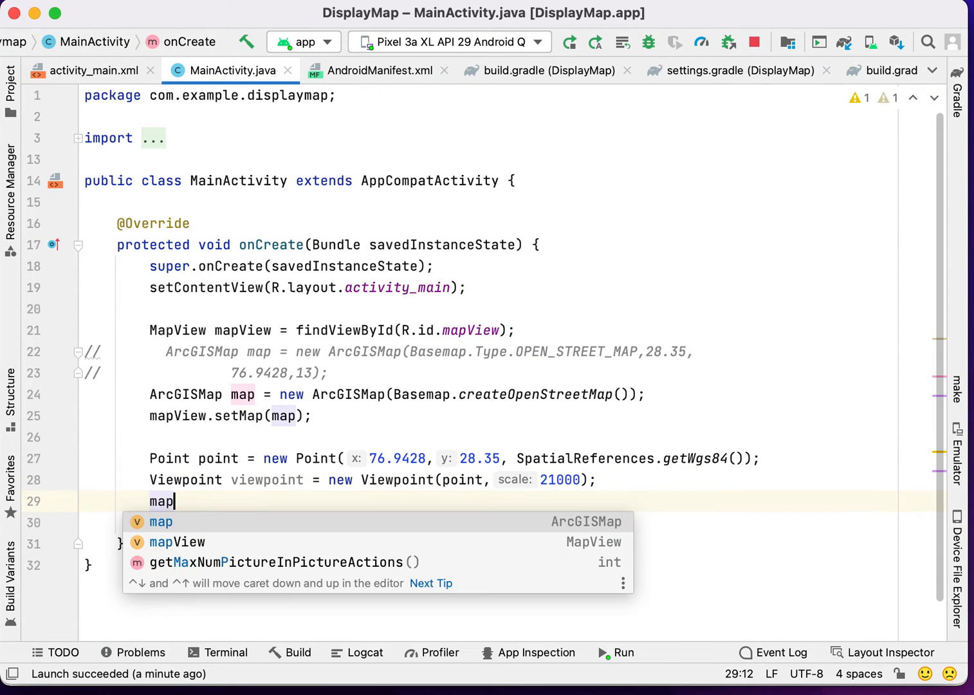
text(View.)
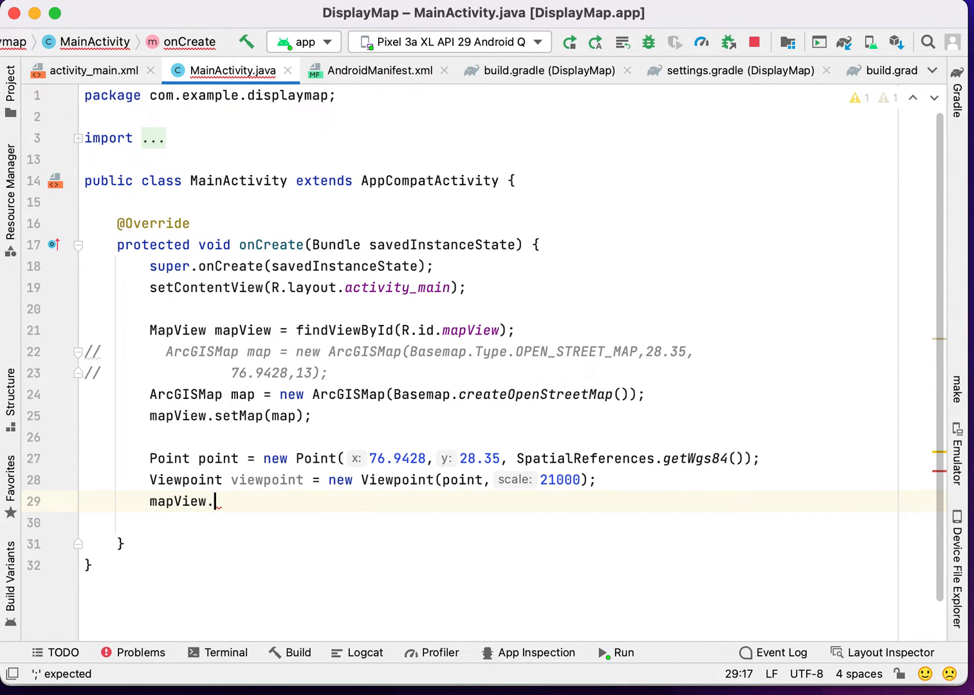
text(setvi)
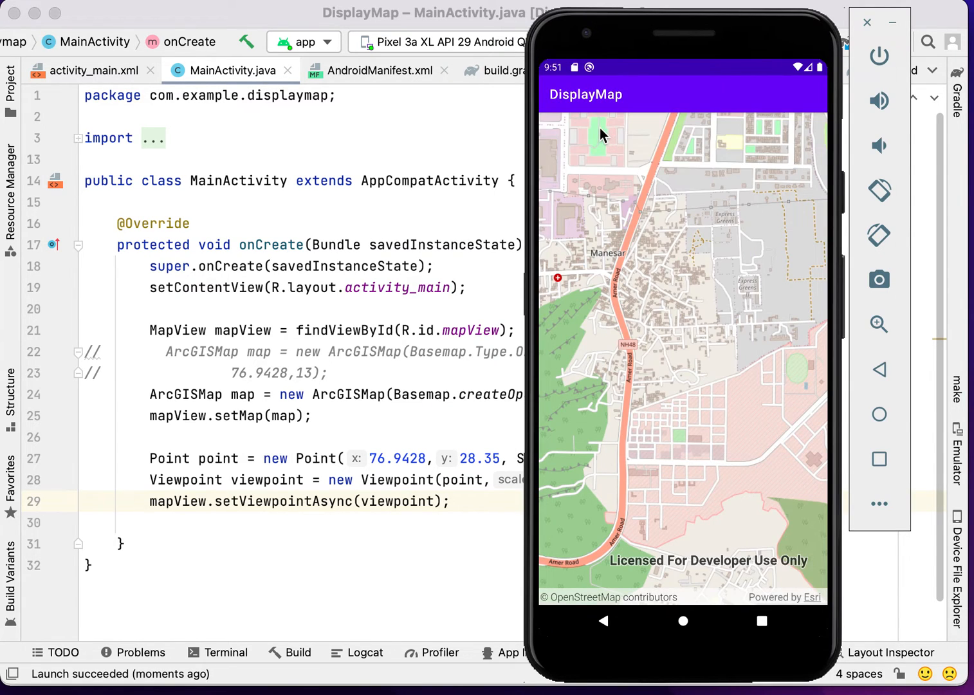
mouse_move(592, 261)
text(//)
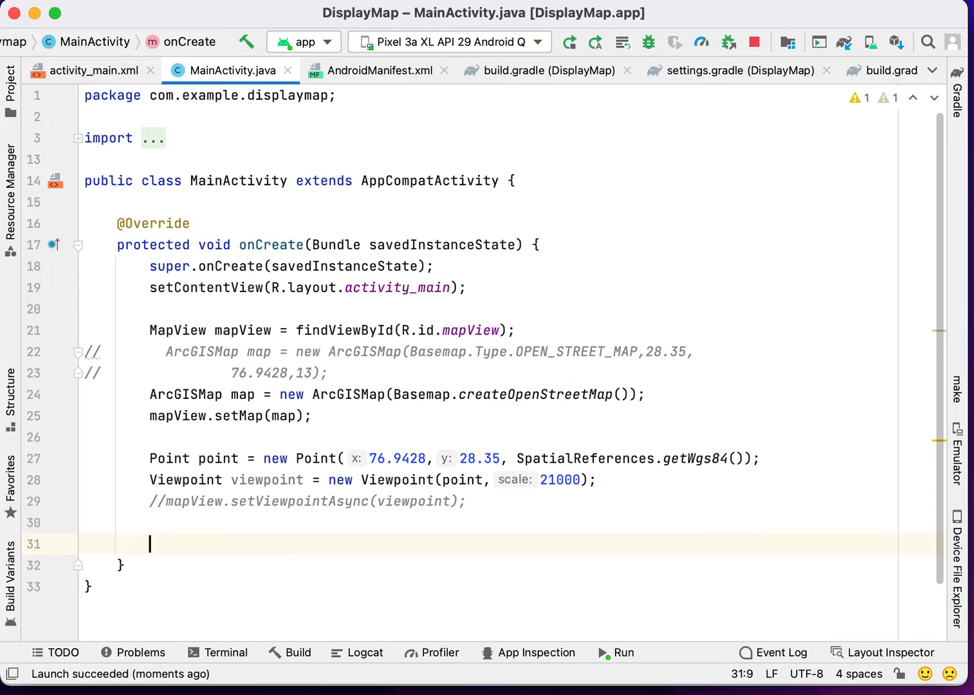
- Add mapView.setViewpointAsync(viewpoint, 5) to animate to the viewpoint over five seconds
text(map)
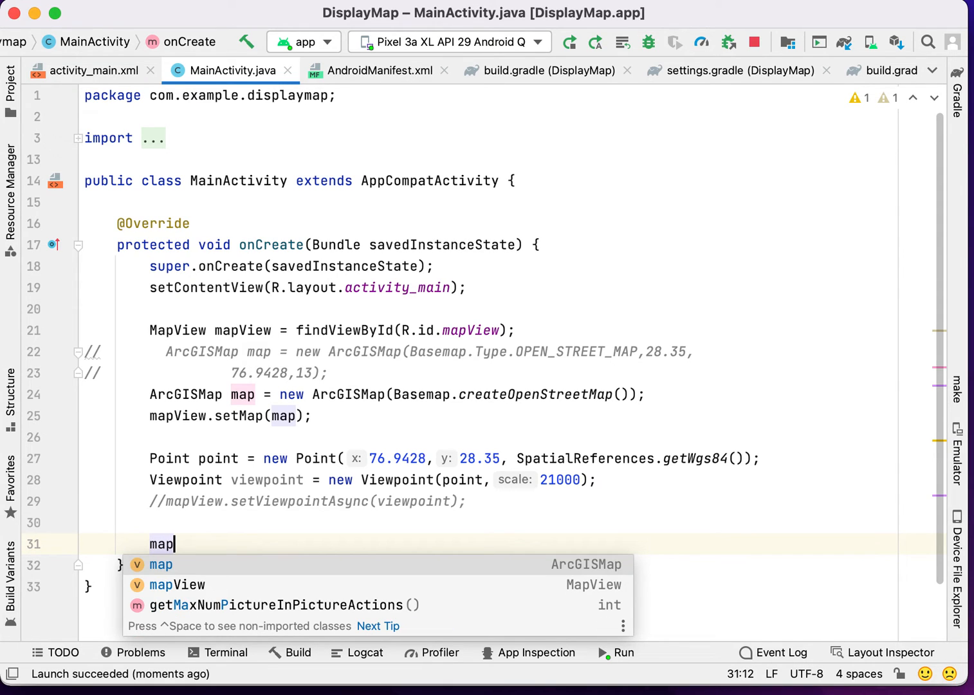
text(View.se)
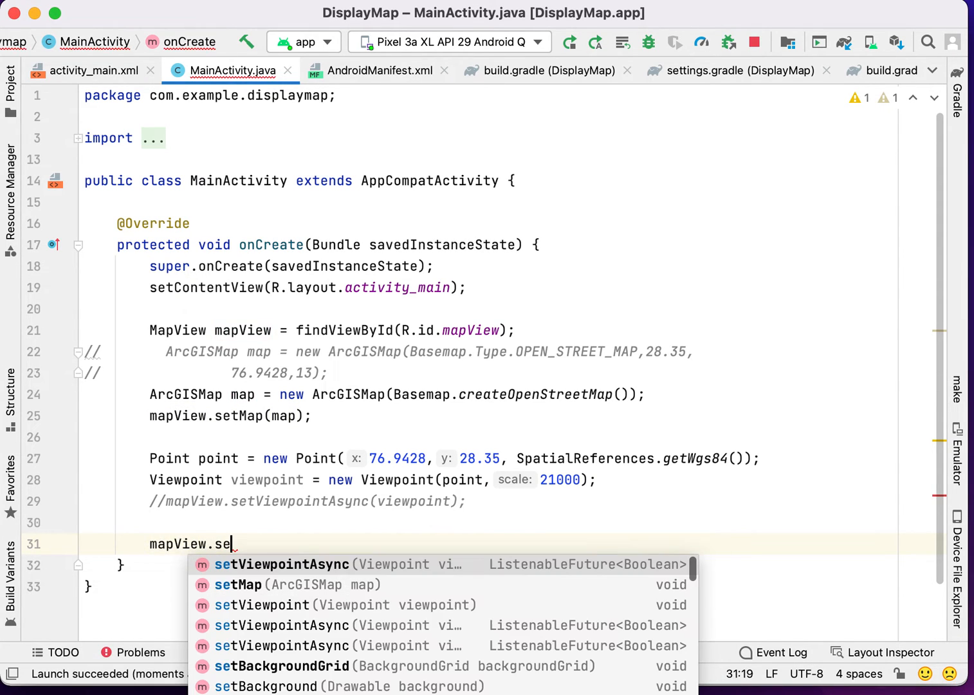
text(tViewpointAsync(poi)
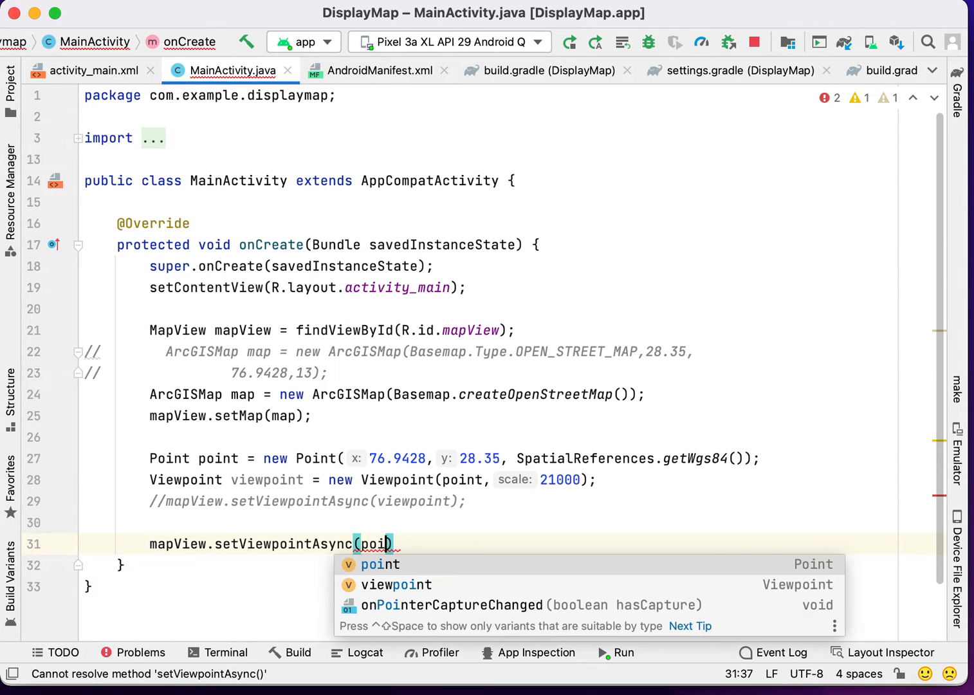
text(point,)
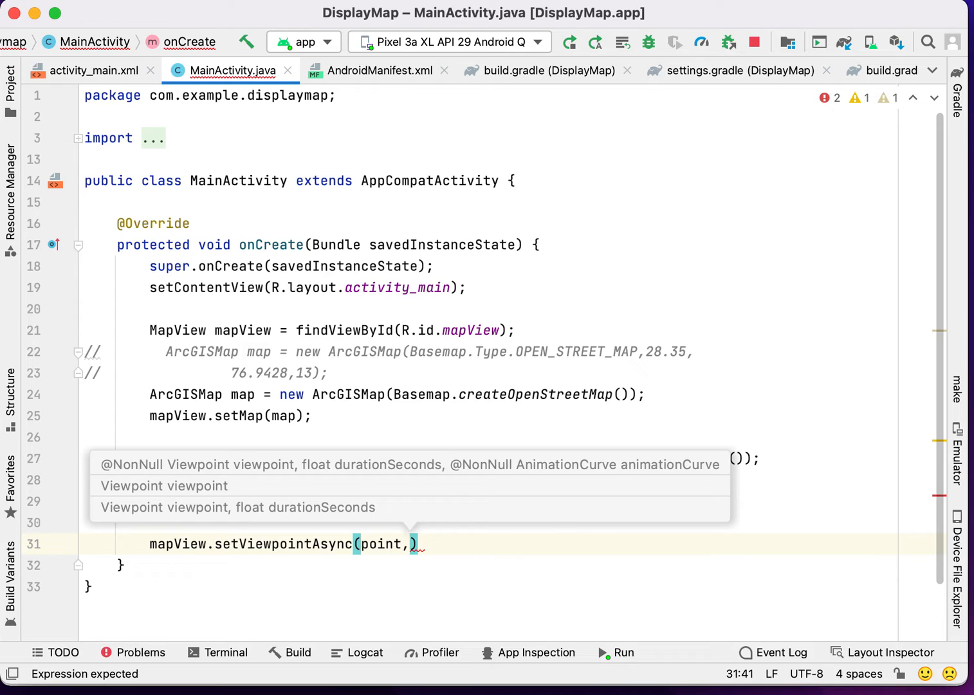
text(5)
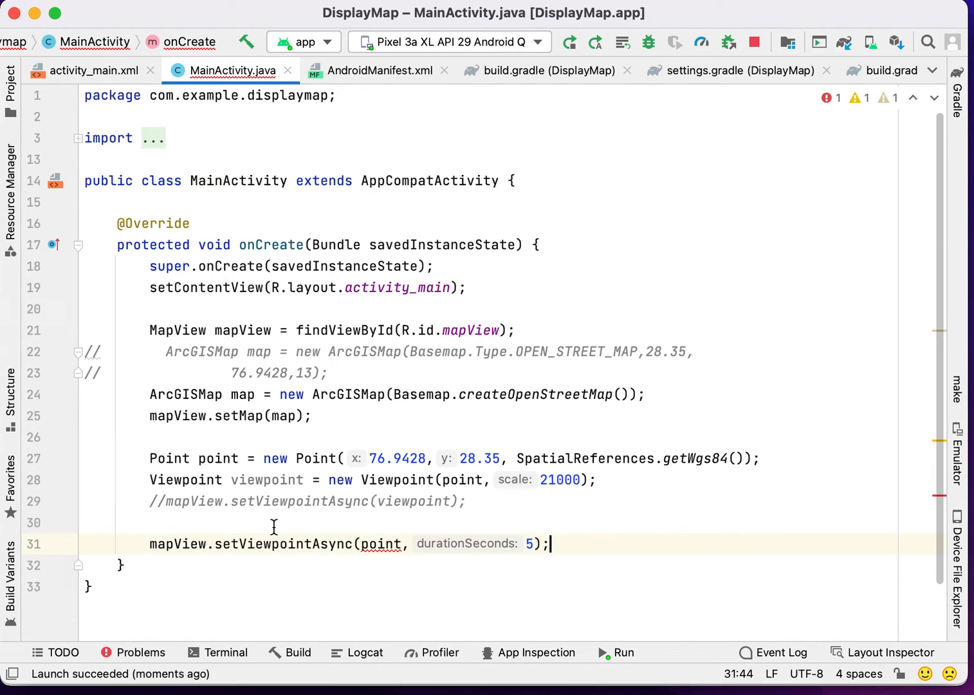
text(view)
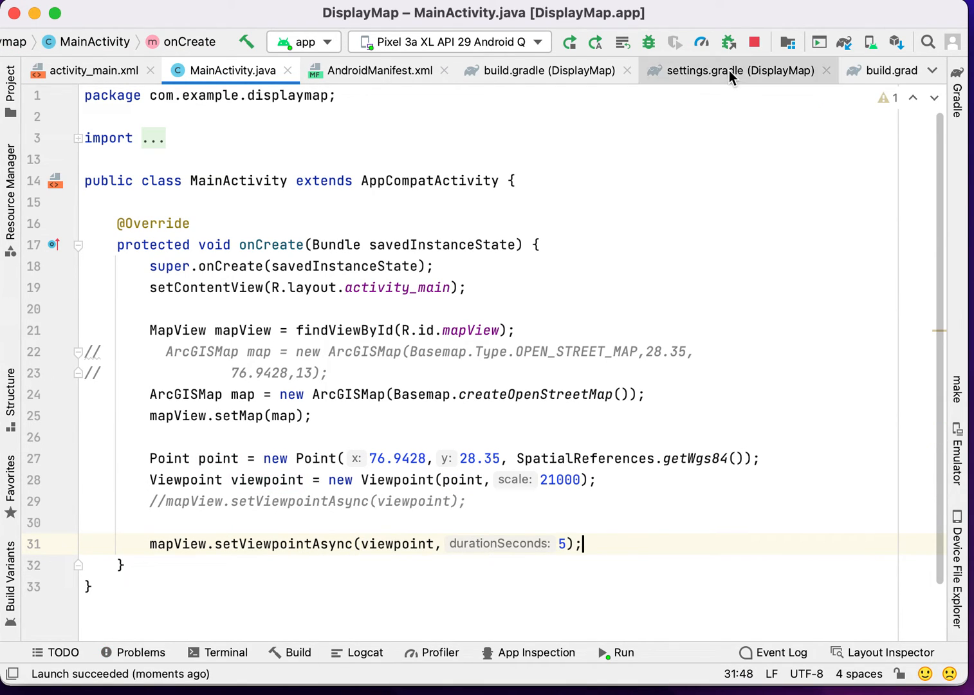
- Rebuild and relaunch DisplayMap on the emulator to see the animated zoom to Manesar
click(568, 41)
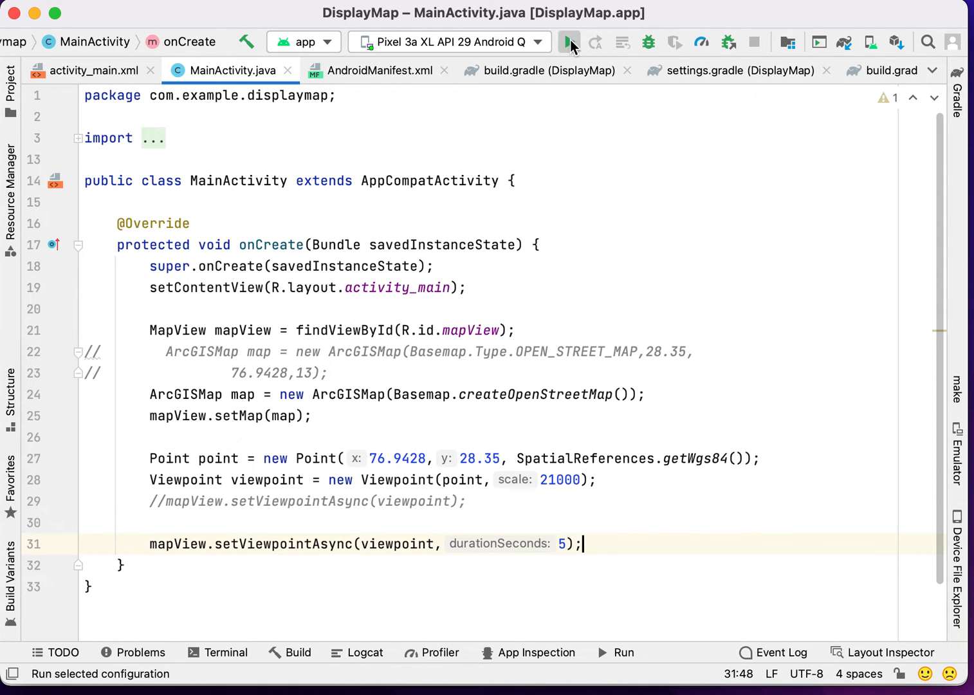
click(569, 42)
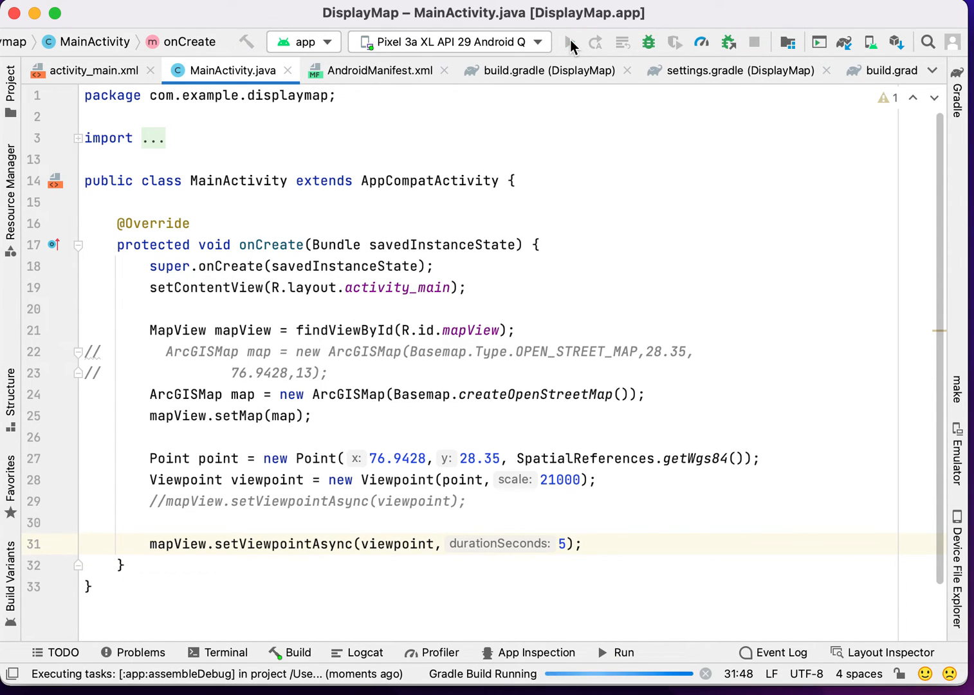
click(569, 43)
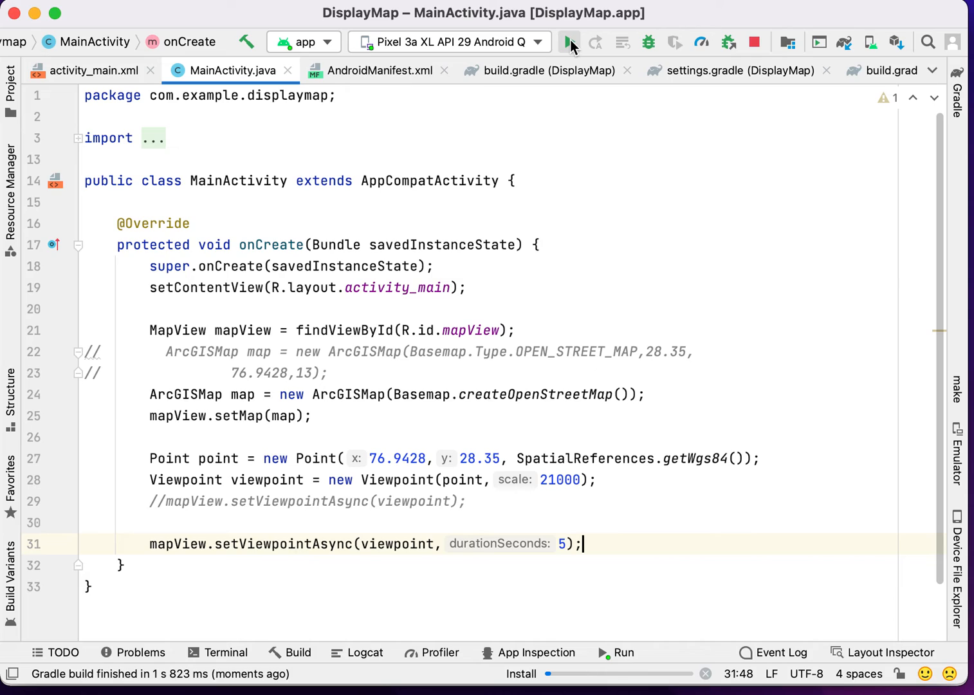
click(569, 42)
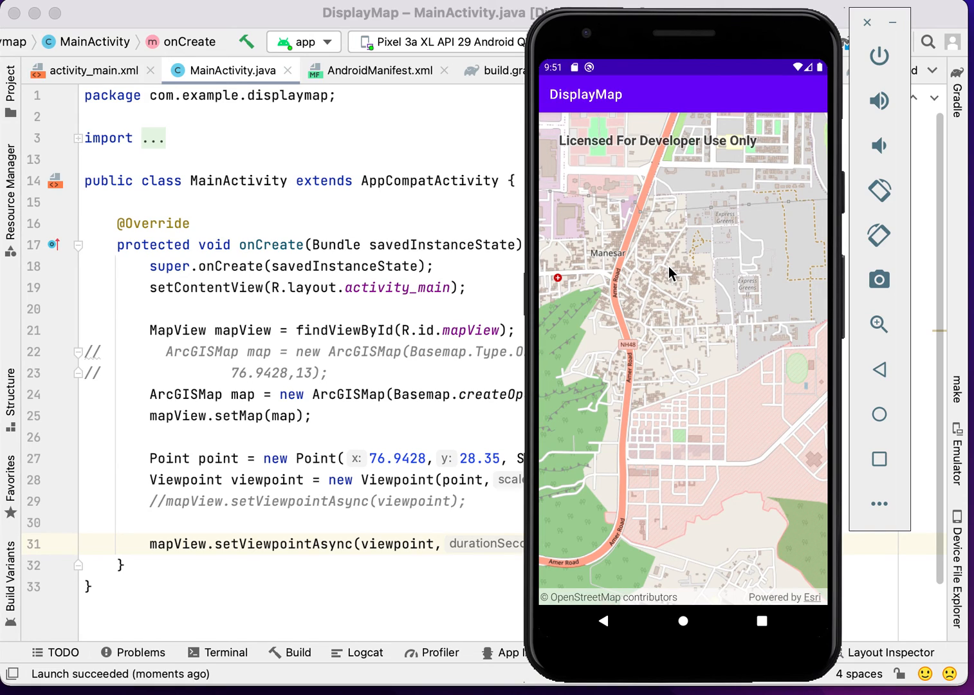
mouse_move(579, 123)
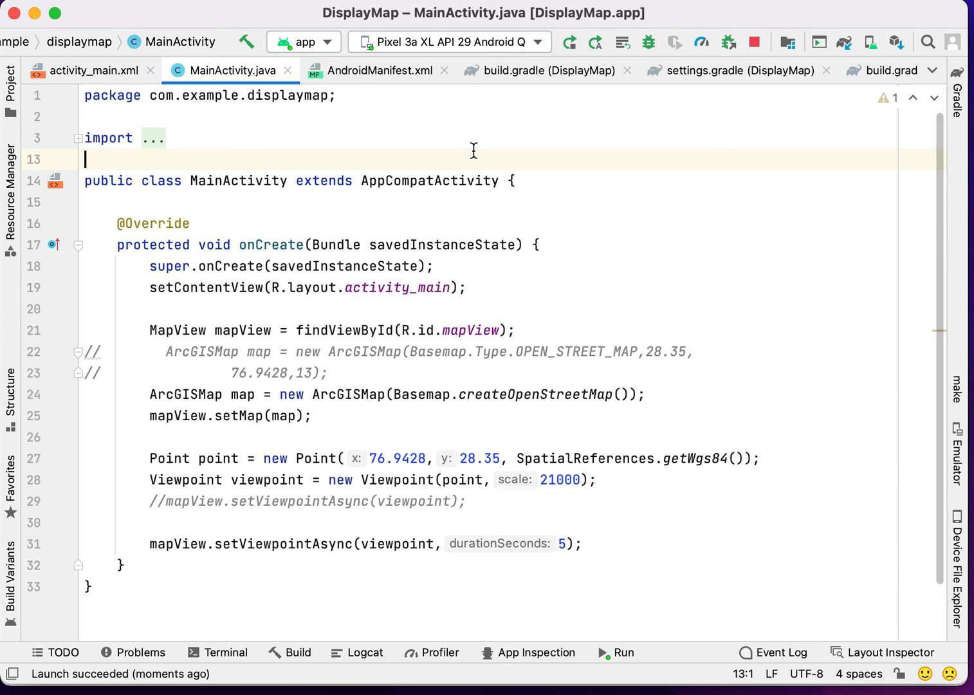
mouse_move(482, 175)
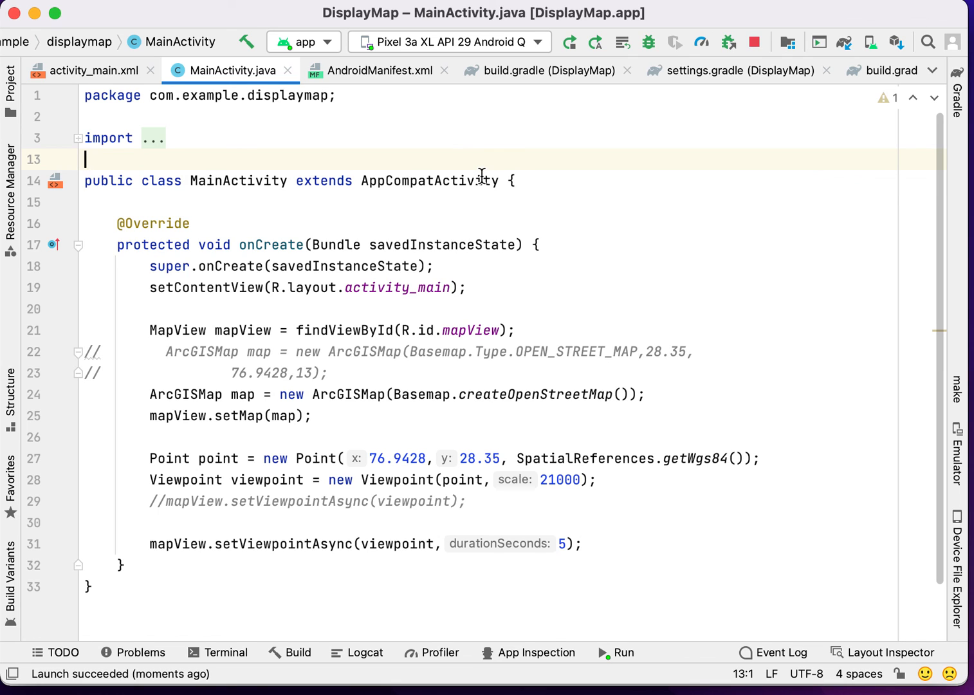
mouse_move(444, 149)
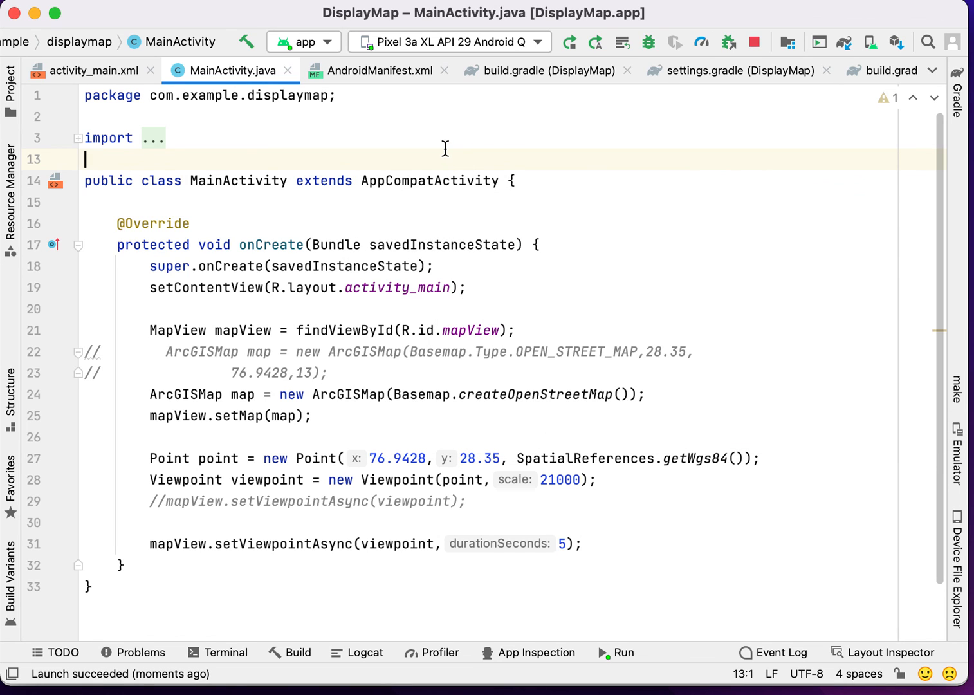